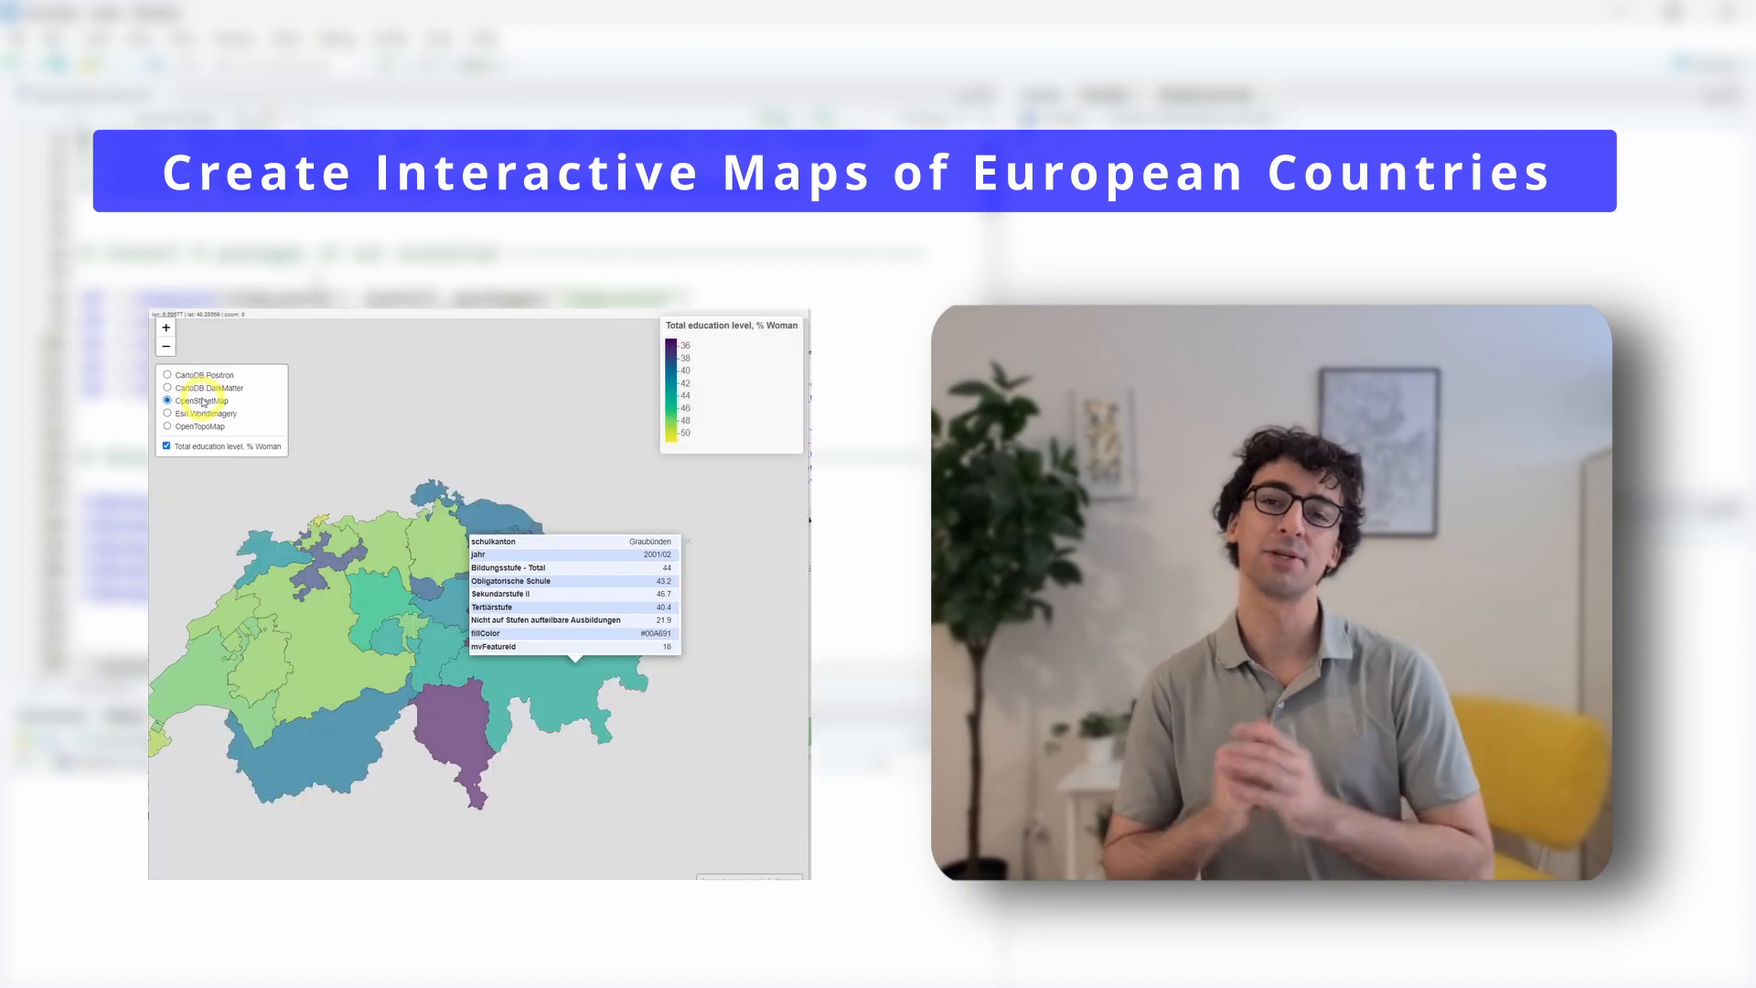
Load the tidyverse, BFS, giscoR, mapview and sf packages into the session.
left_click(168, 413)
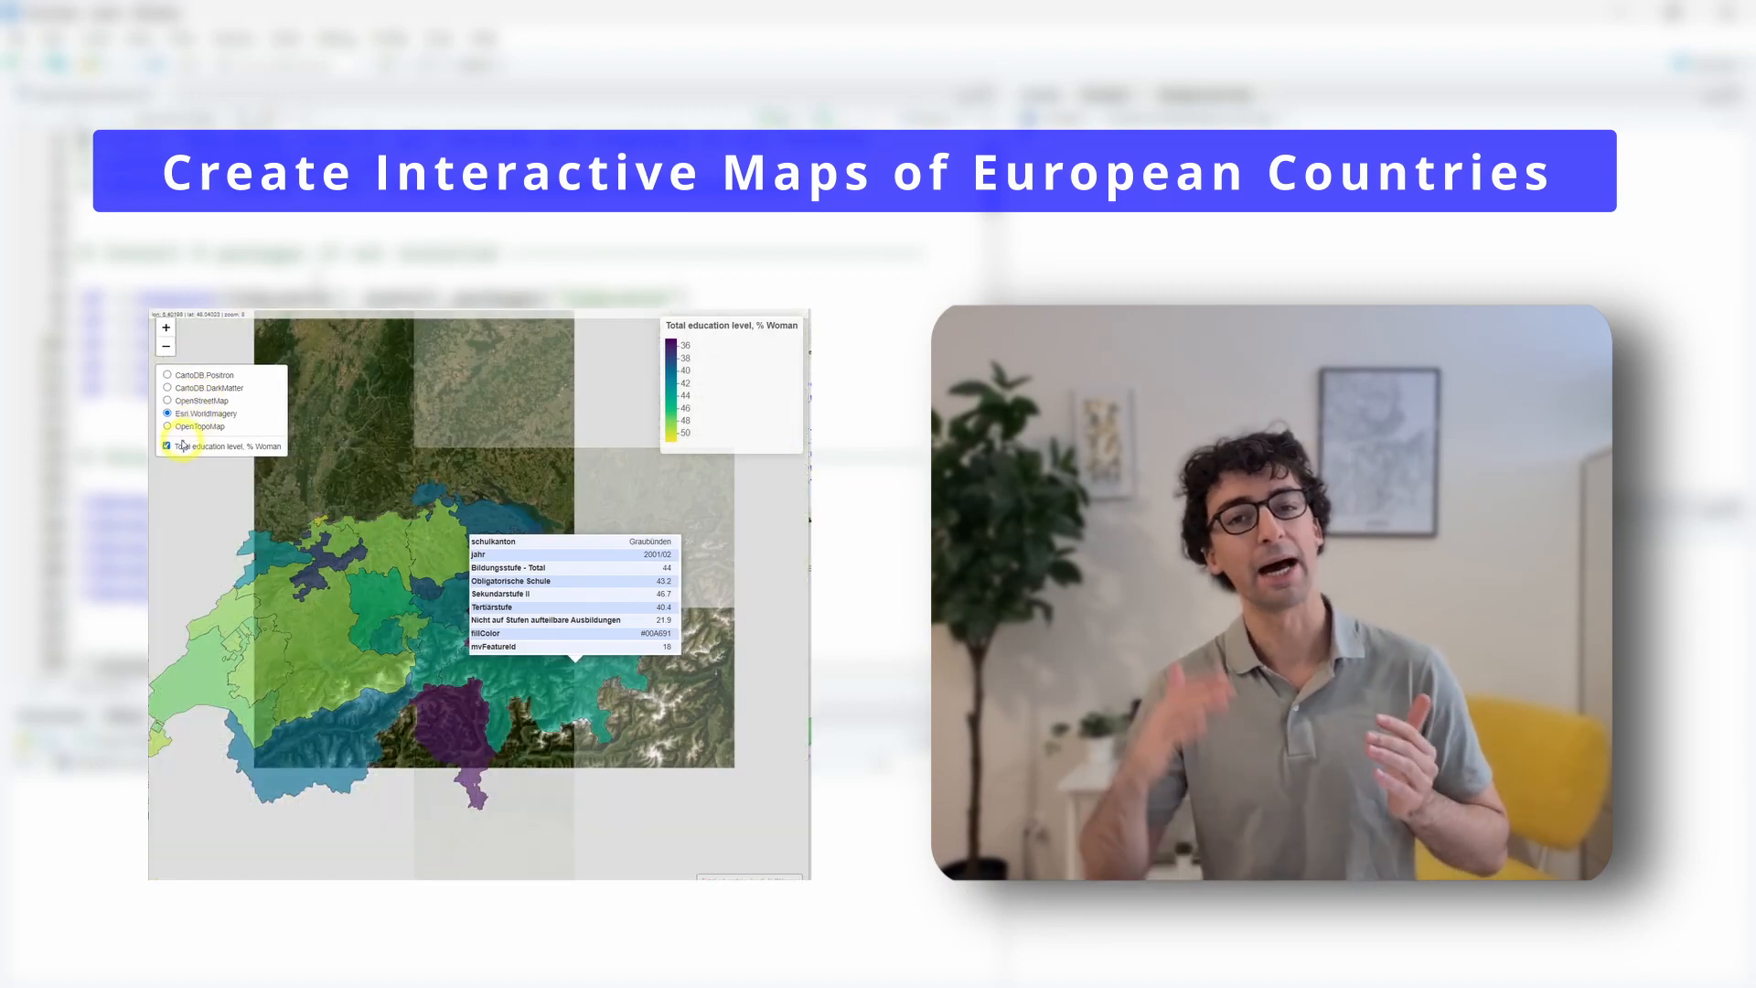
left_click(168, 426)
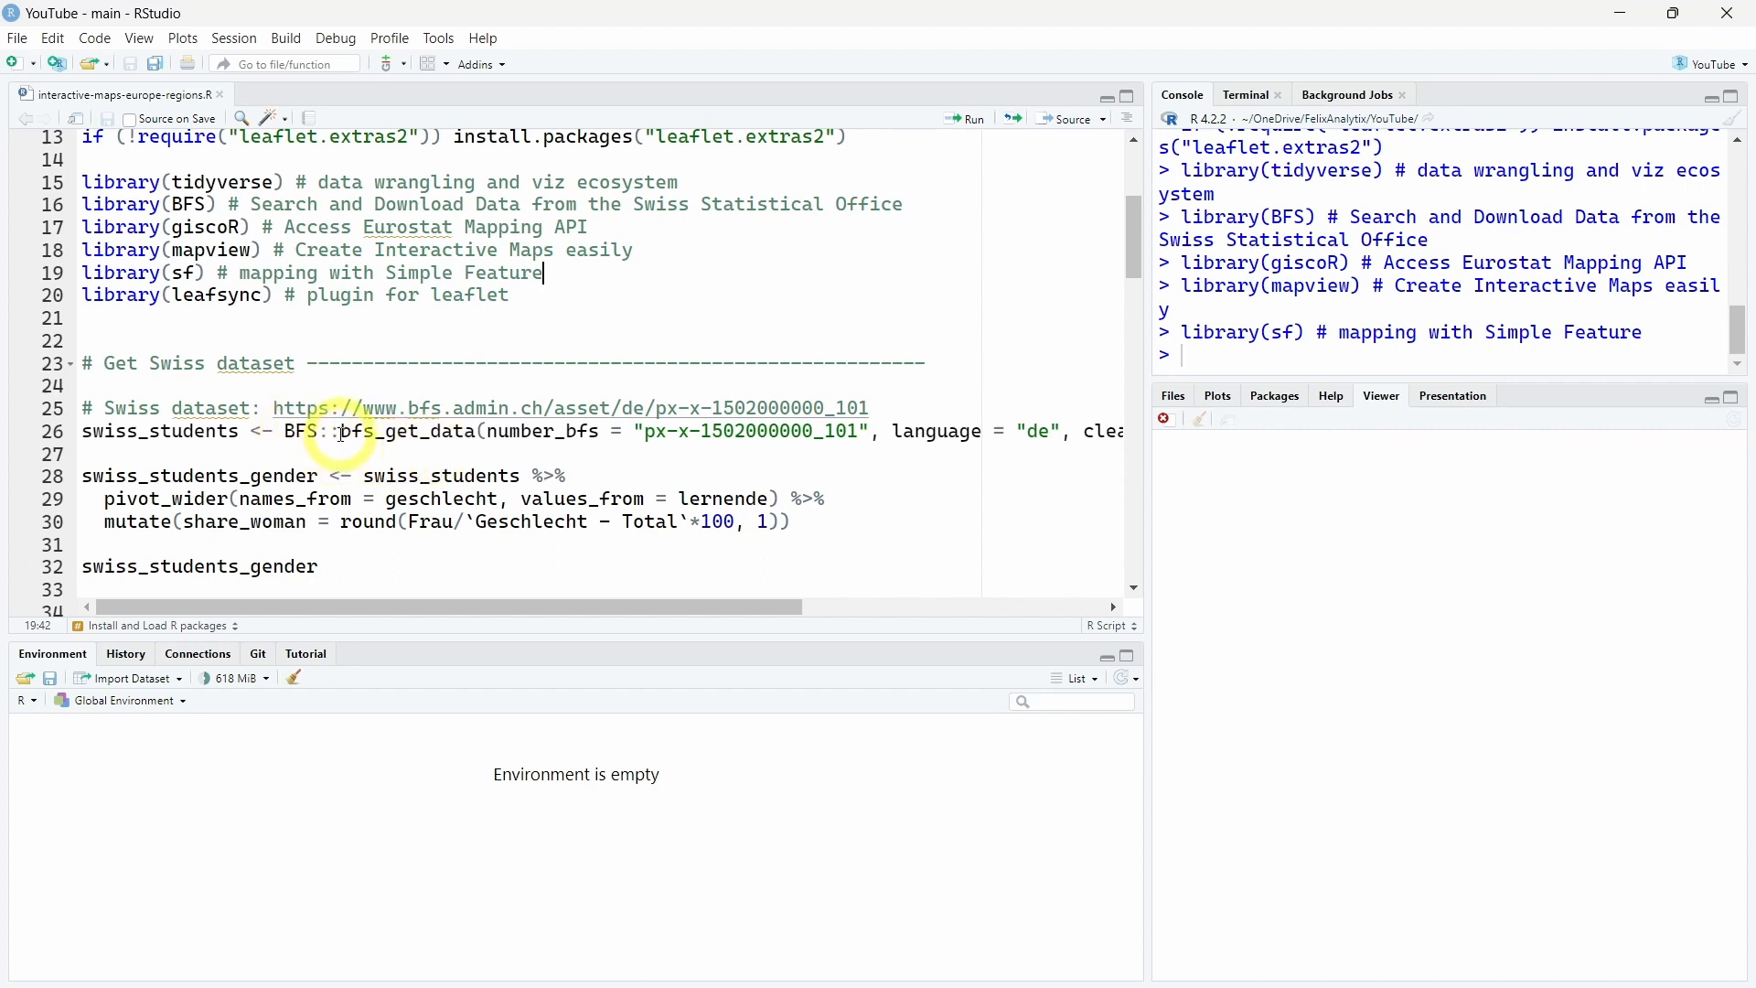
Review the bfs_get_data call and download the Swiss student dataset into swiss_students.
double_click(408, 430)
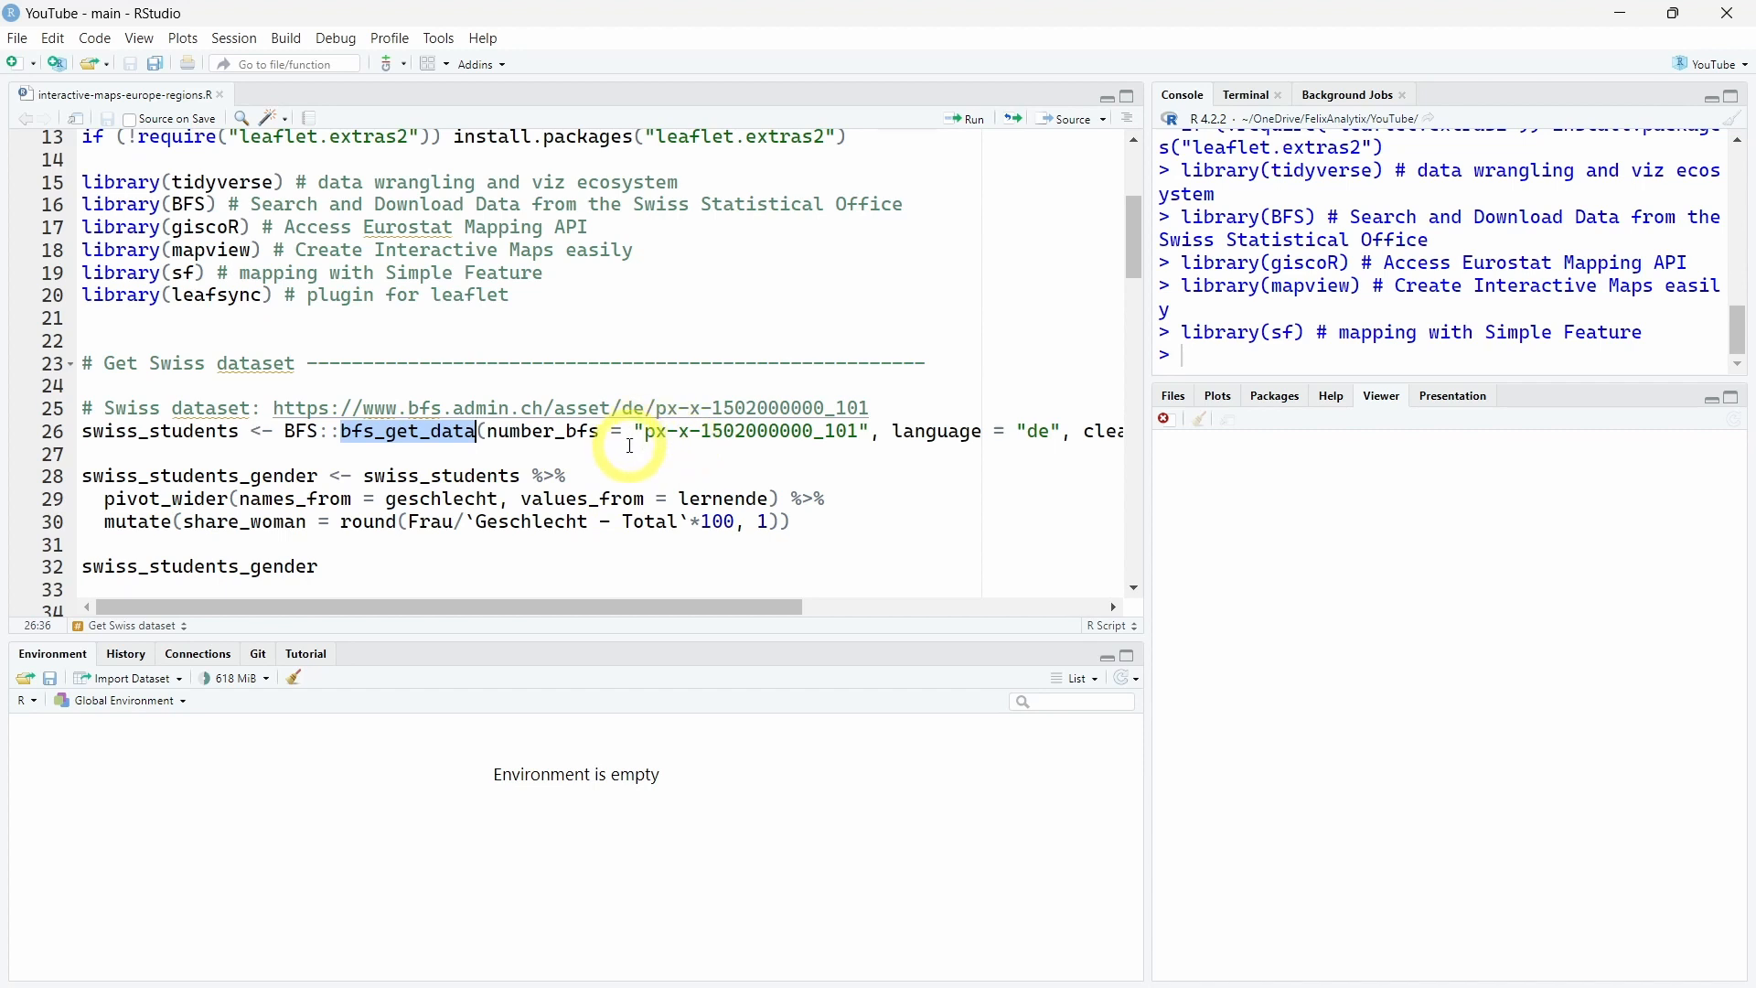
mouse_move(816, 430)
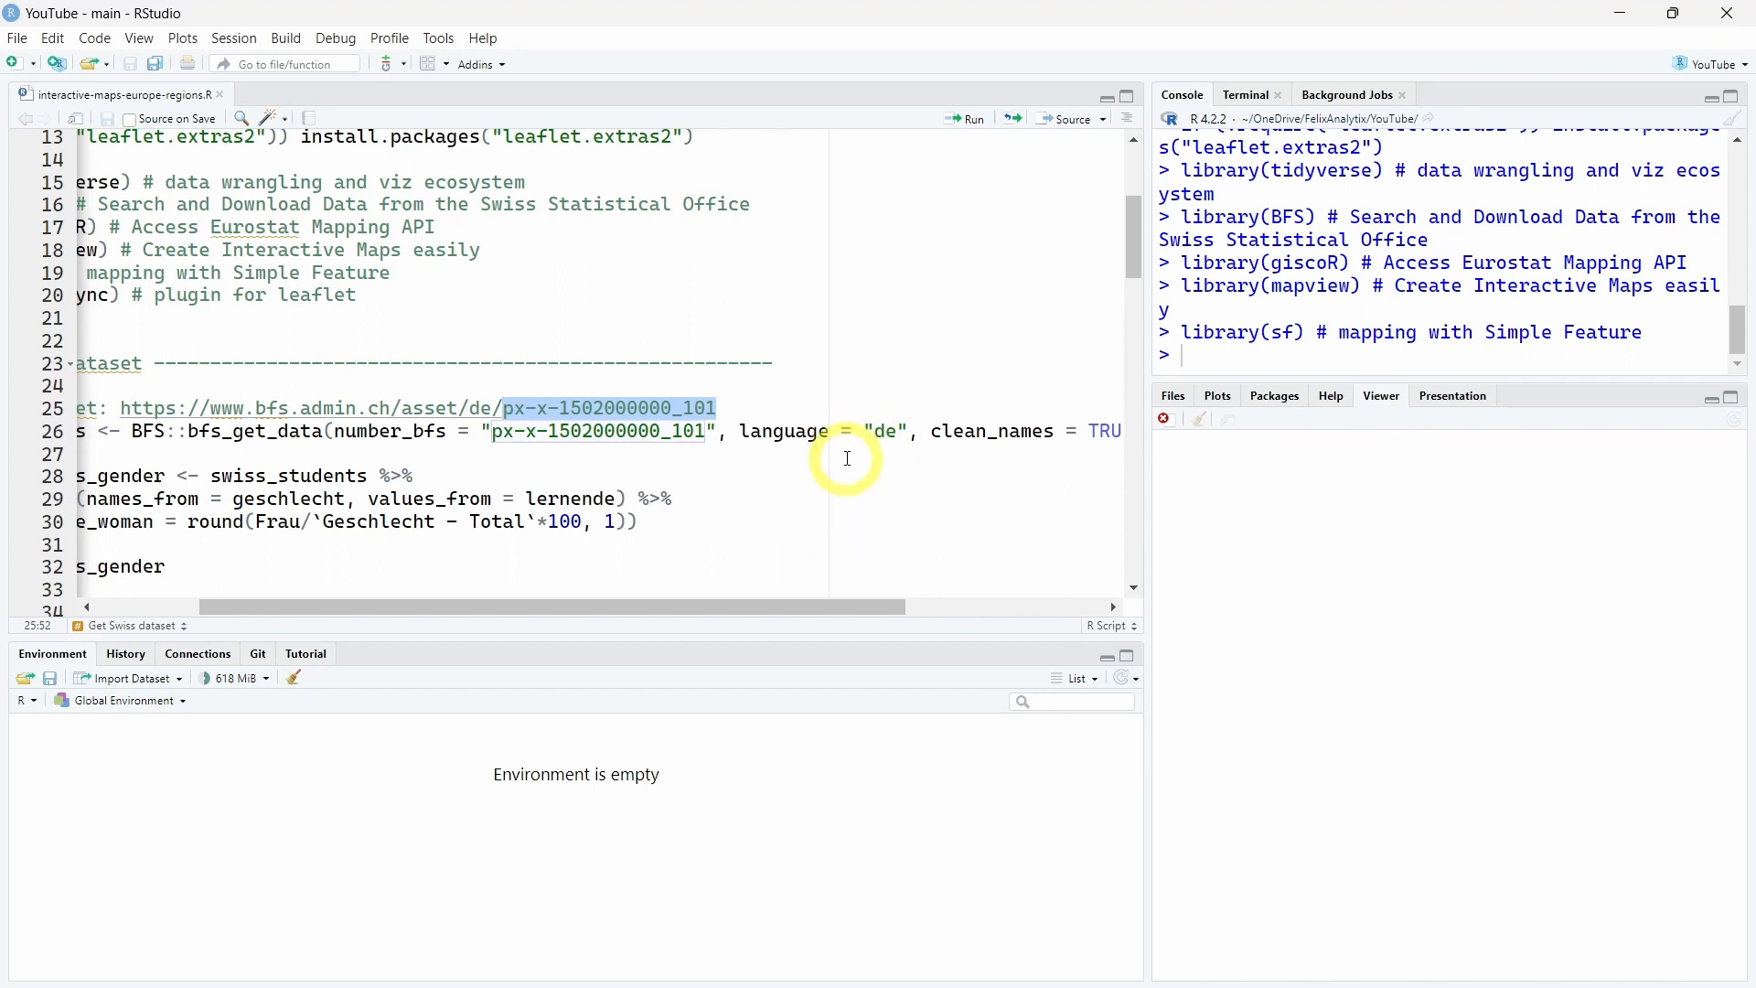
mouse_move(867, 512)
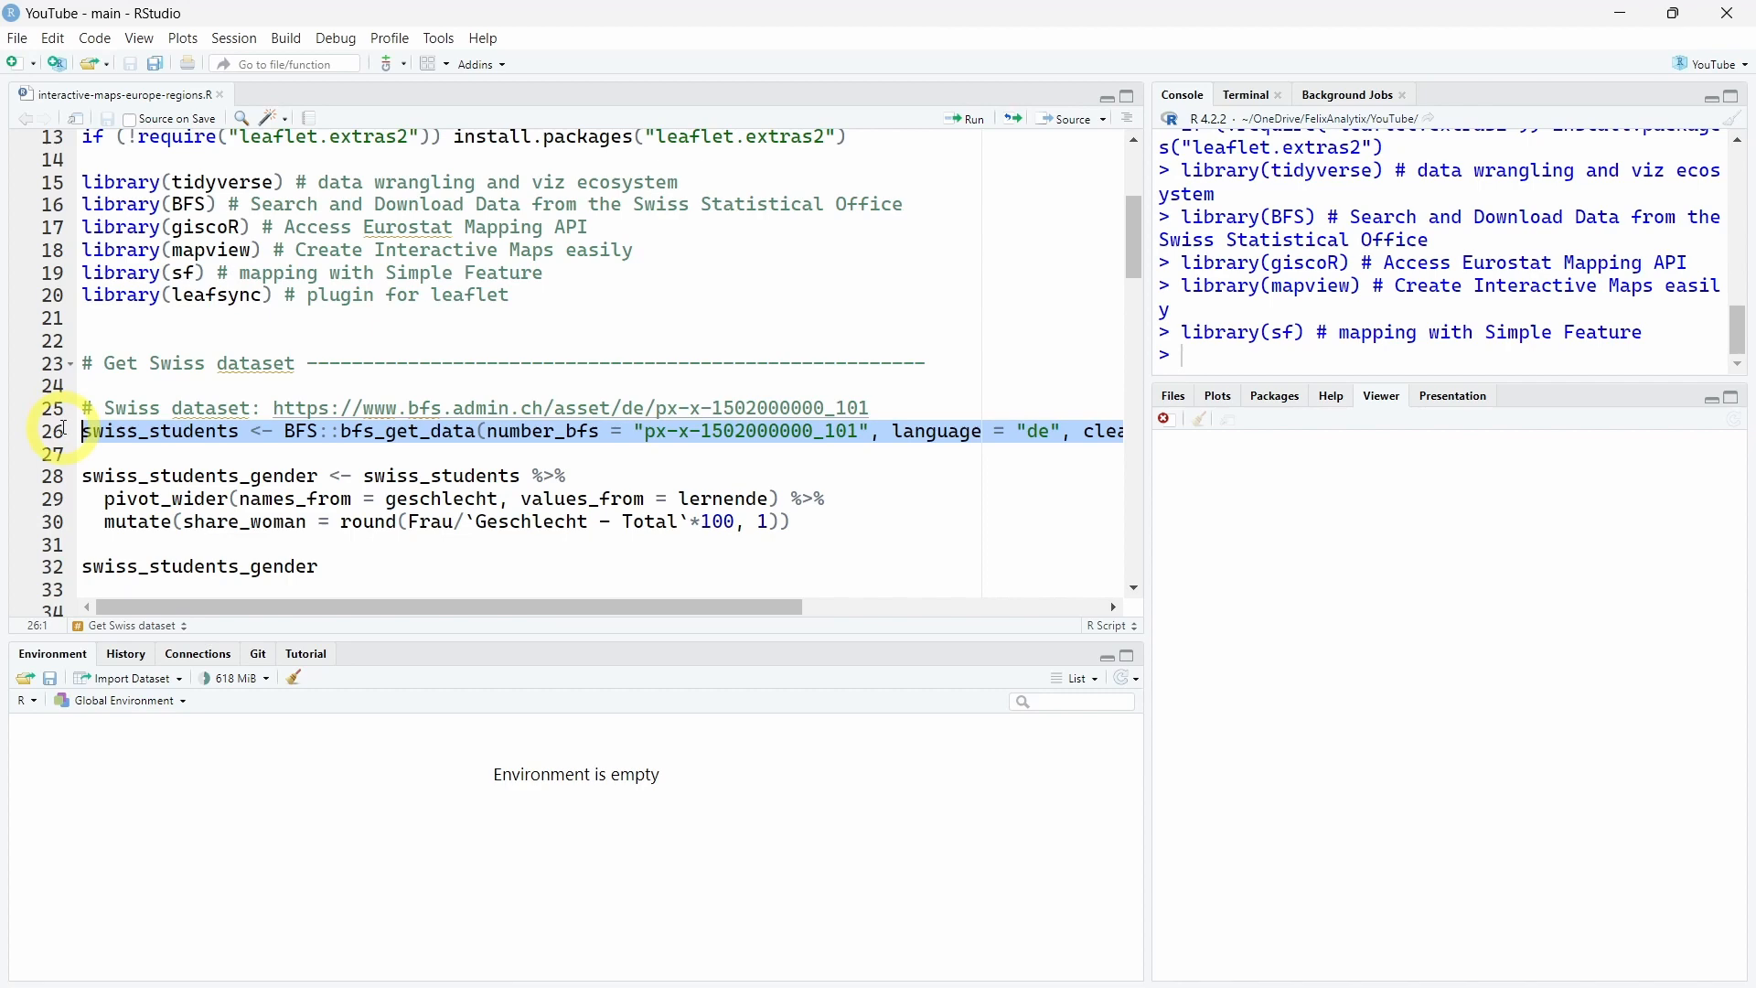
mouse_move(494, 385)
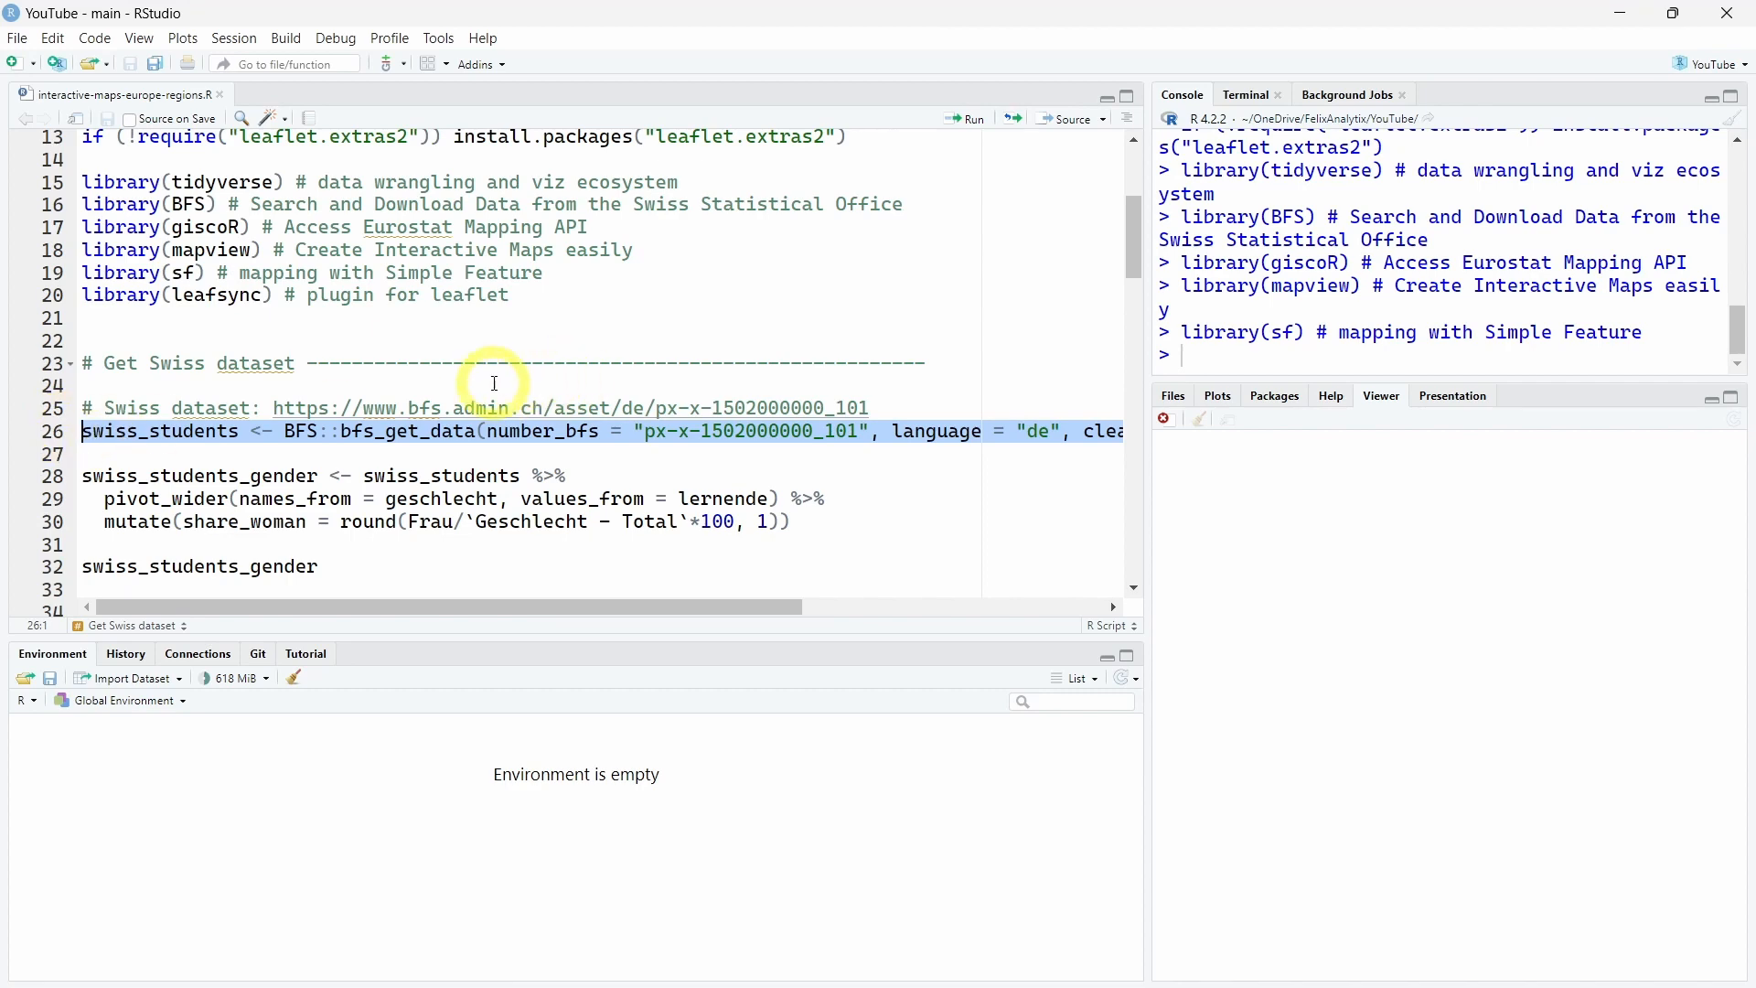
left_click(922, 119)
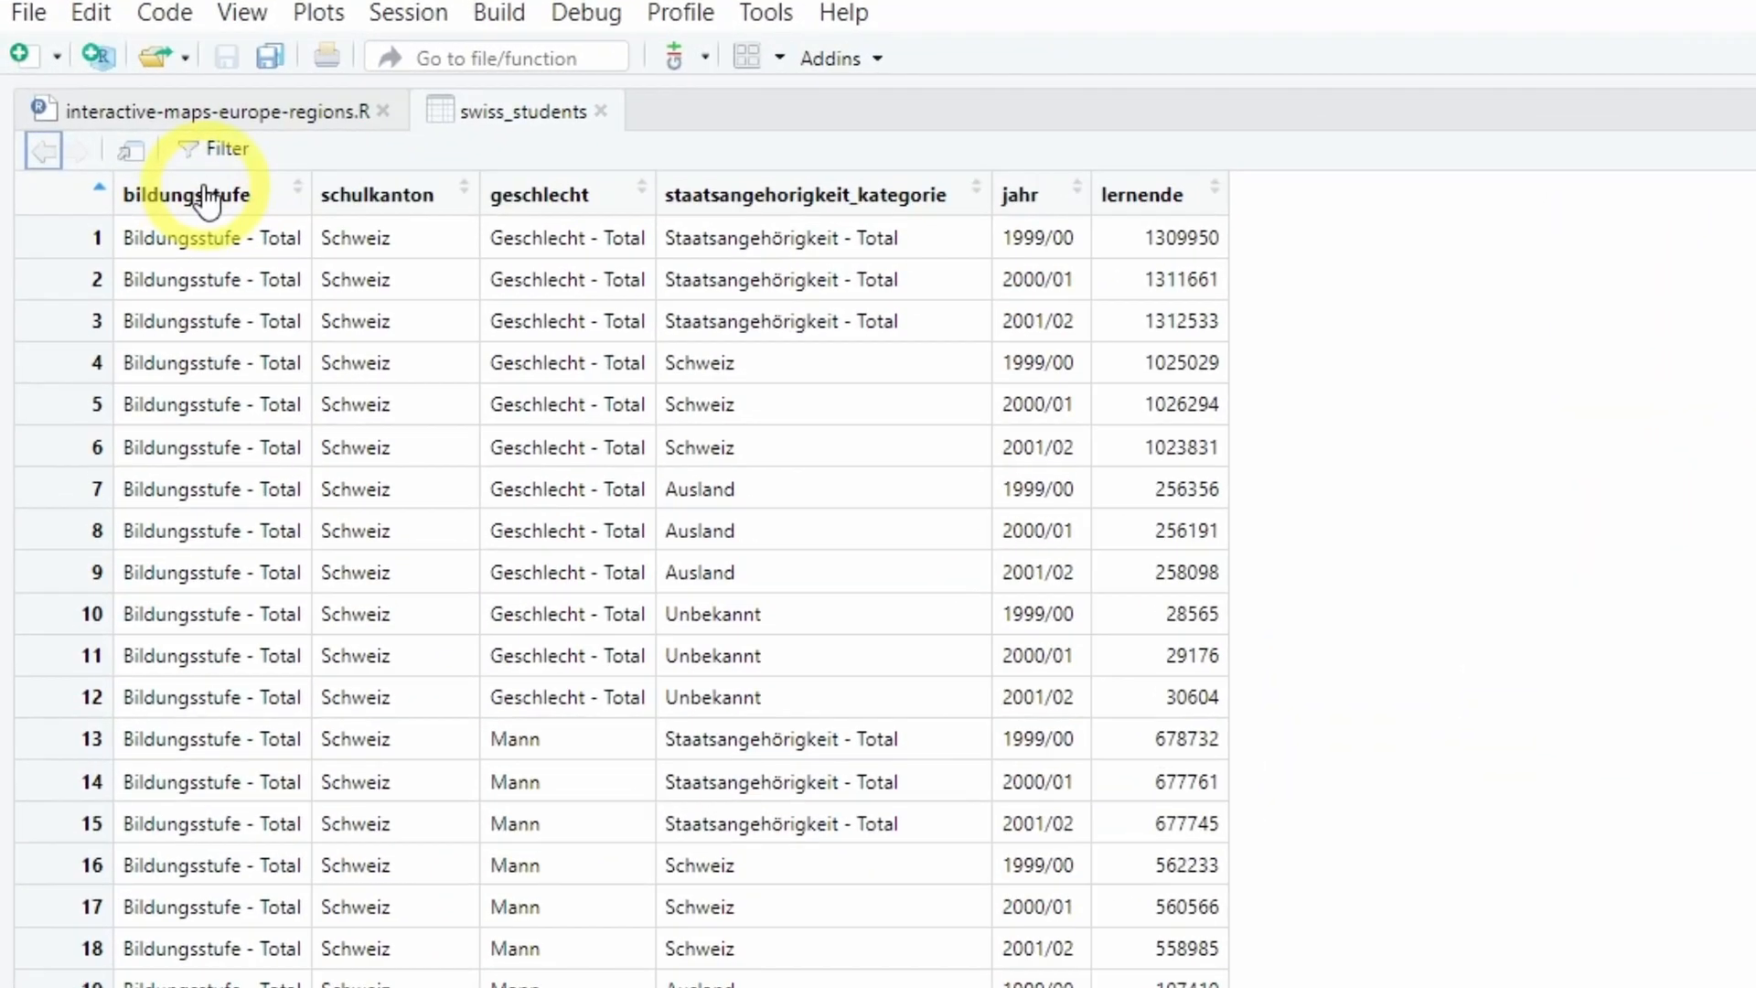
mouse_move(328, 207)
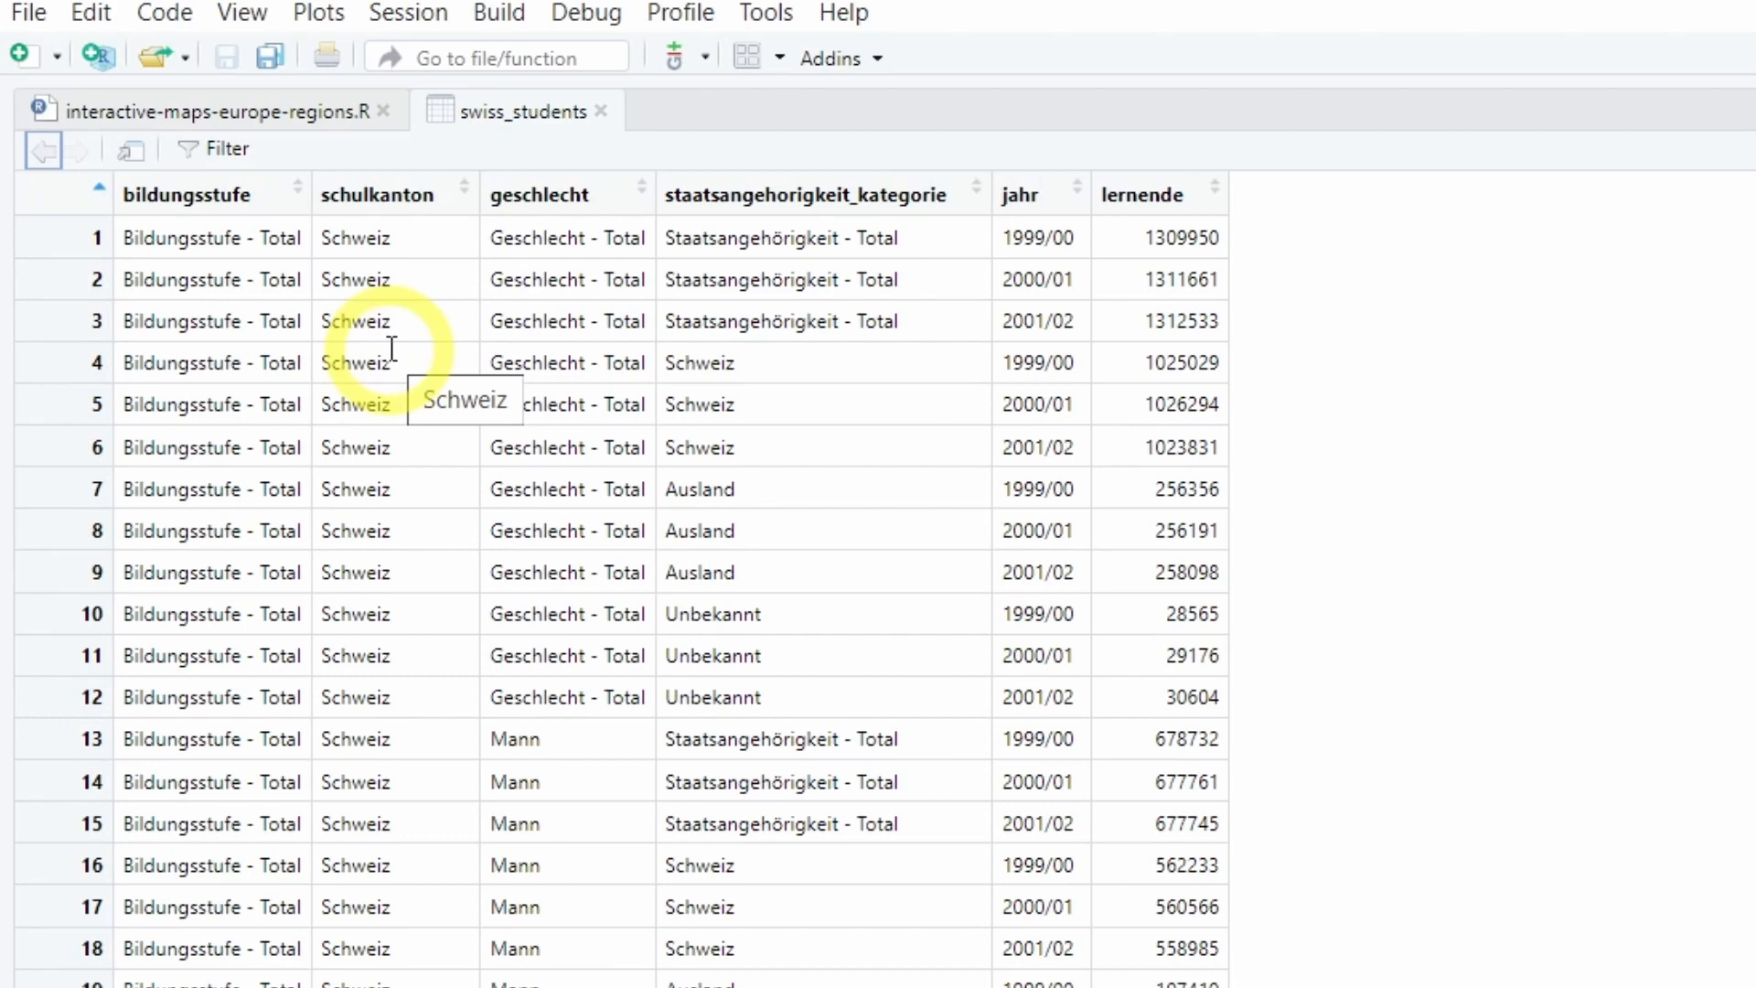
mouse_move(537, 274)
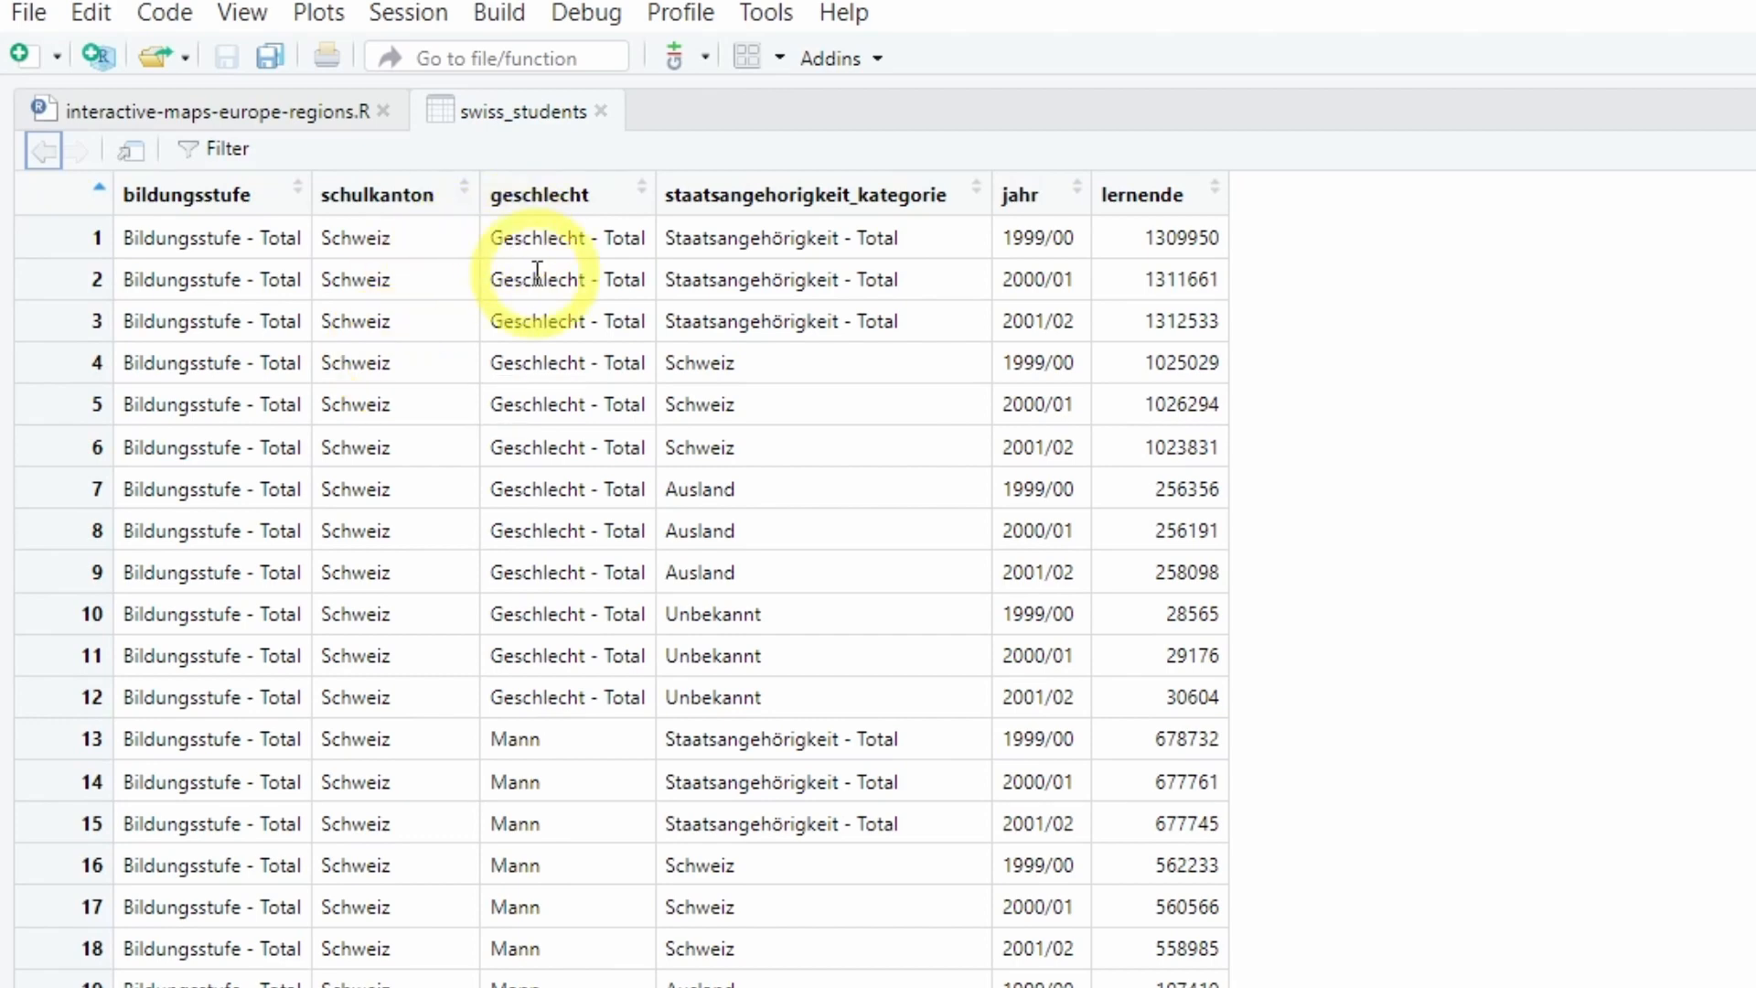
mouse_move(615, 425)
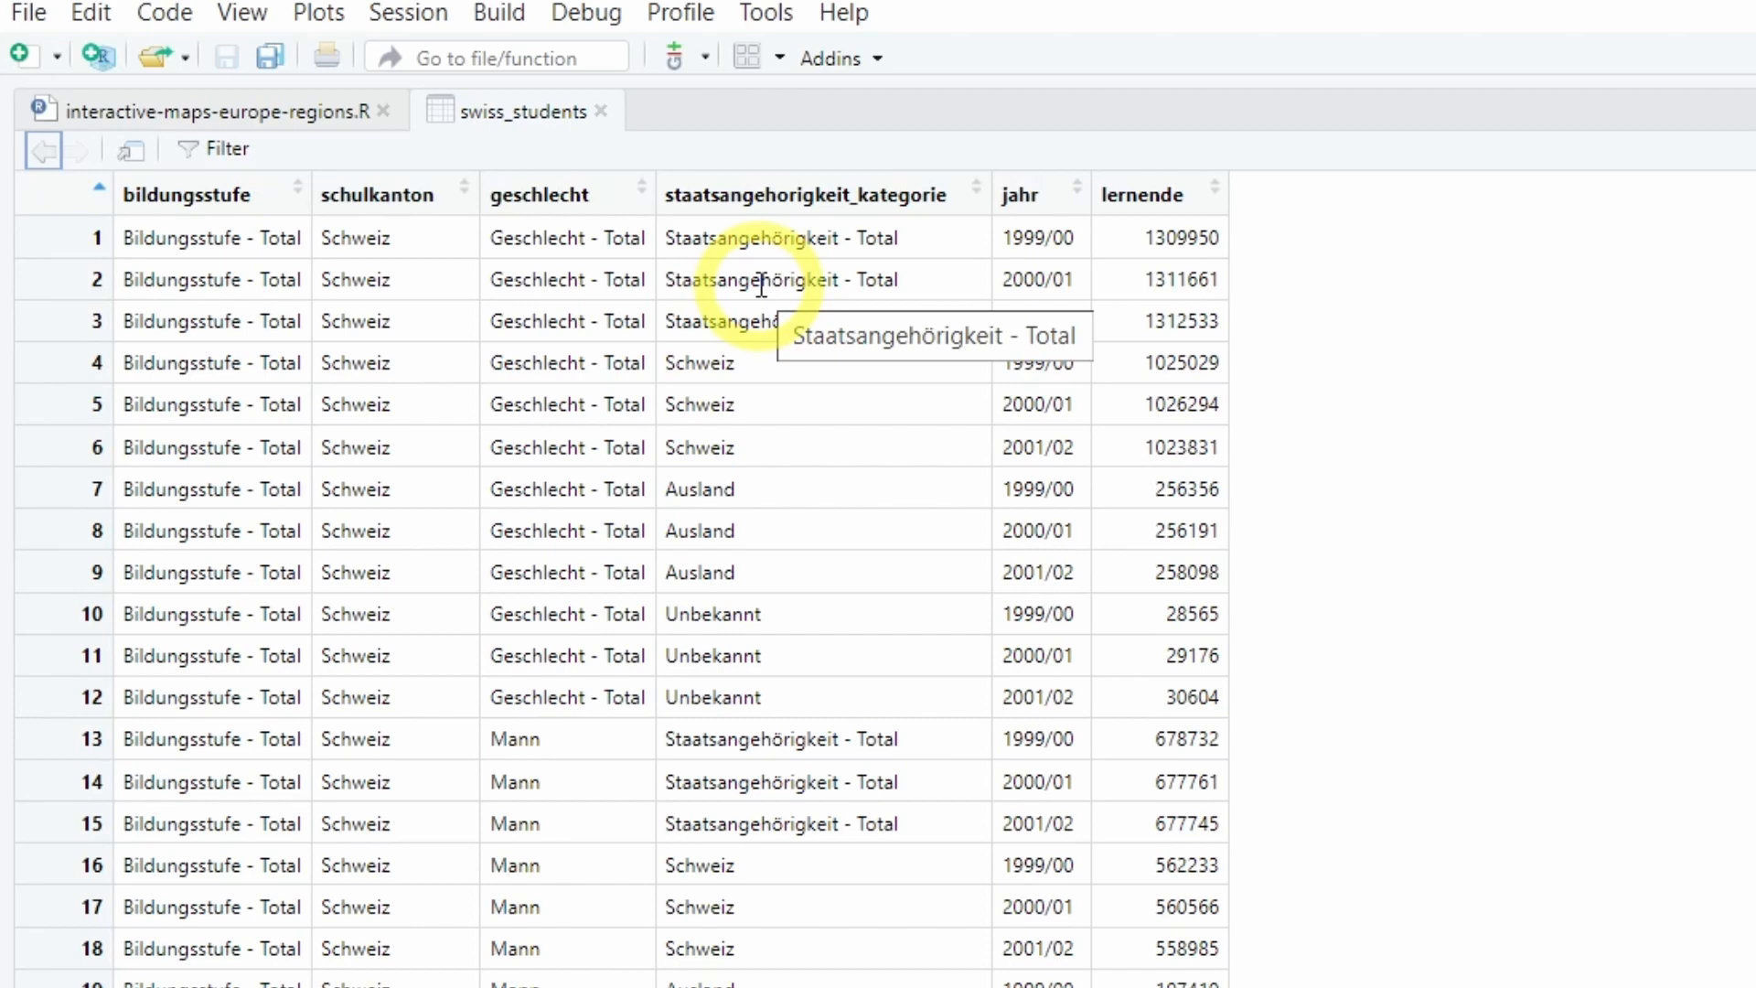
mouse_move(891, 165)
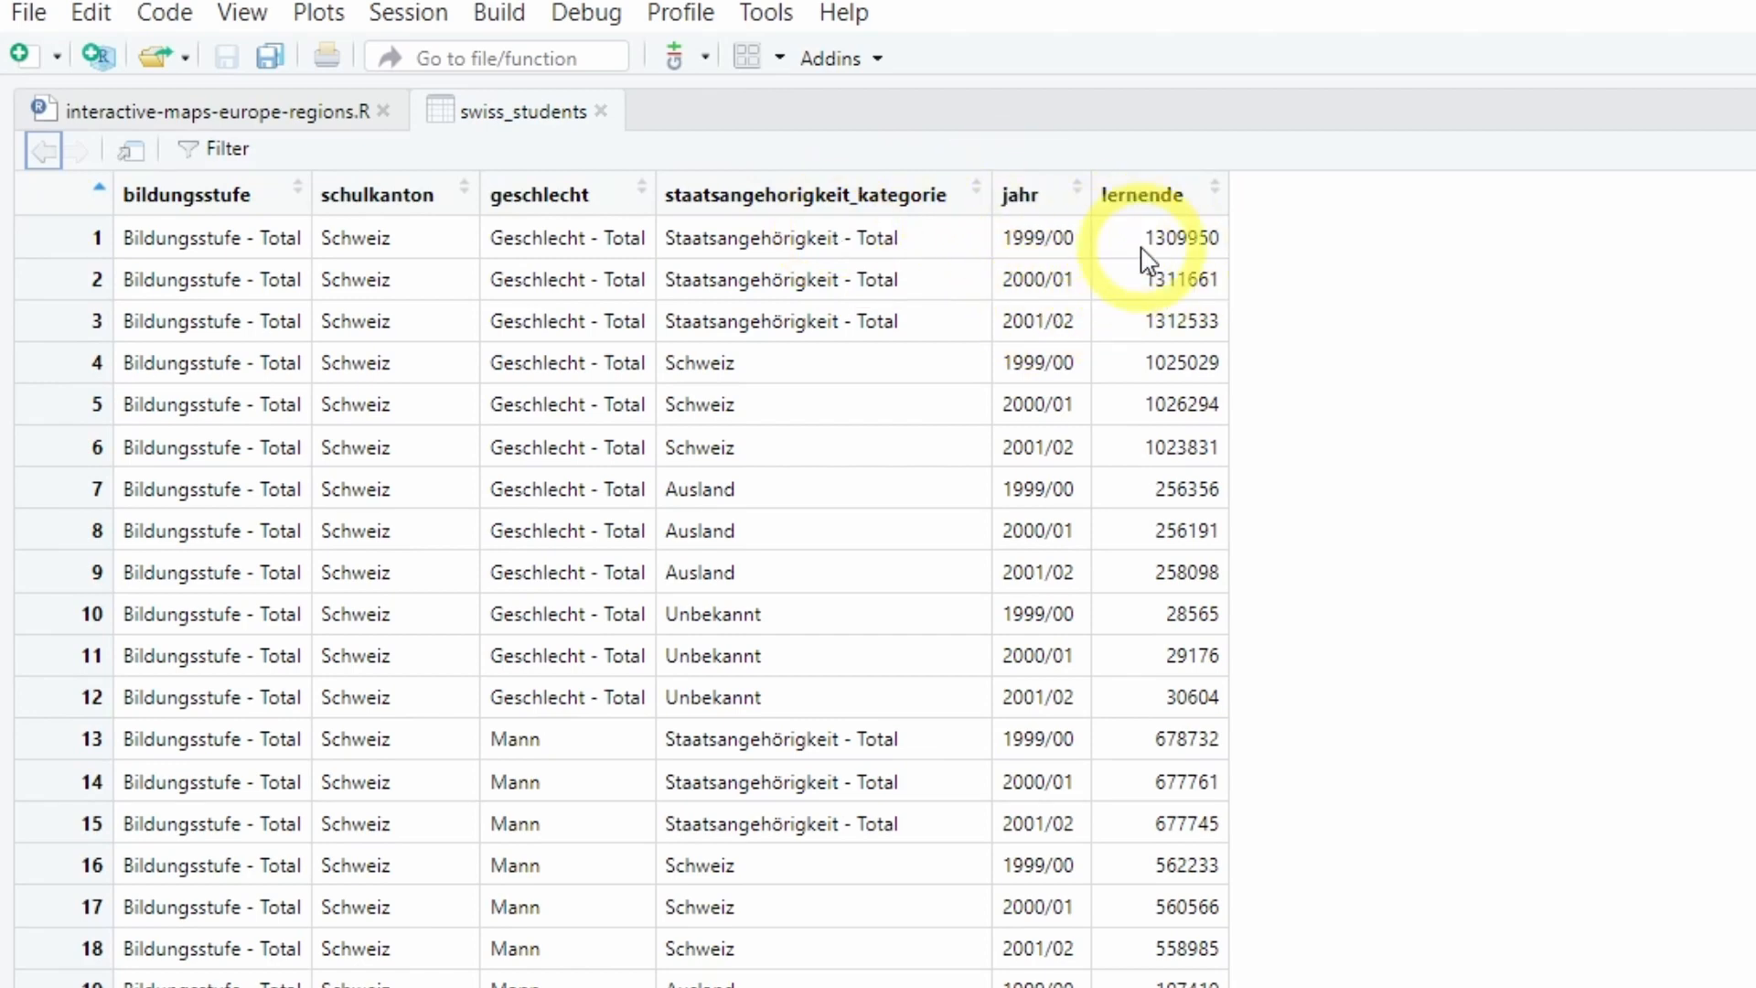
mouse_move(1149, 251)
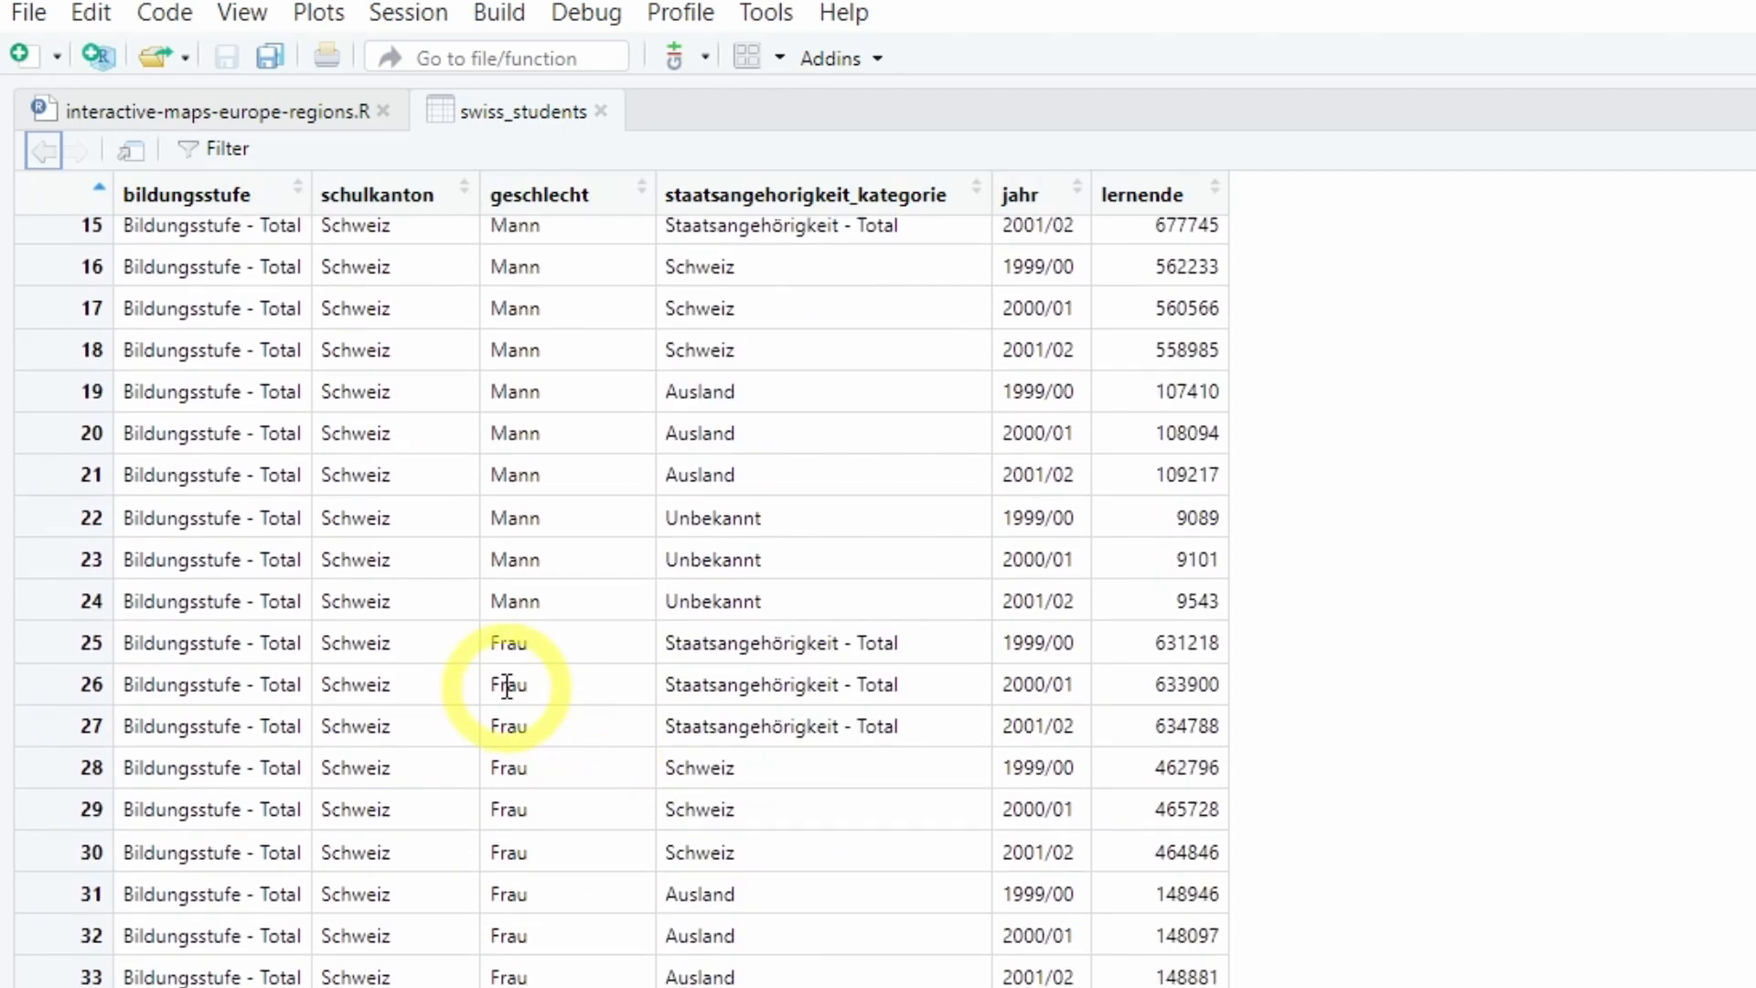
mouse_move(702, 769)
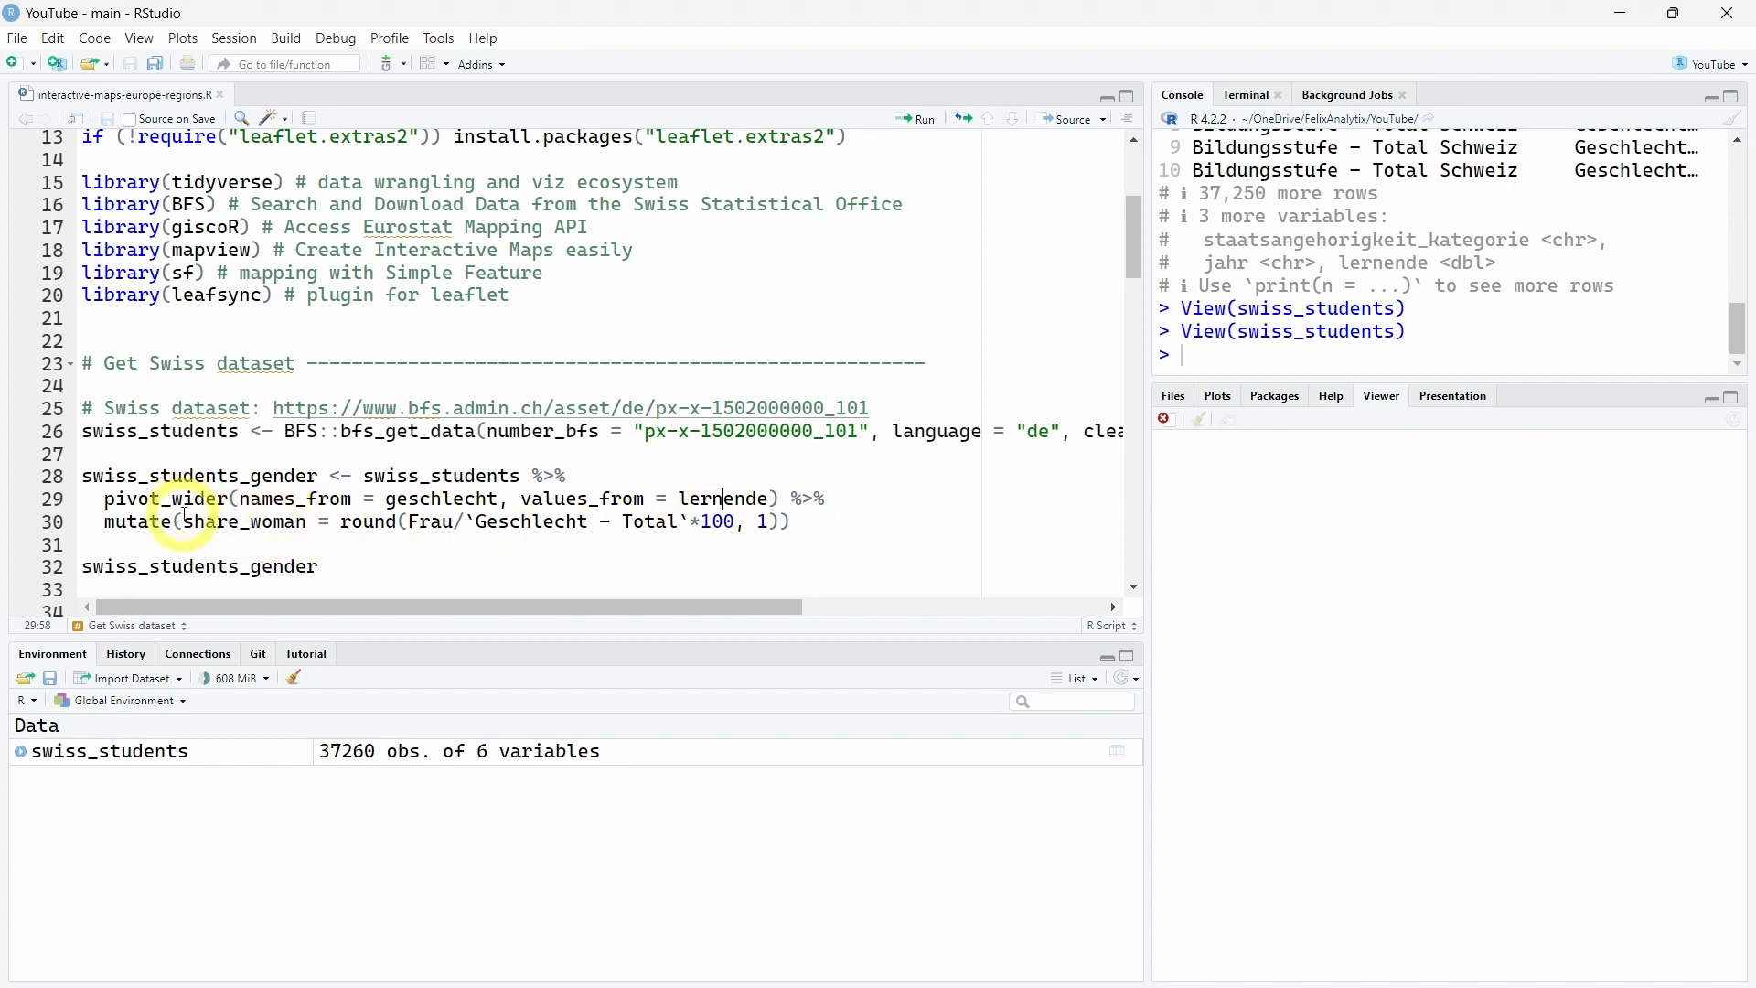
Run the pivot_wider/mutate pipeline to build swiss_students_gender with the share of women.
double_click(241, 522)
type("?gisco_get_nuts()")
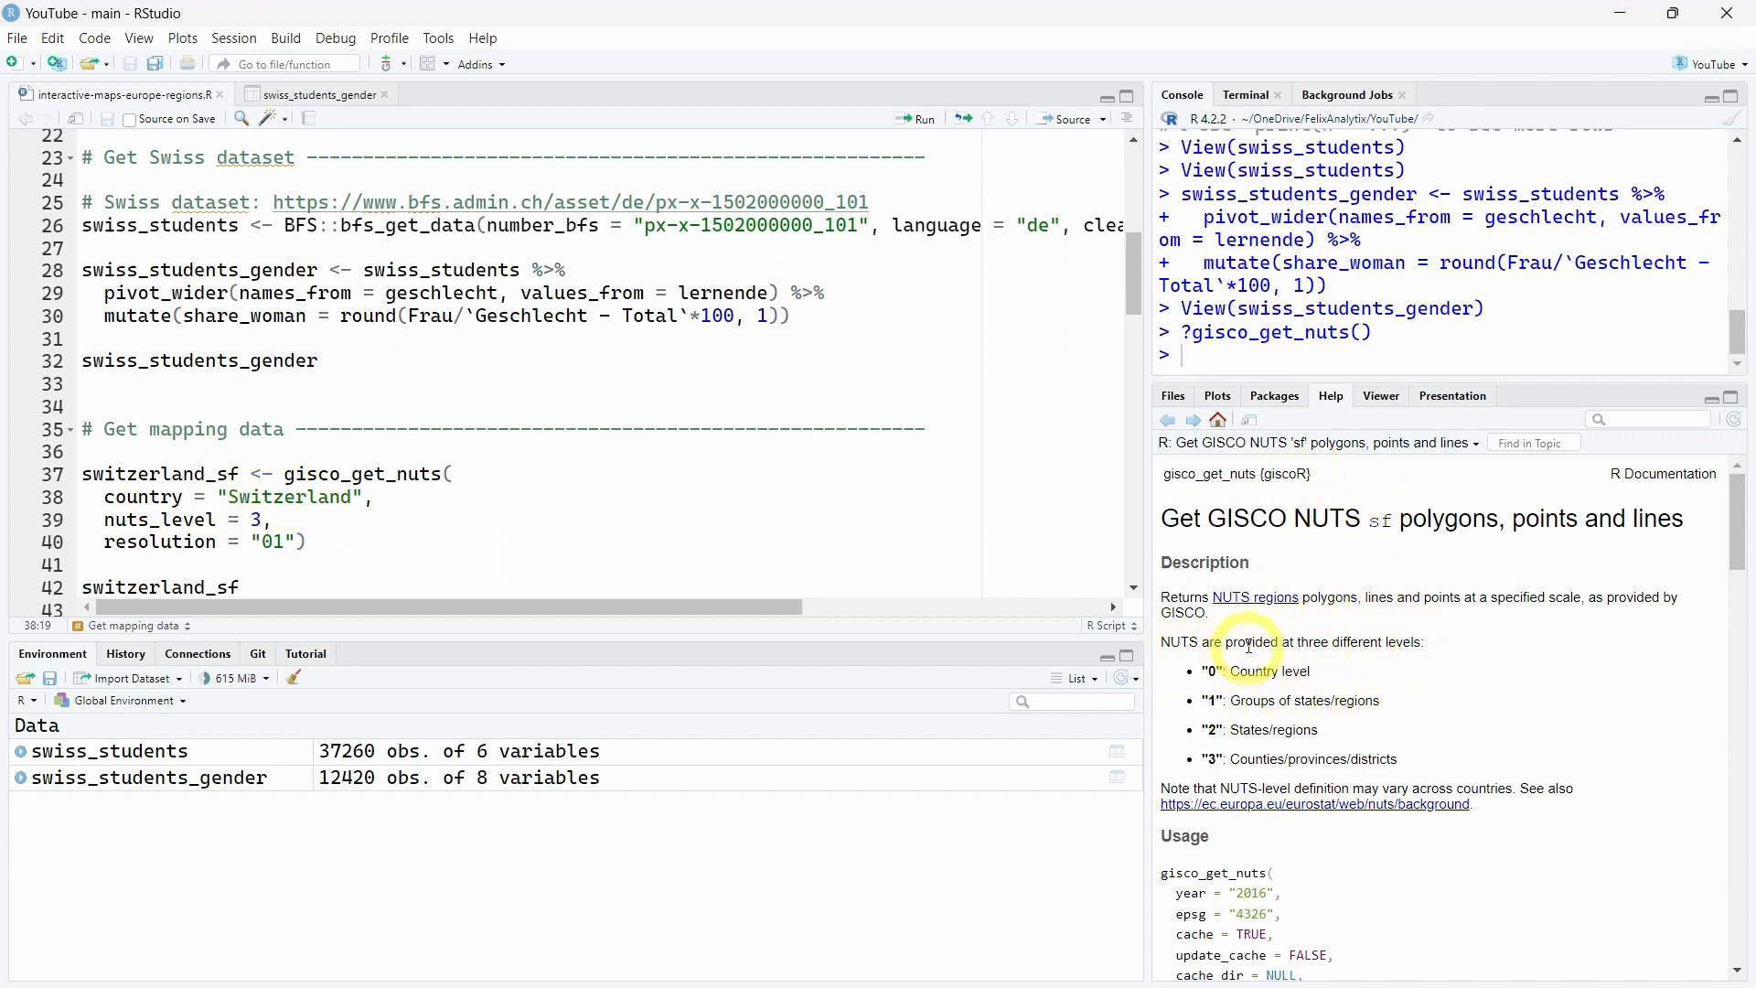
mouse_move(1262, 715)
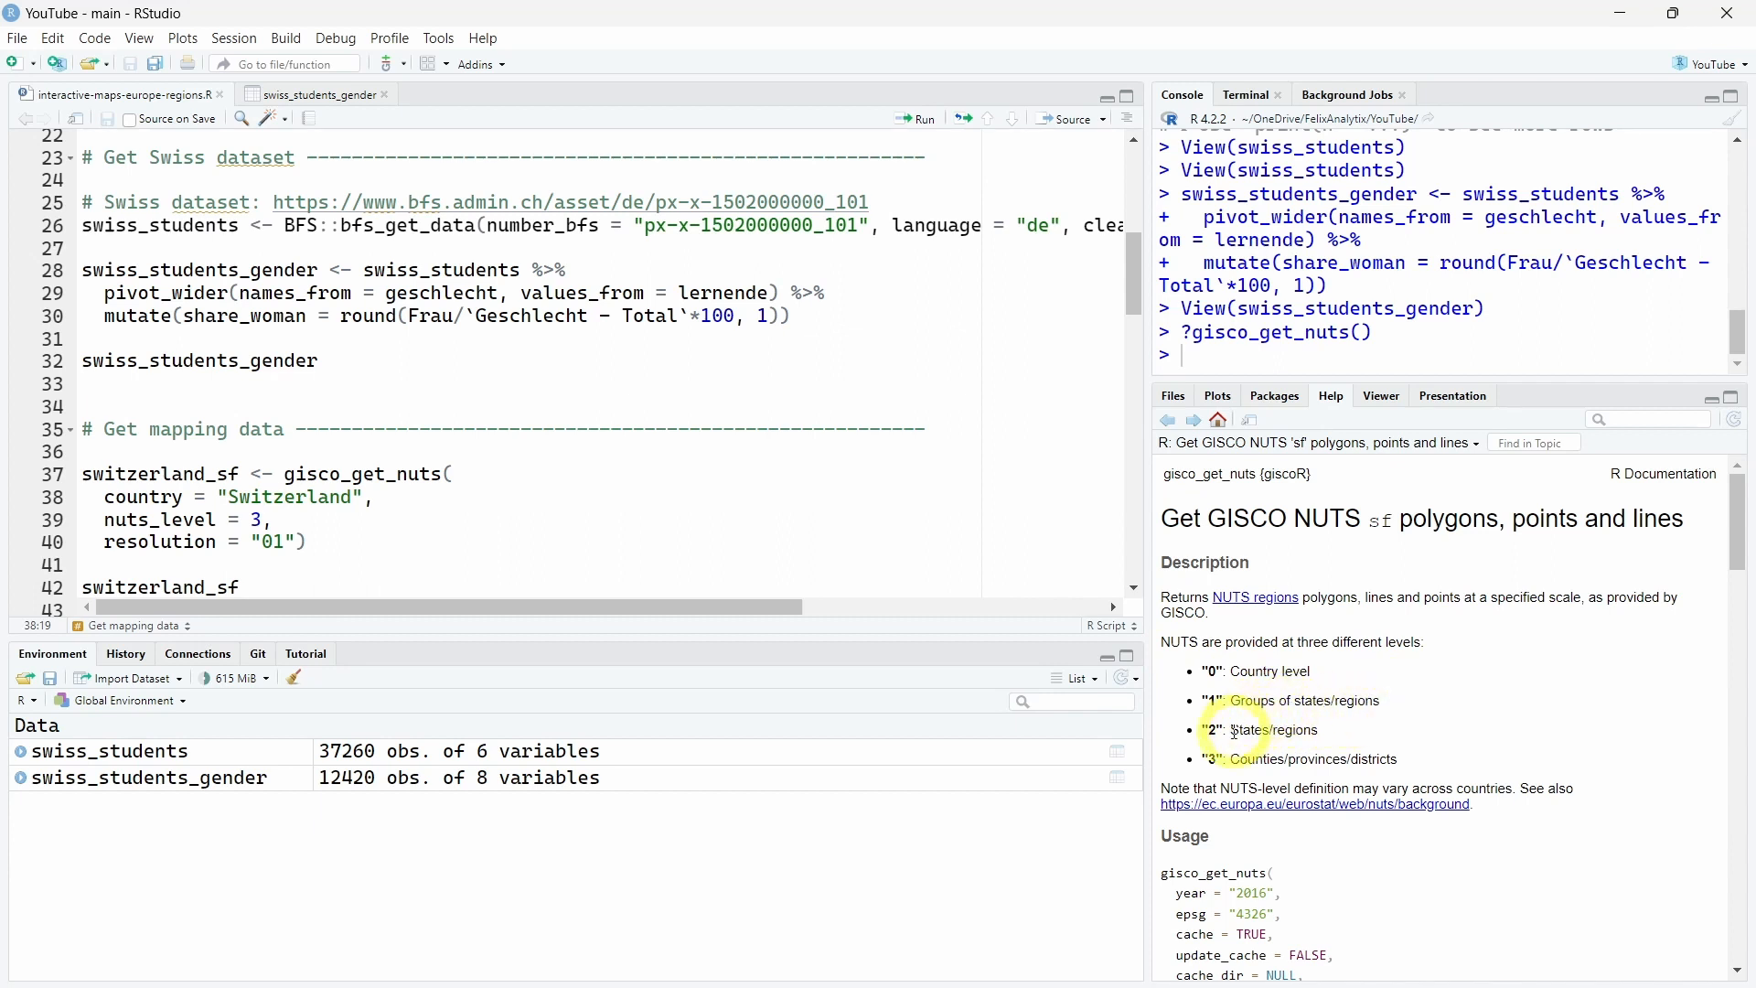
mouse_move(1409, 769)
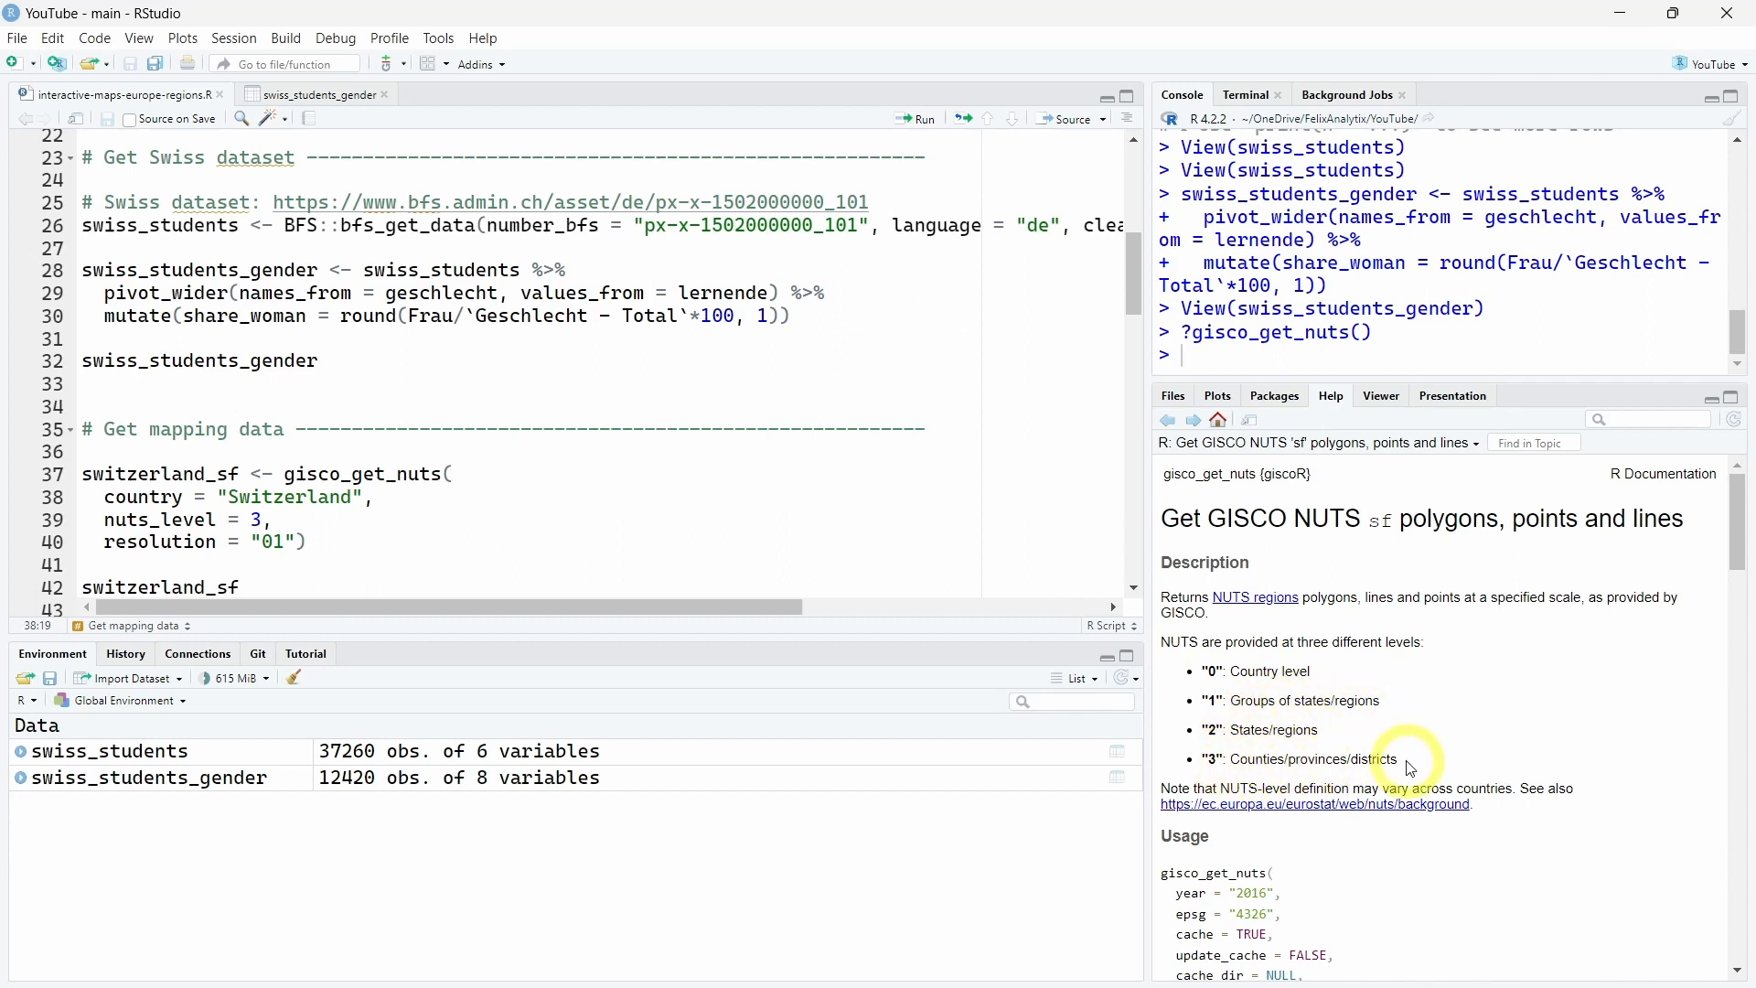
mouse_move(1427, 754)
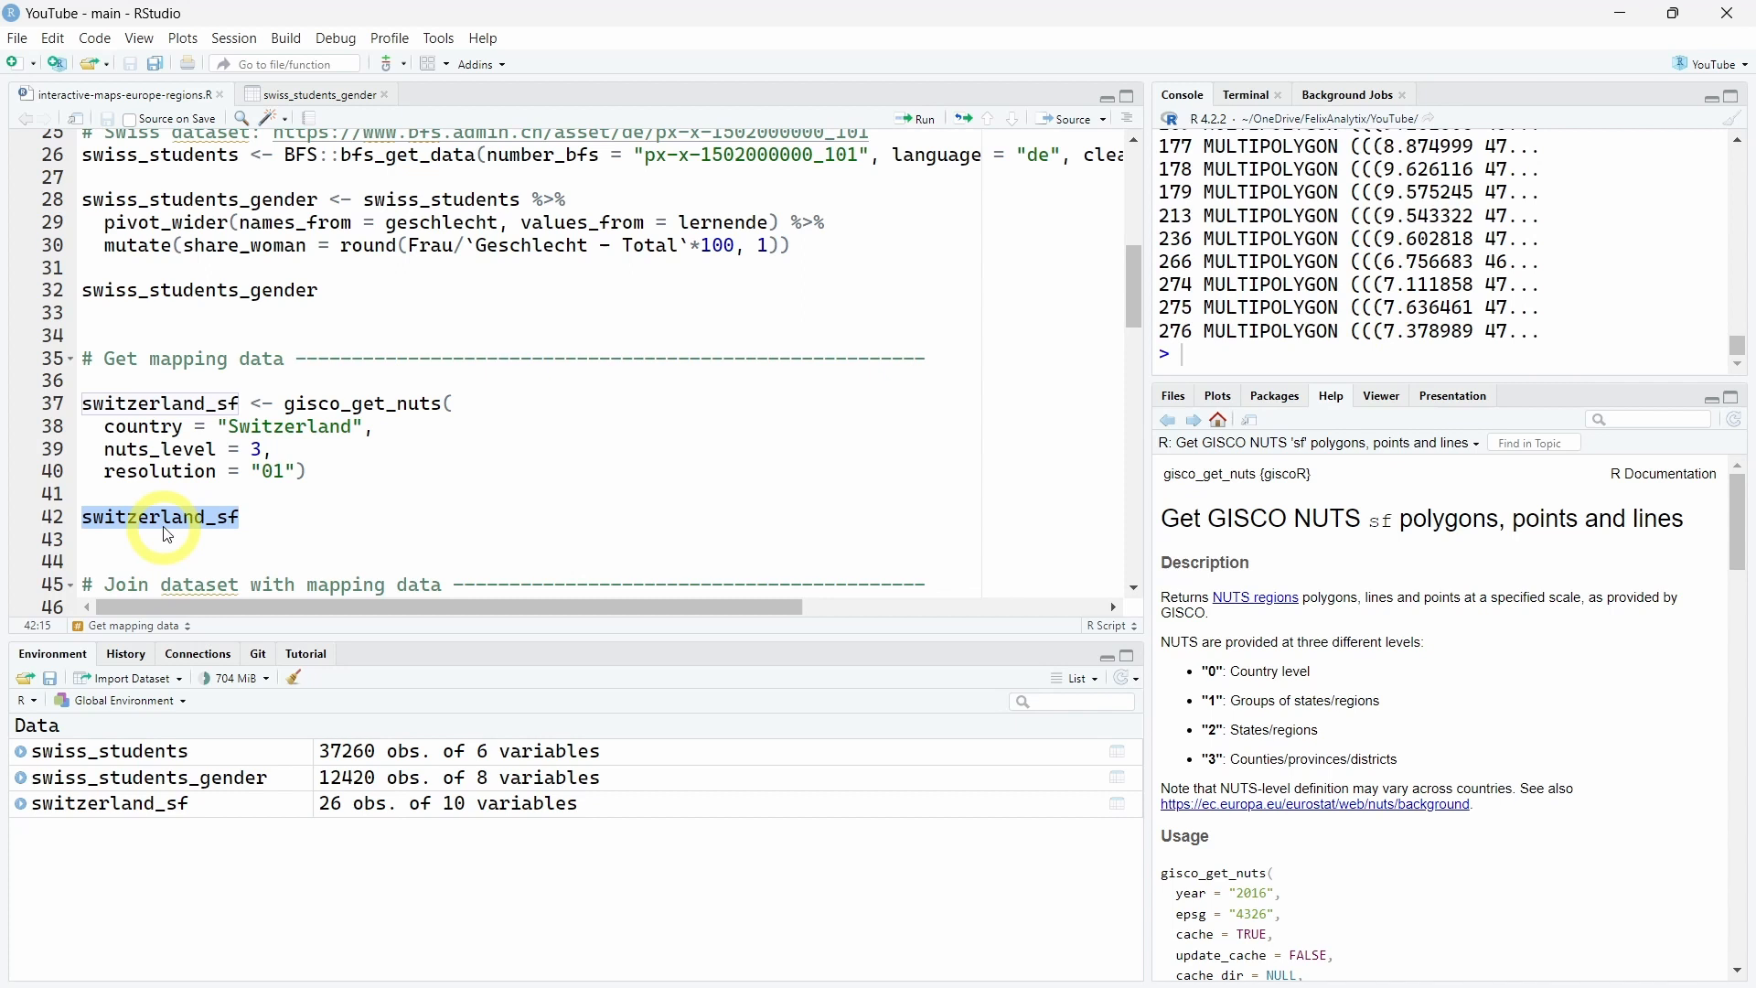
mouse_move(1318, 291)
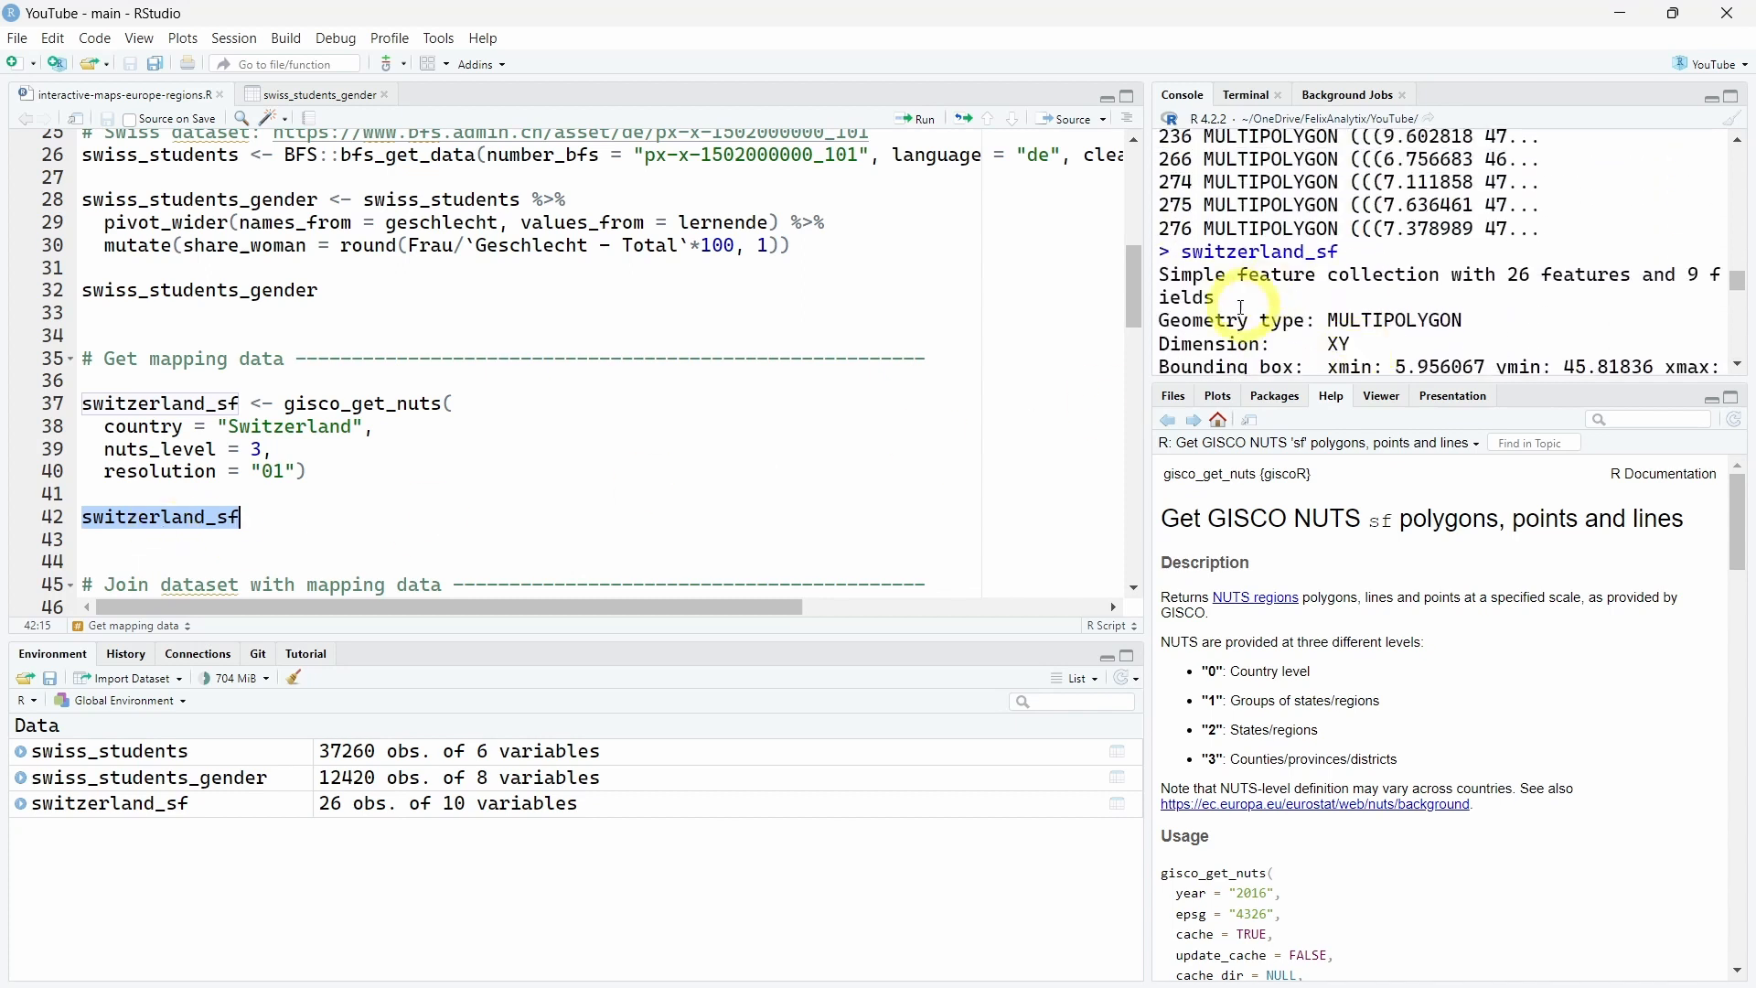
mouse_move(1312, 291)
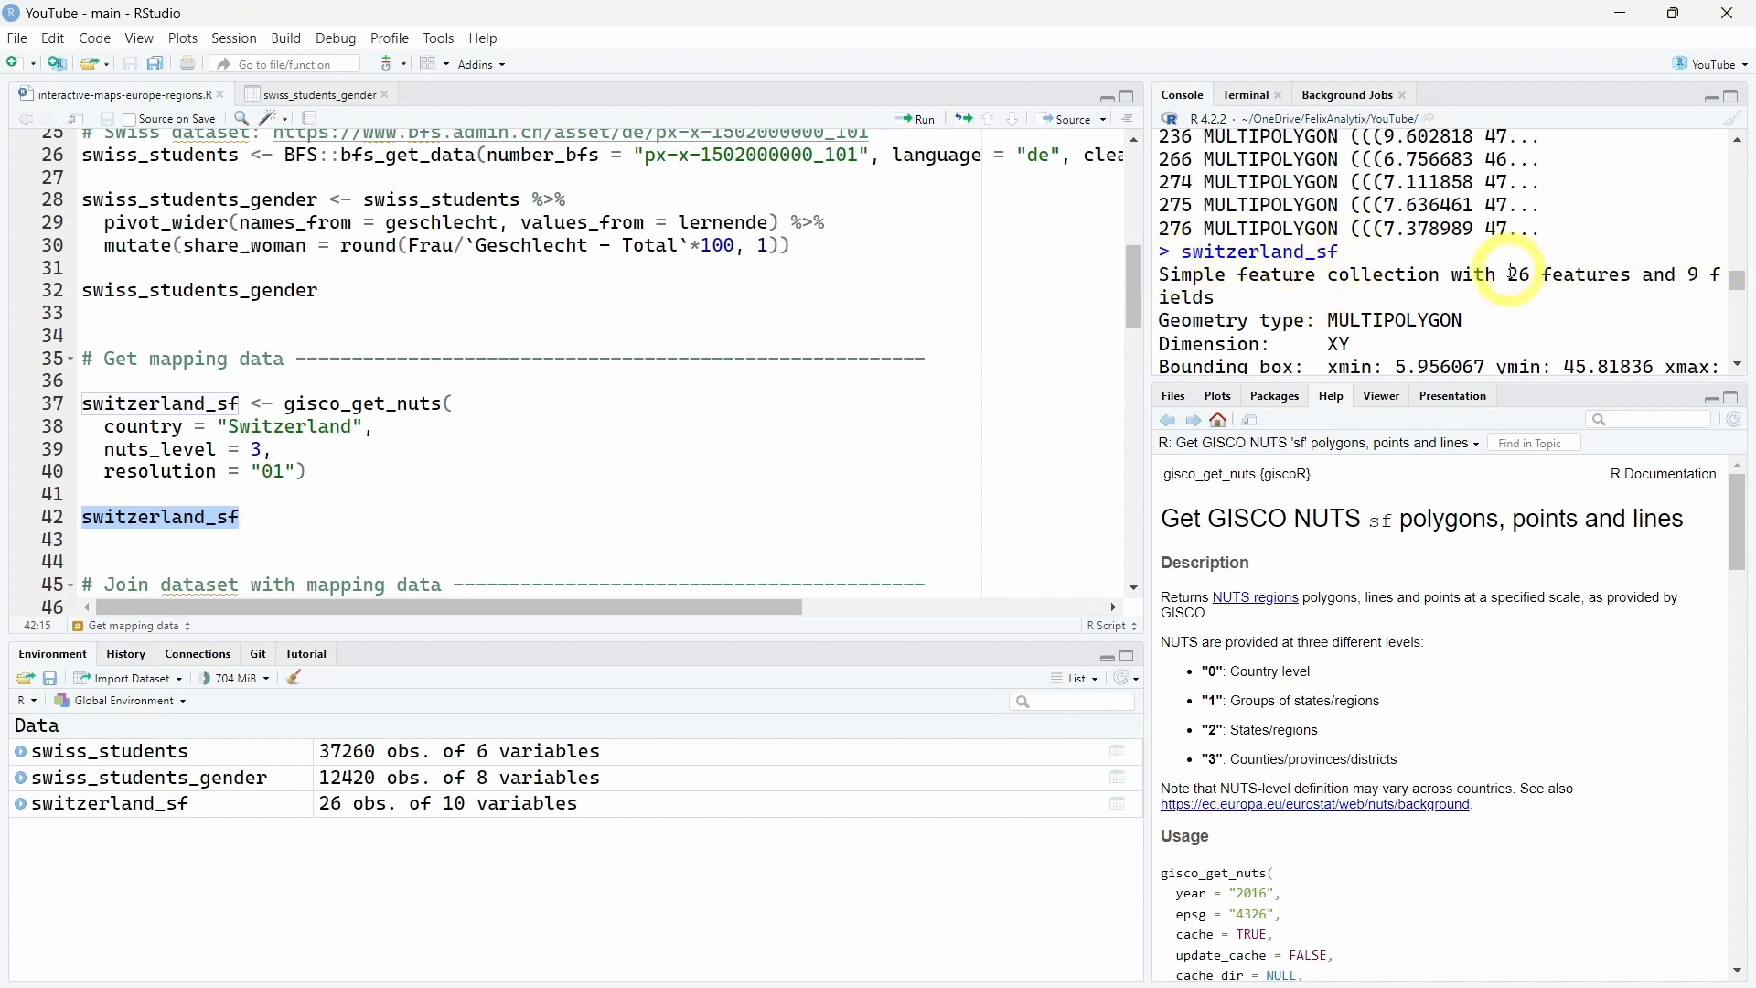
Print switzerland_sf and highlight its 26 multipolygon canton features.
double_click(1529, 274)
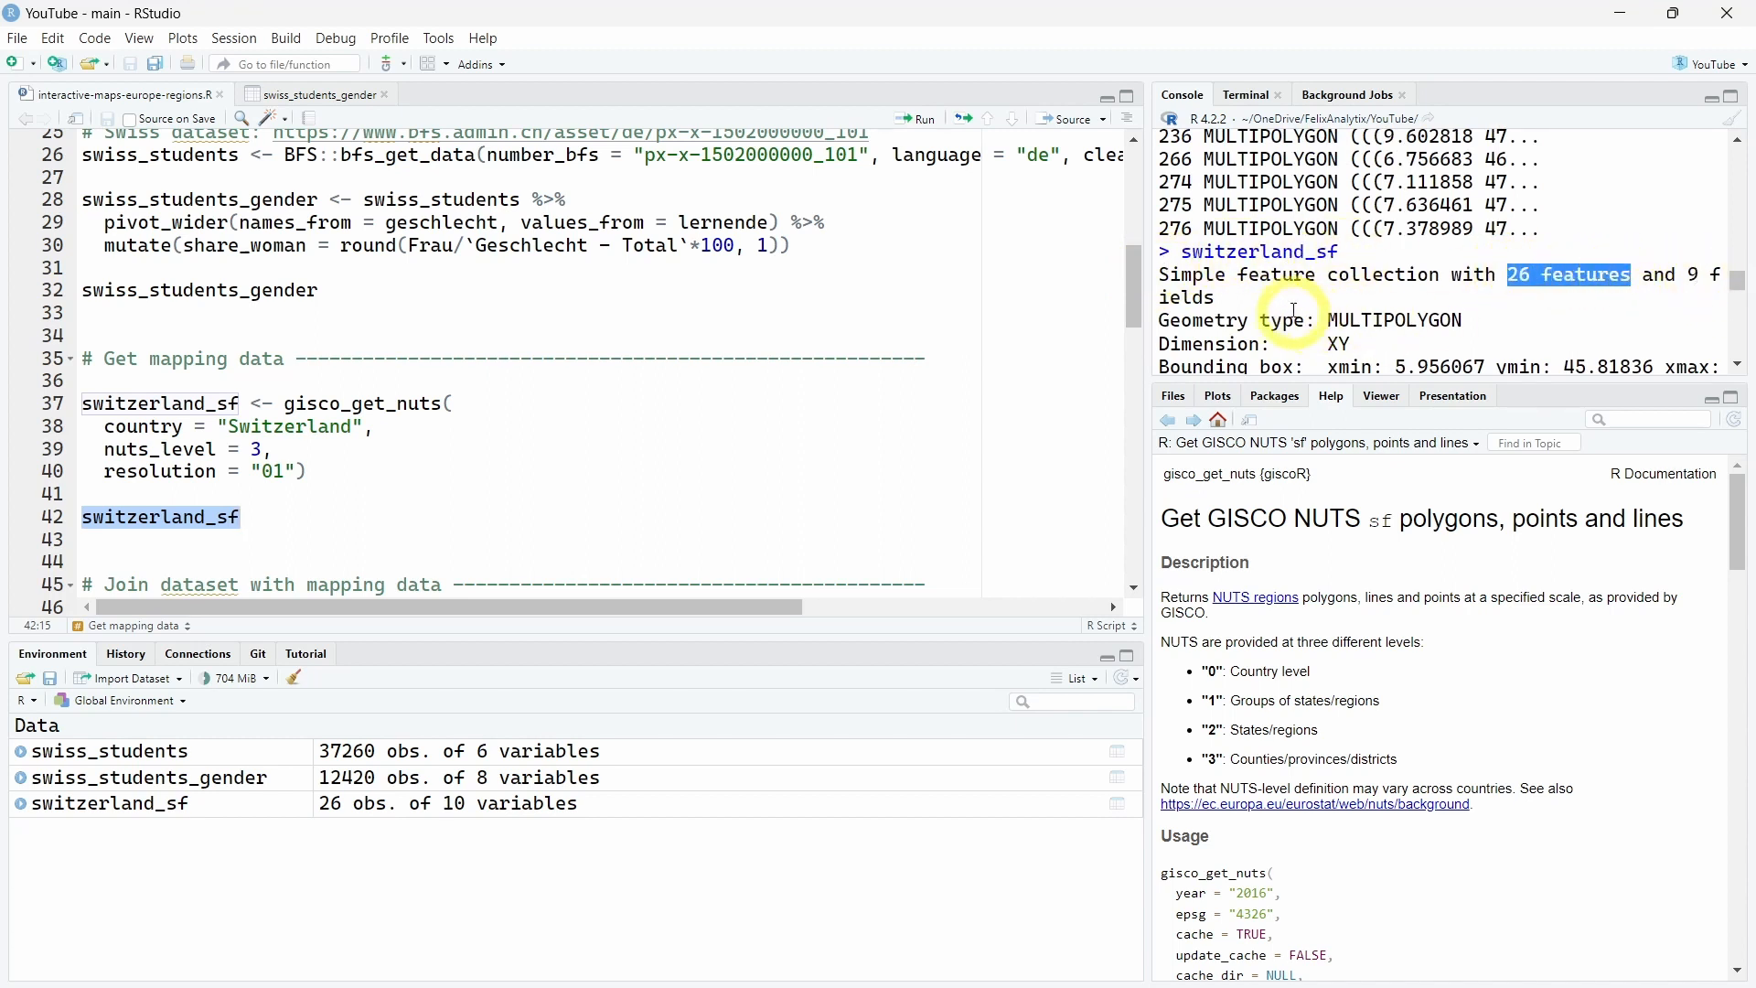
scroll("down", 3)
type("swiss_student_map")
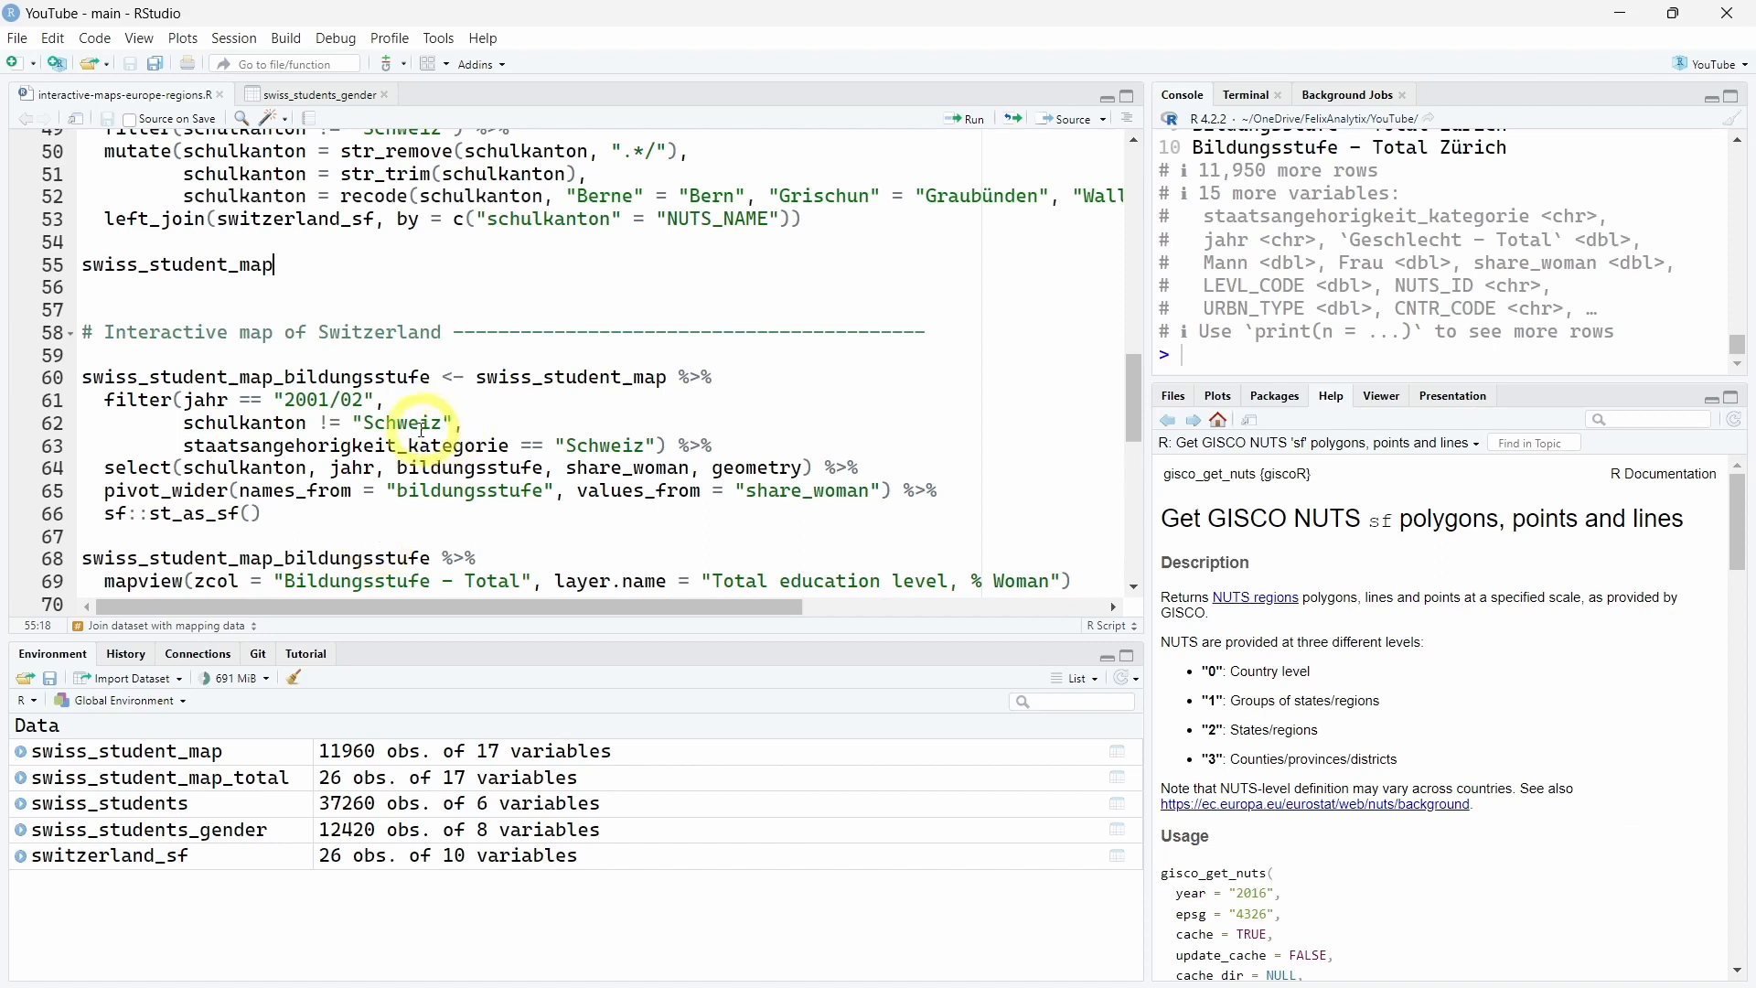
Select the 2001/02 filter, pivot_wider by education level and st_as_sf pipeline for running.
double_click(569, 376)
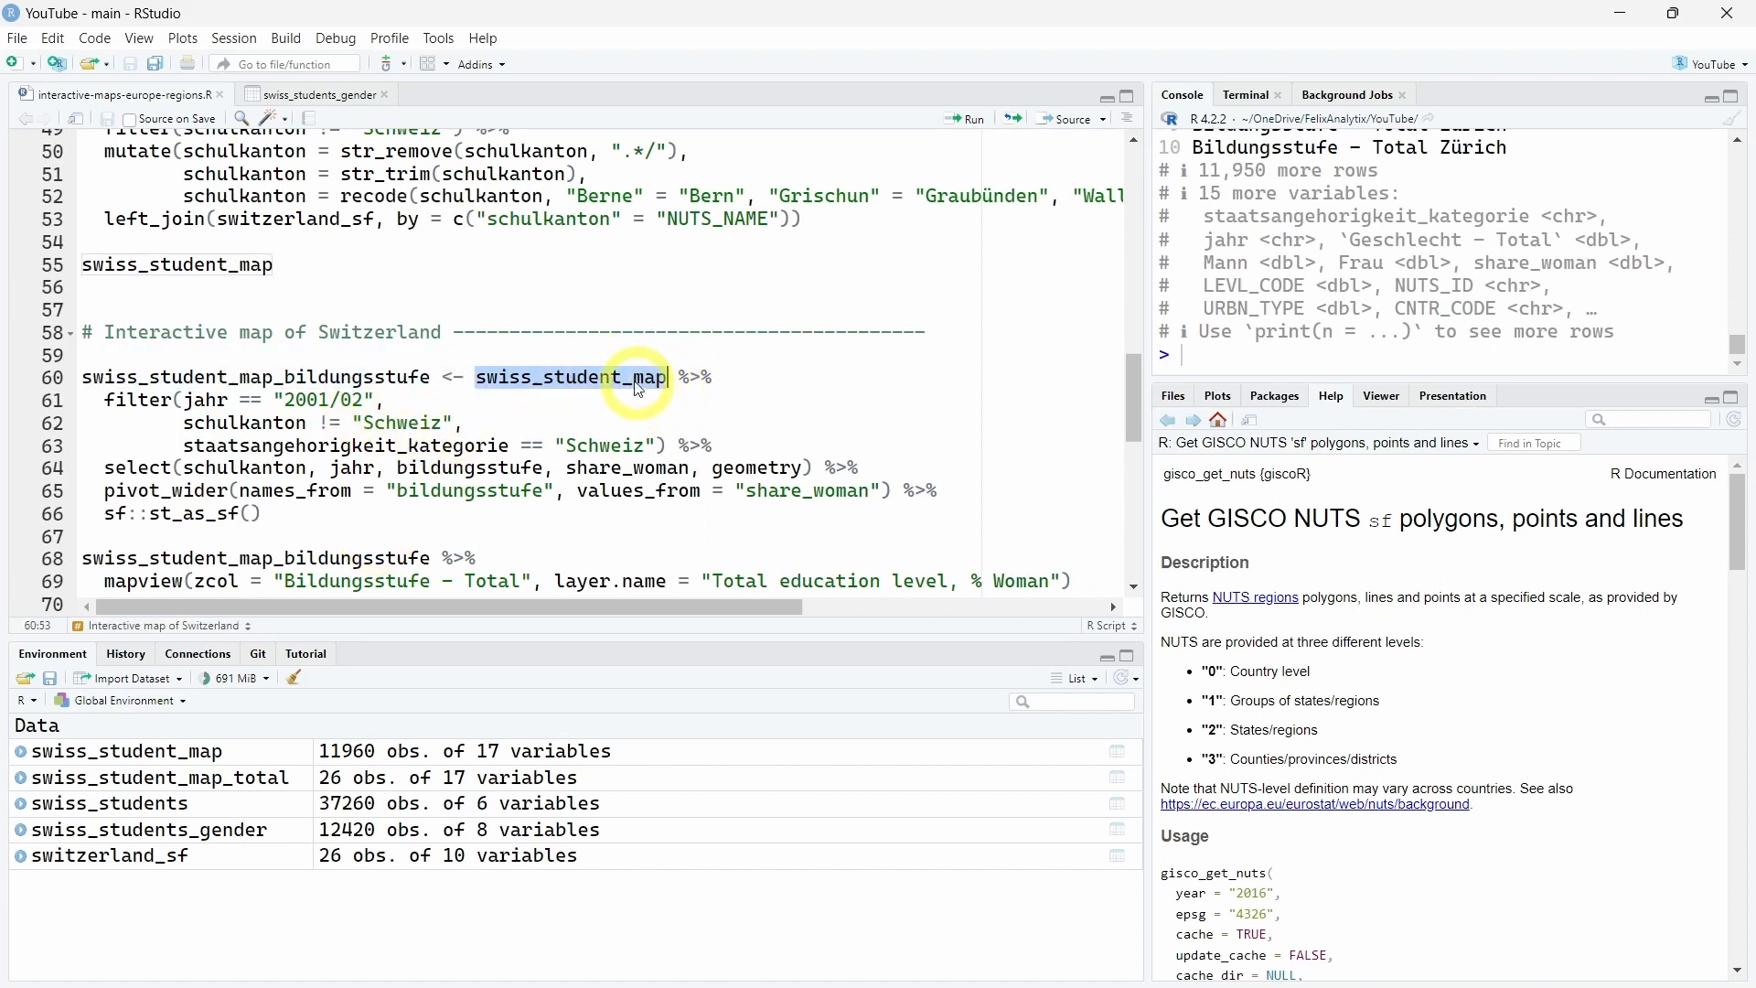
mouse_move(657, 334)
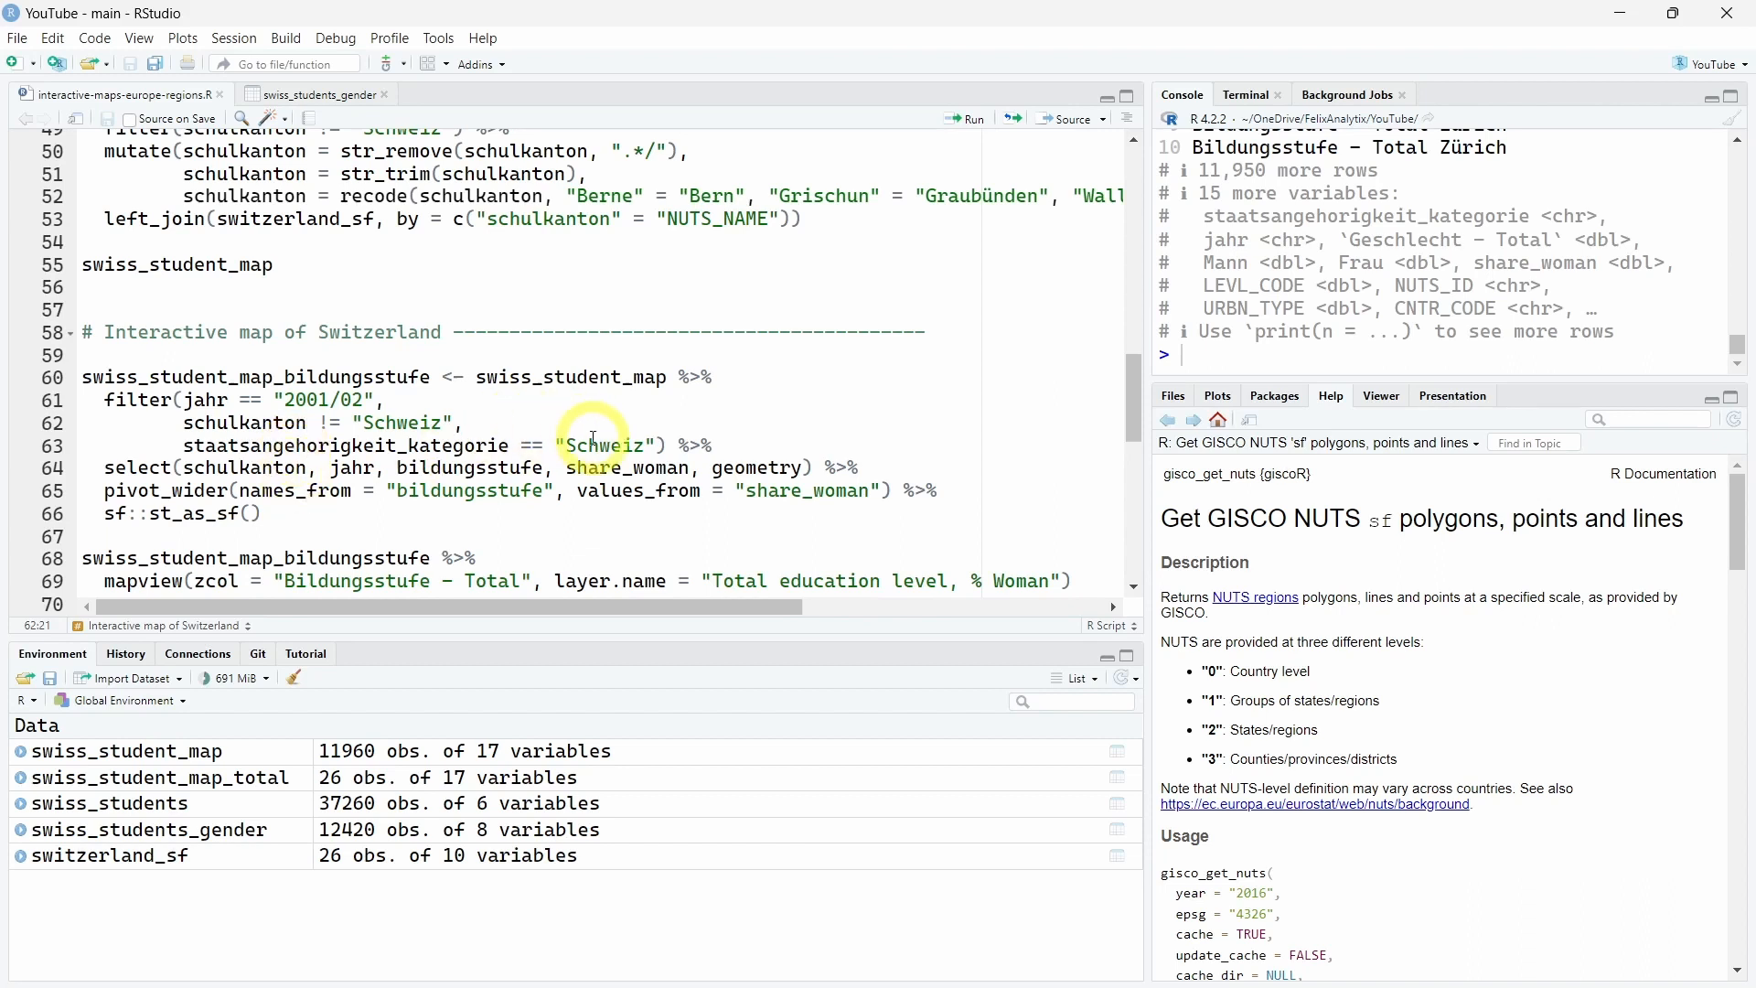
left_click(308, 422)
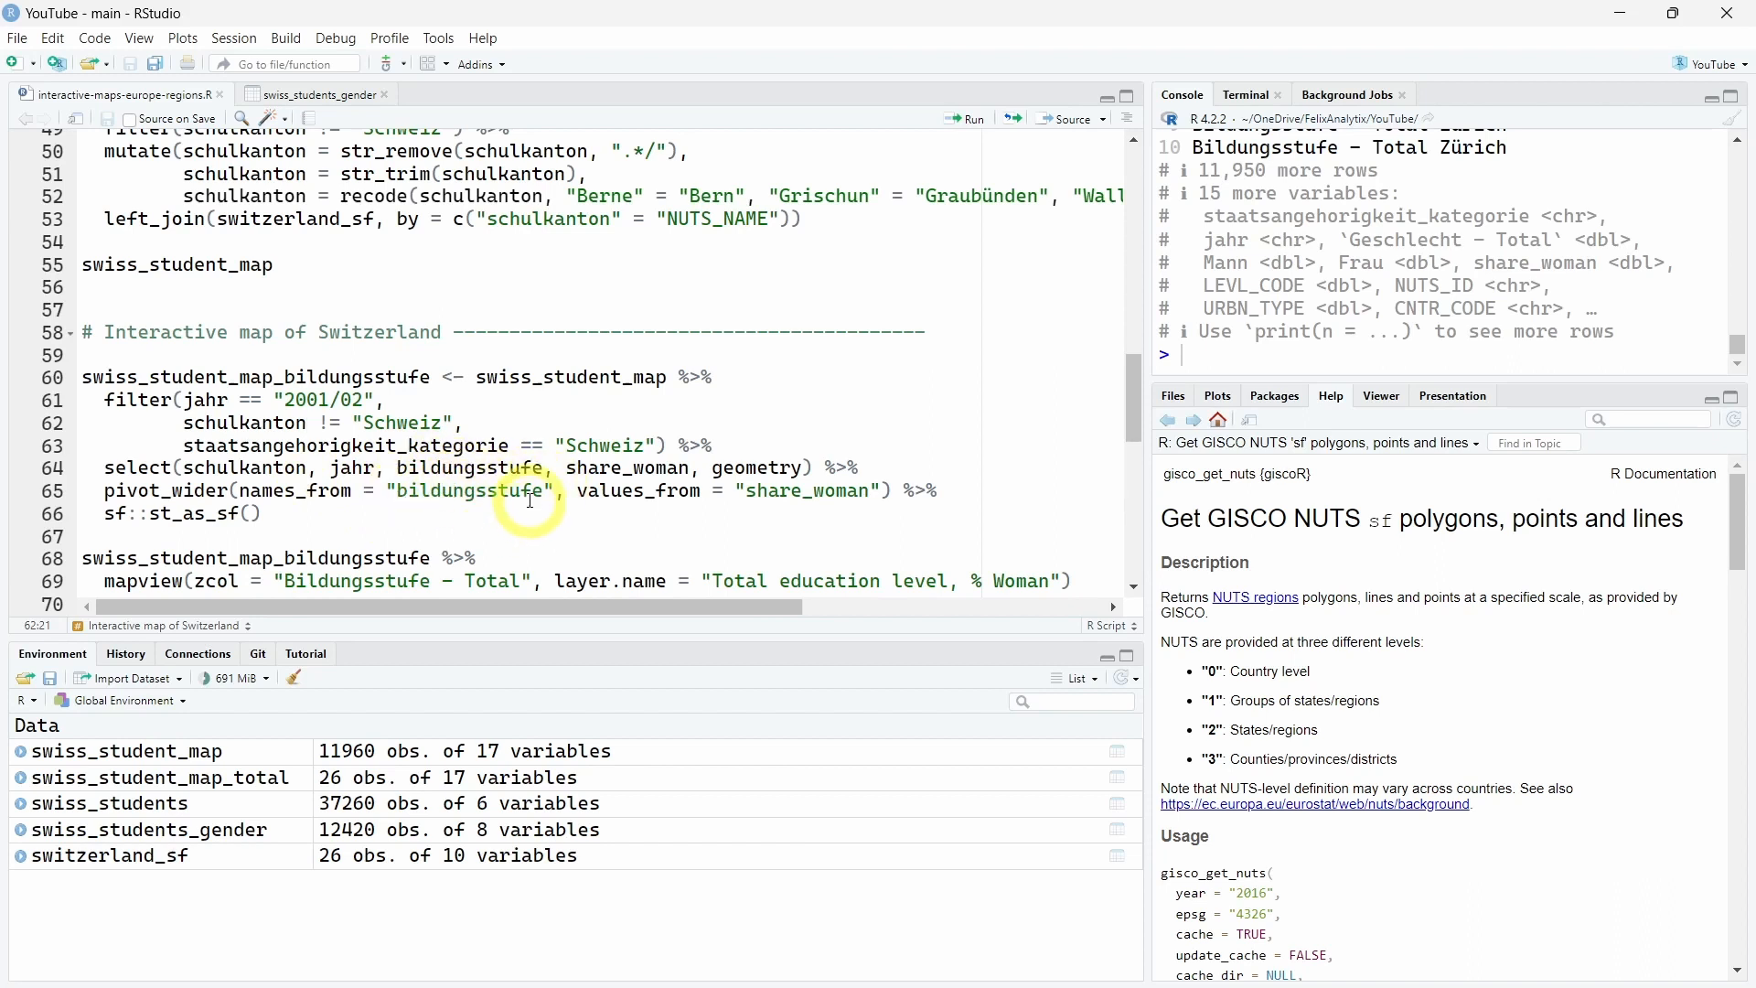
mouse_move(688, 491)
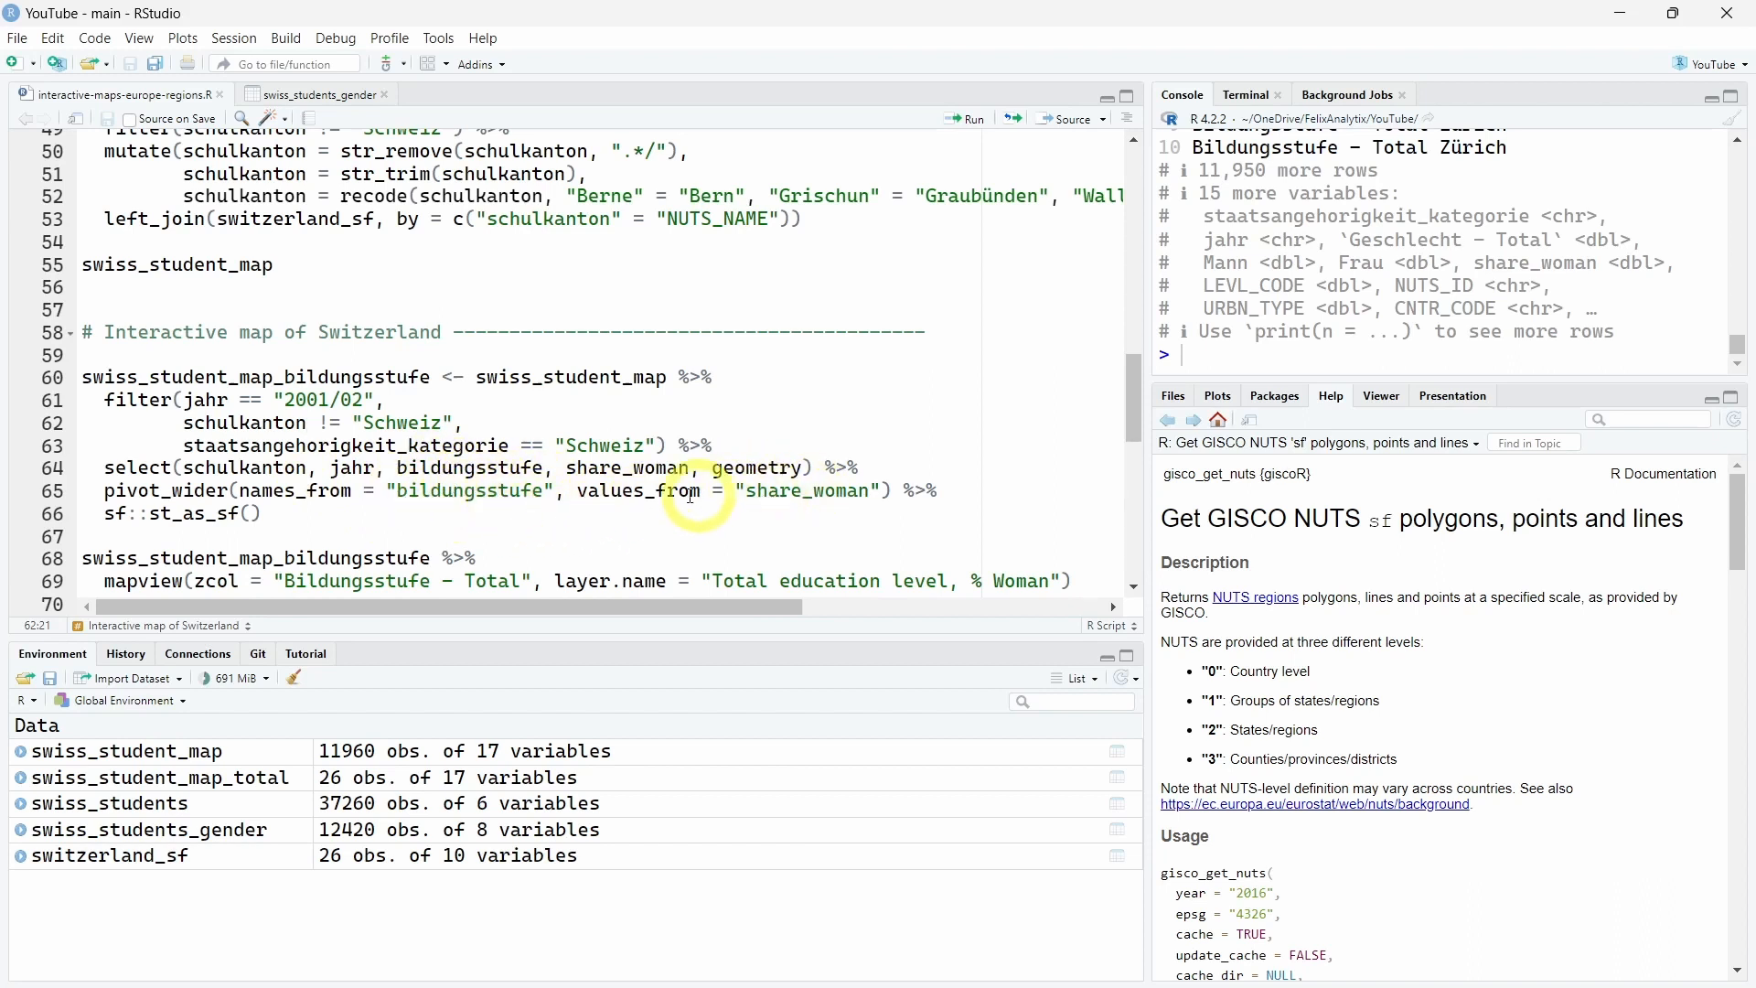
mouse_move(352, 512)
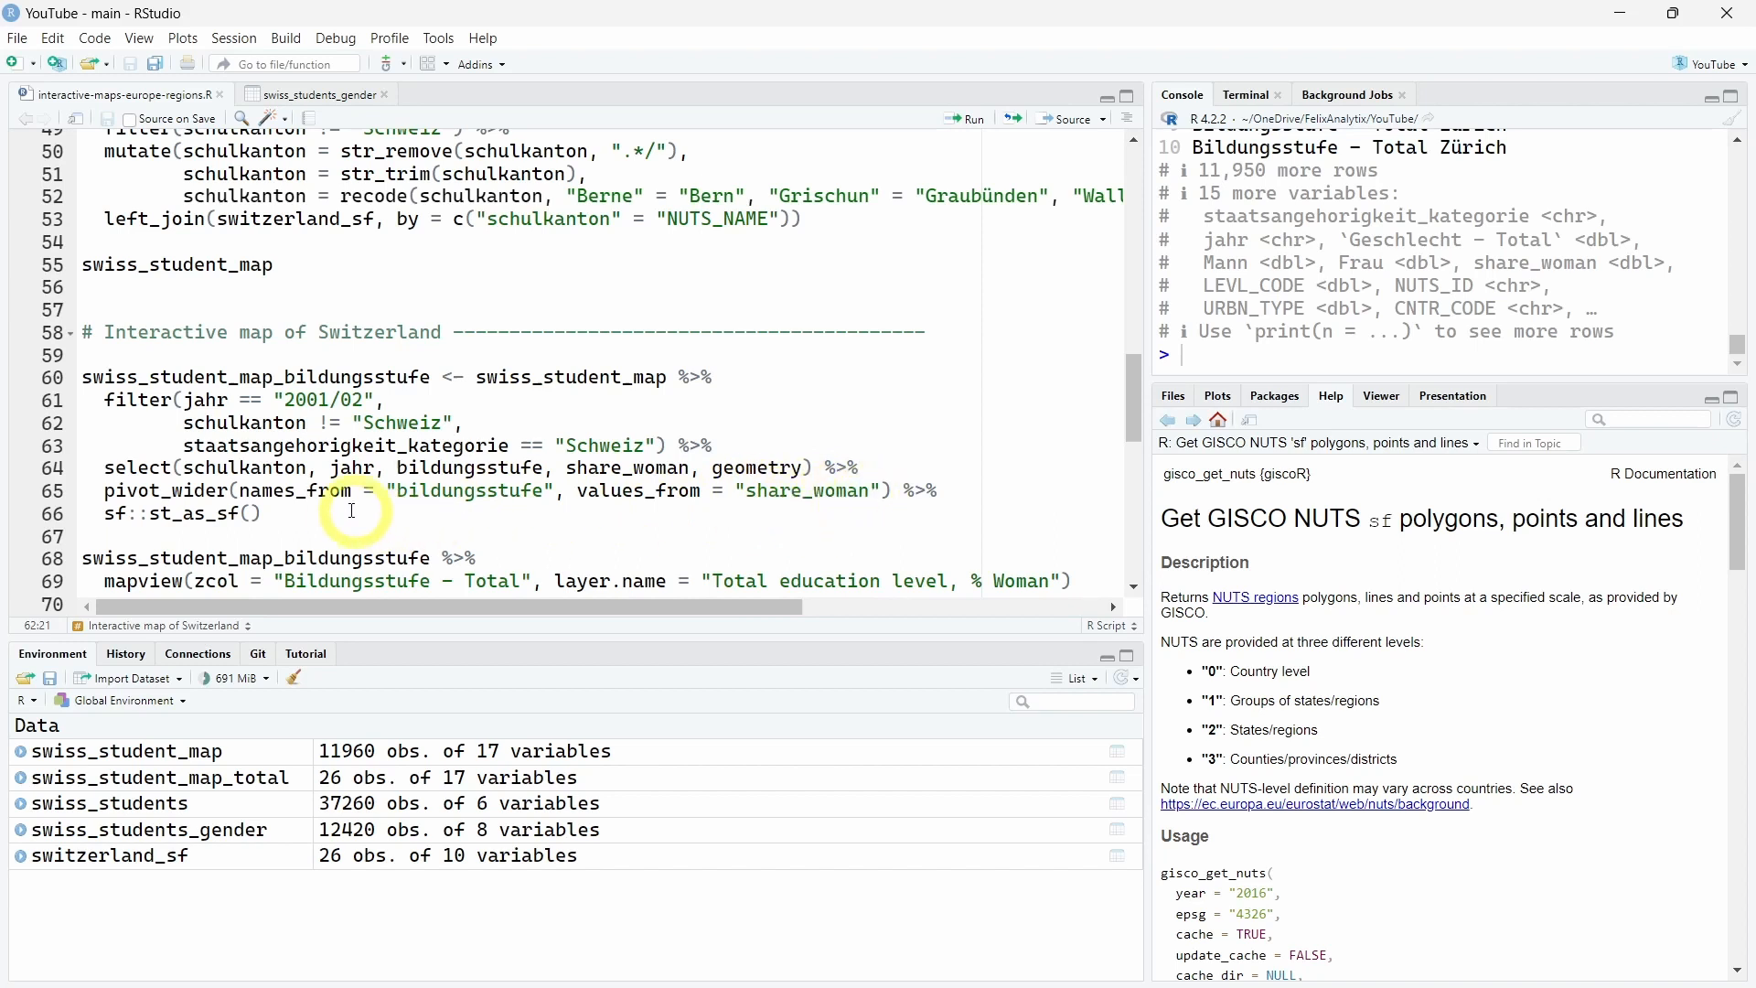
left_click_drag(83, 377, 261, 512)
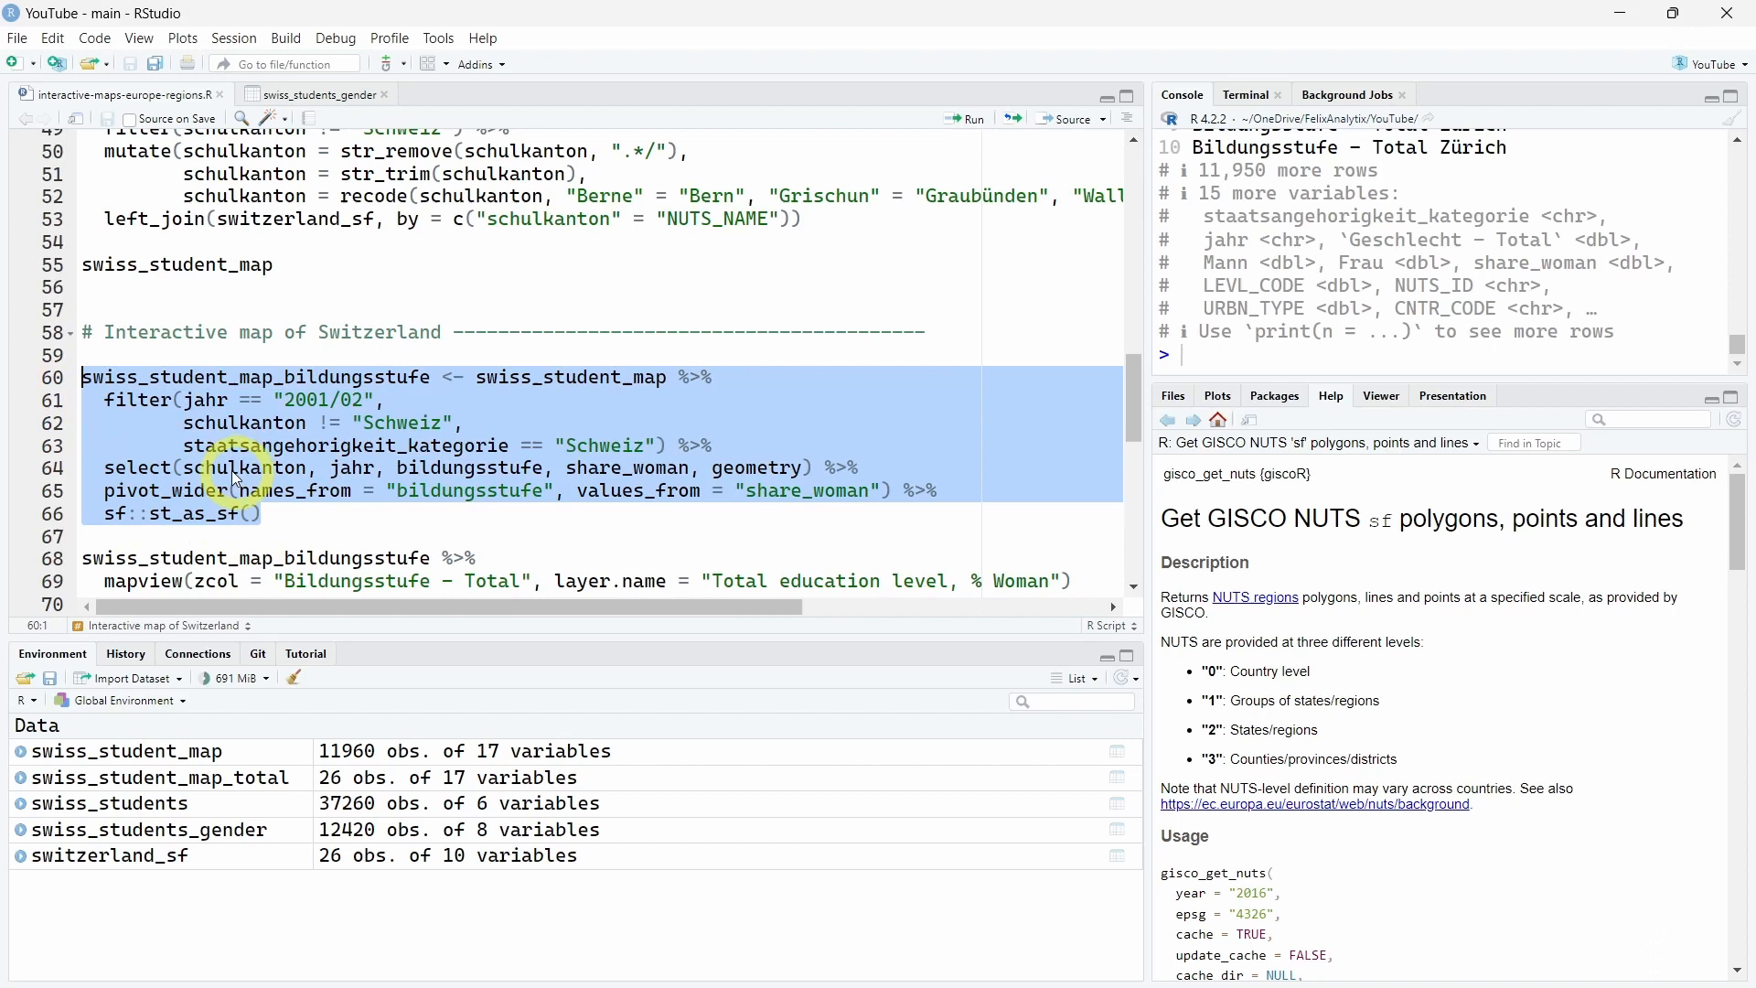
mouse_move(169, 519)
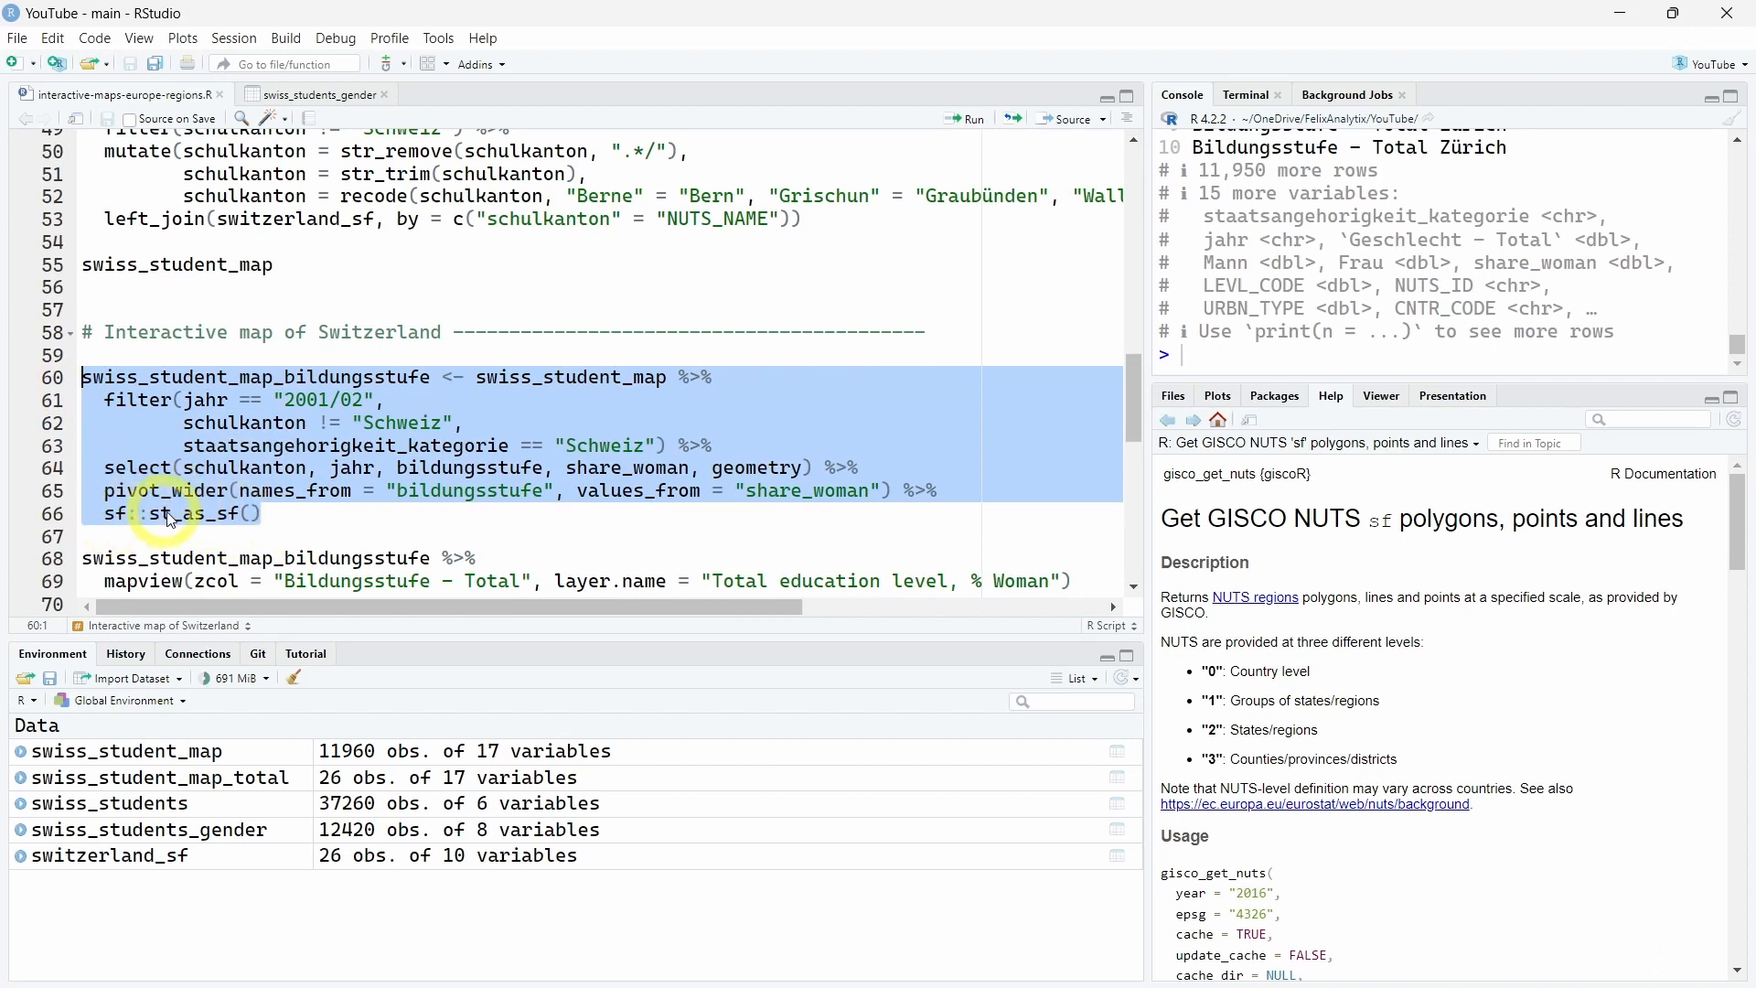
mouse_move(168, 522)
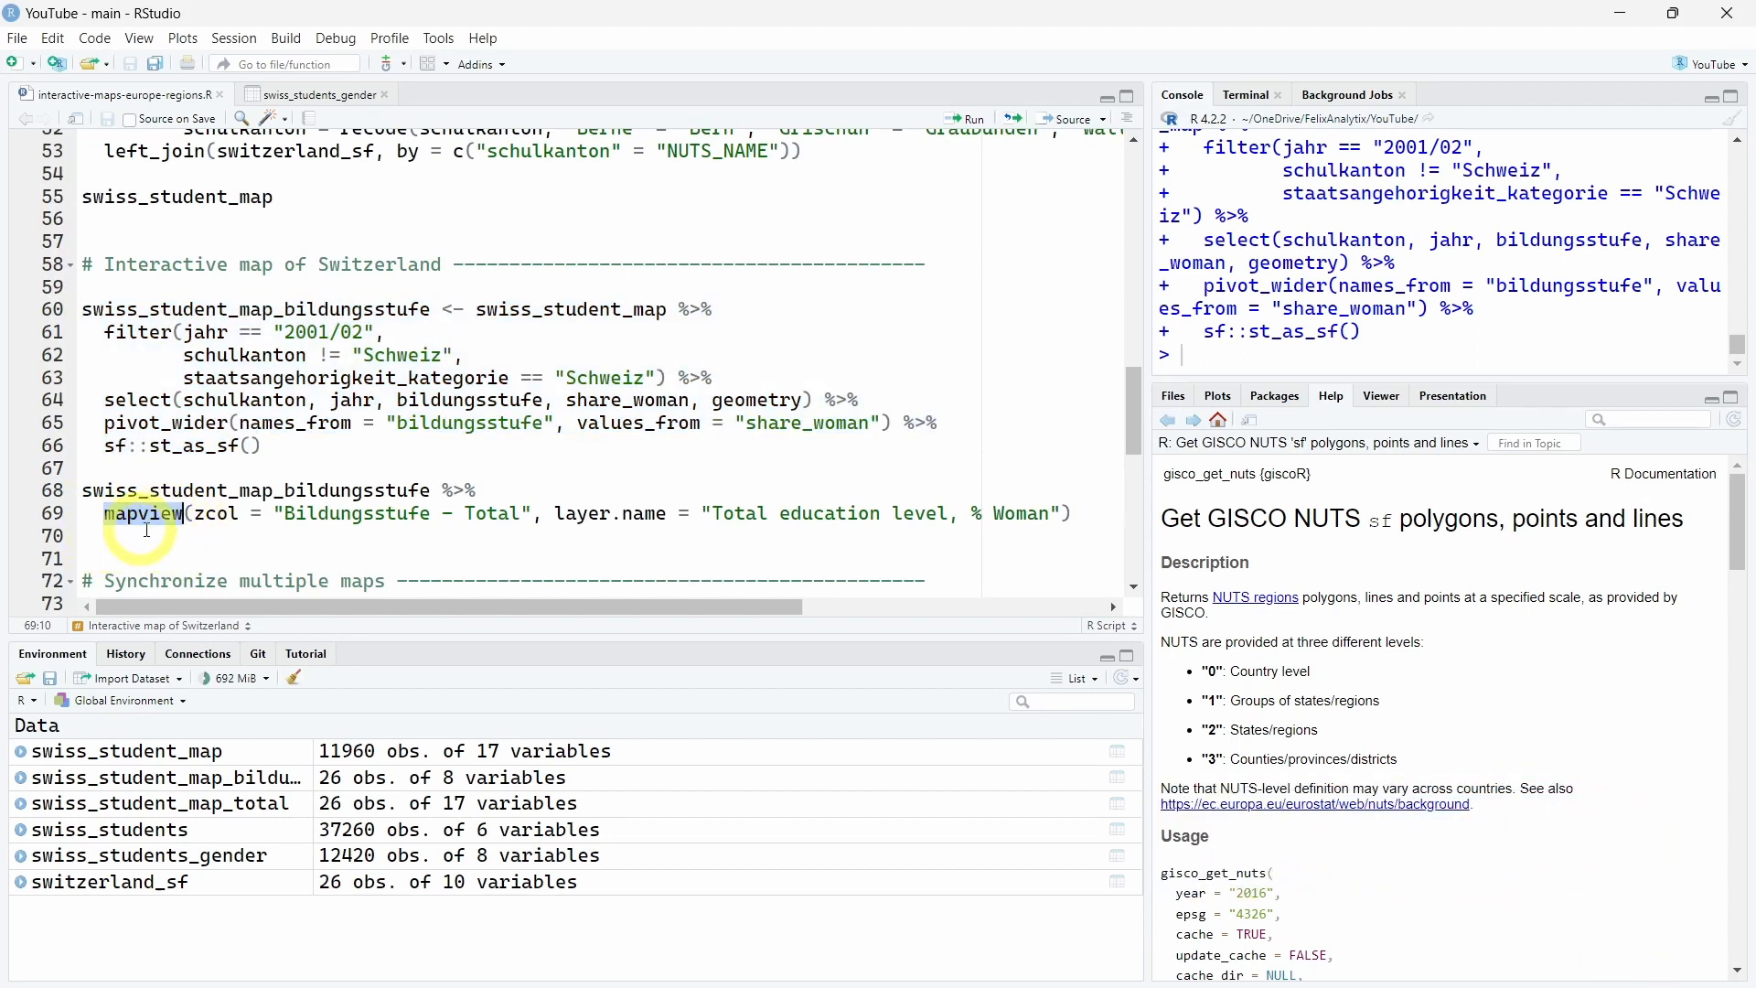
mouse_move(225, 512)
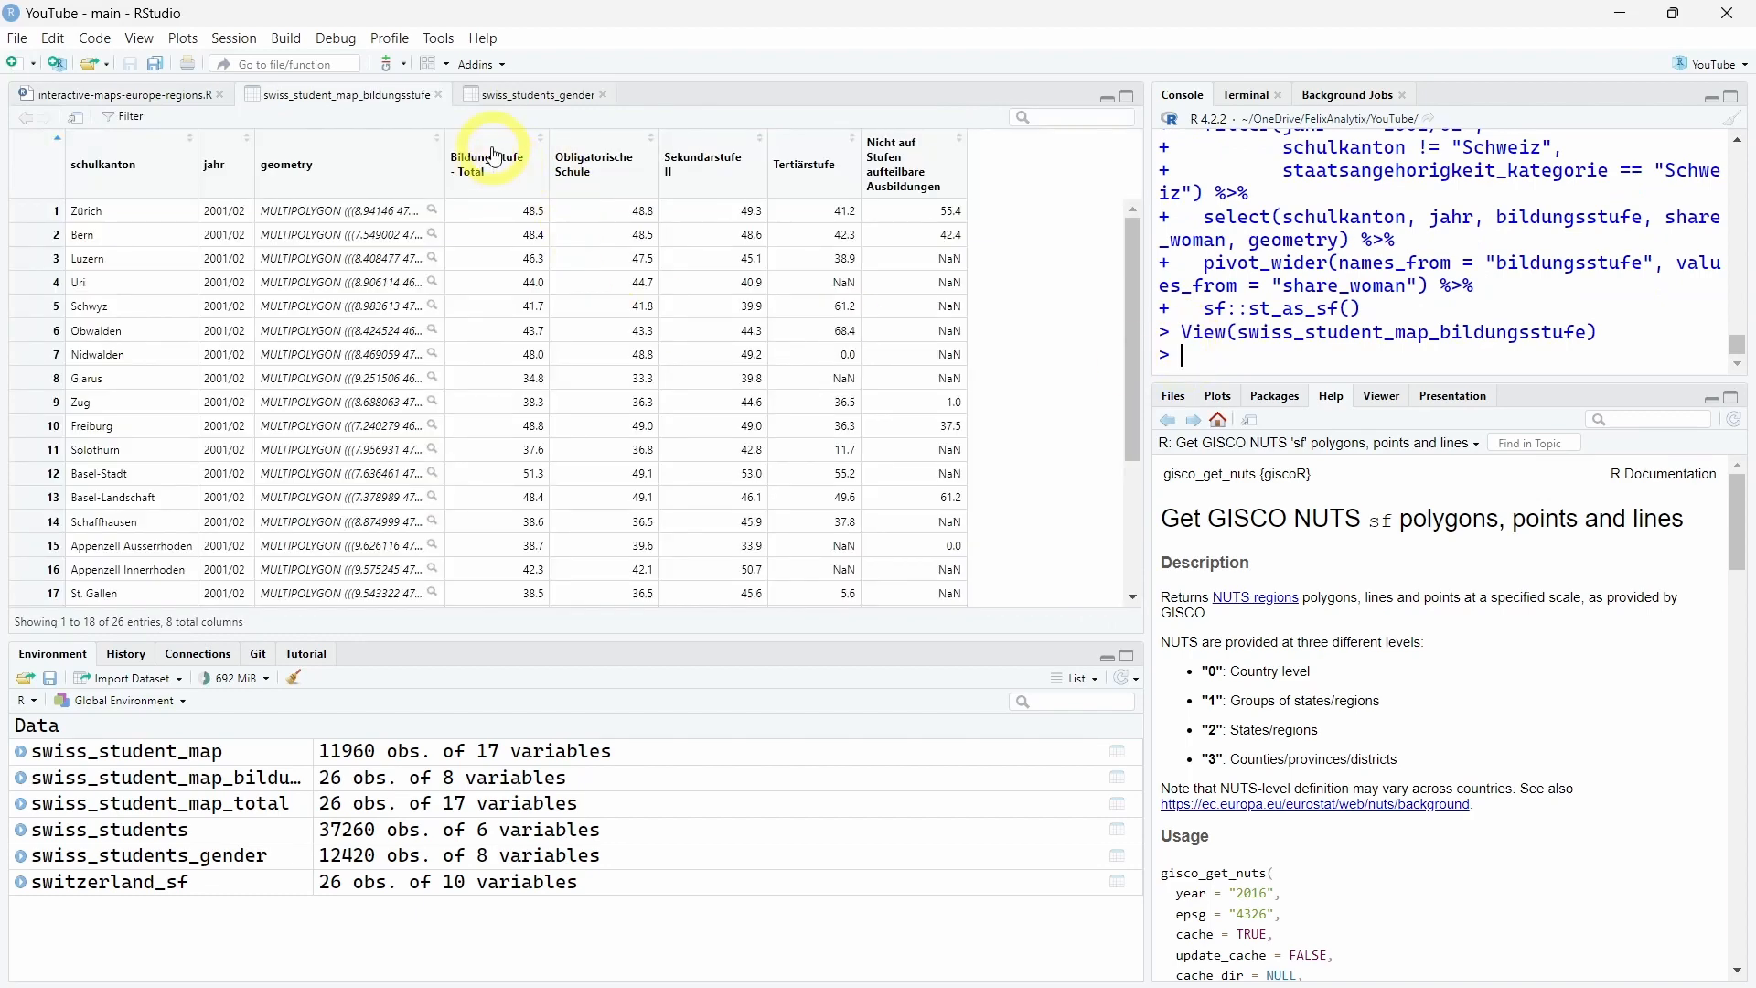
mouse_move(478, 181)
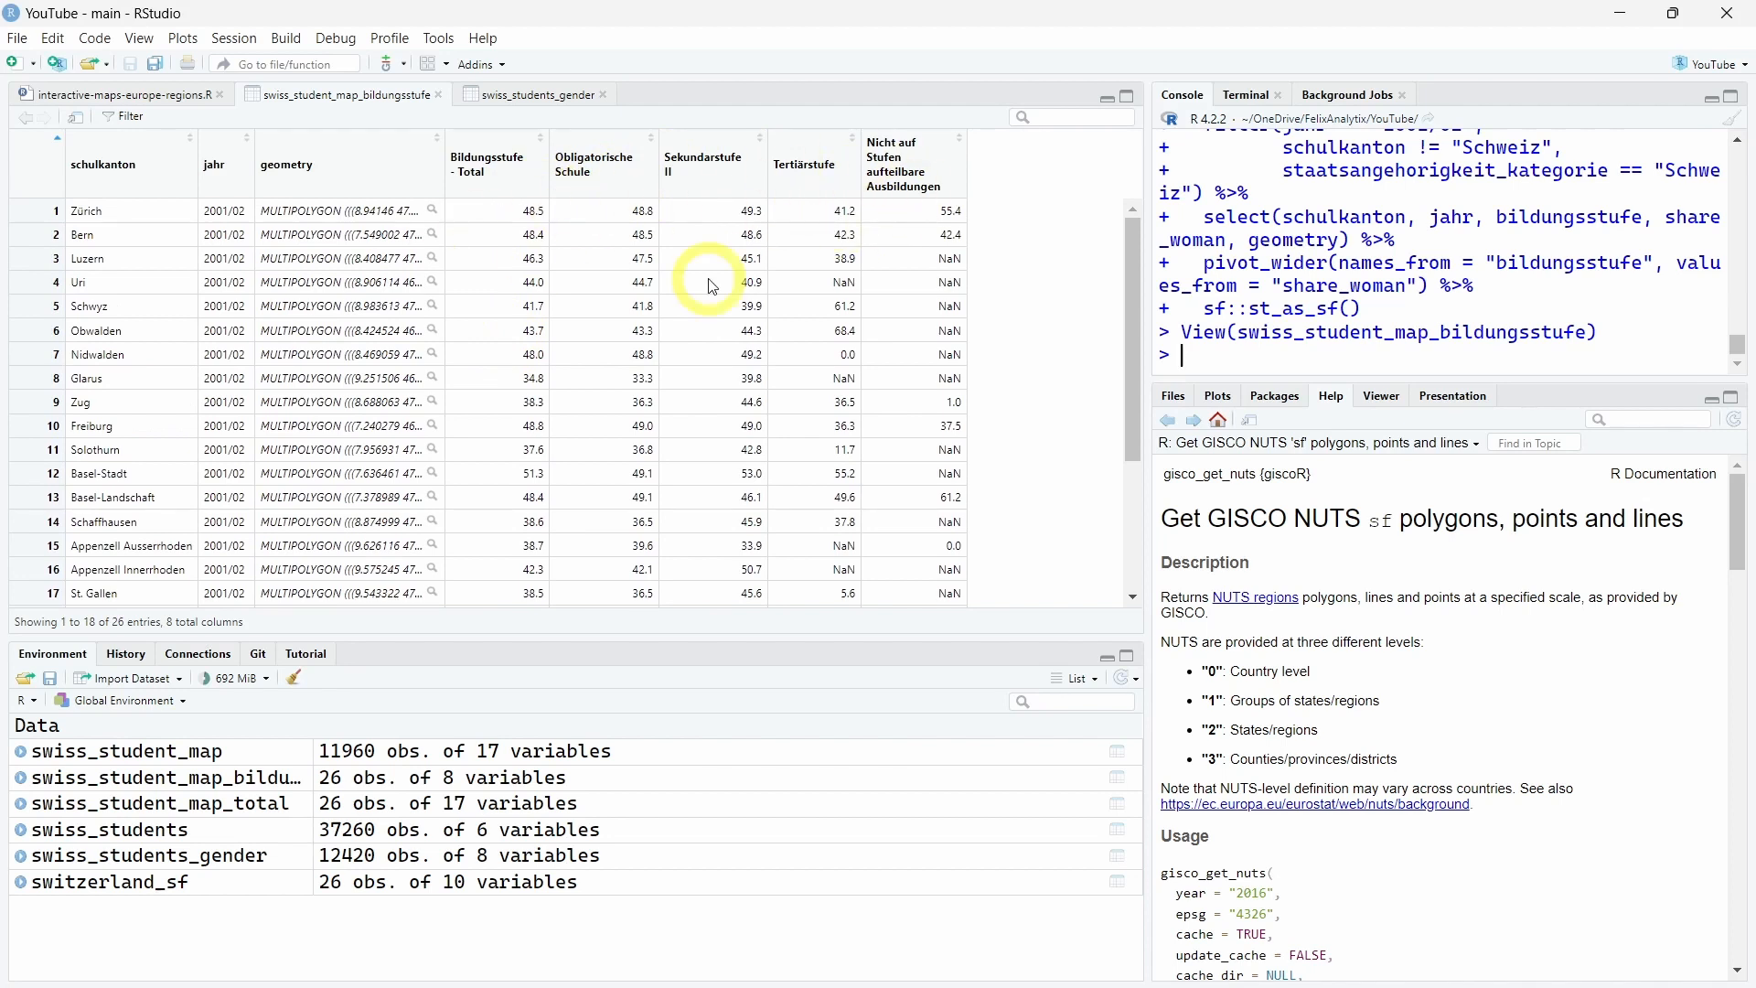
mouse_move(677, 318)
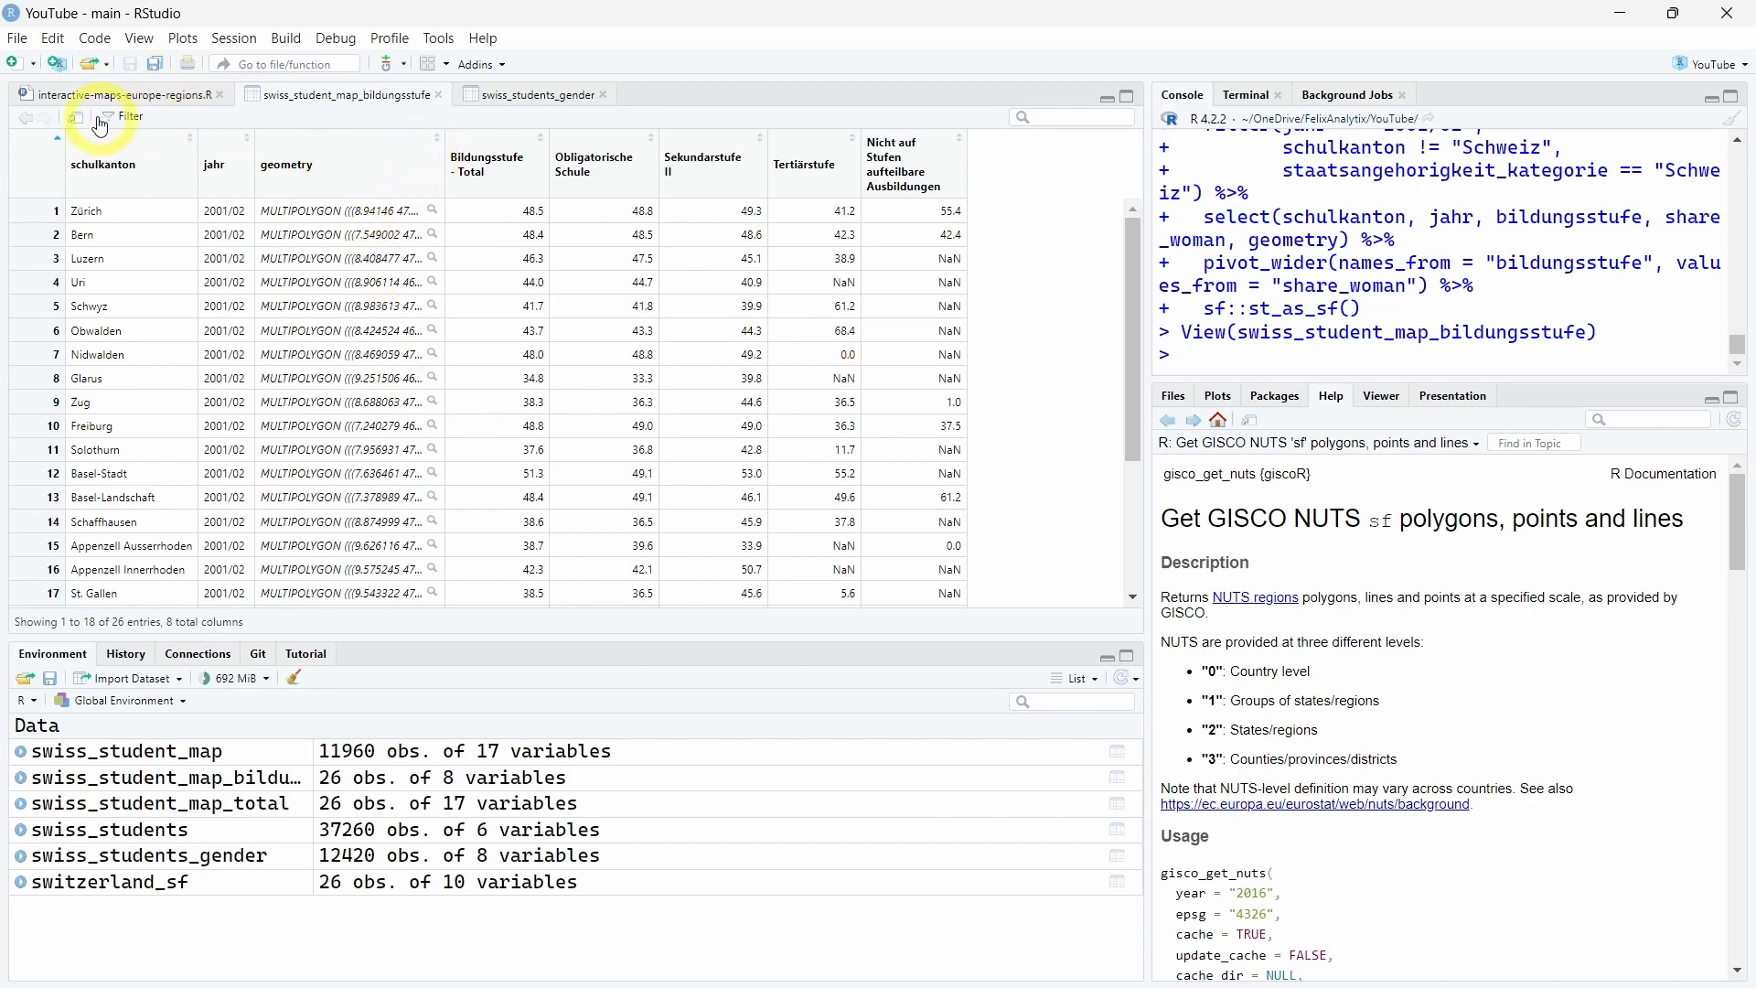
Render the total education level canton choropleth and show one canton's details.
left_click(121, 95)
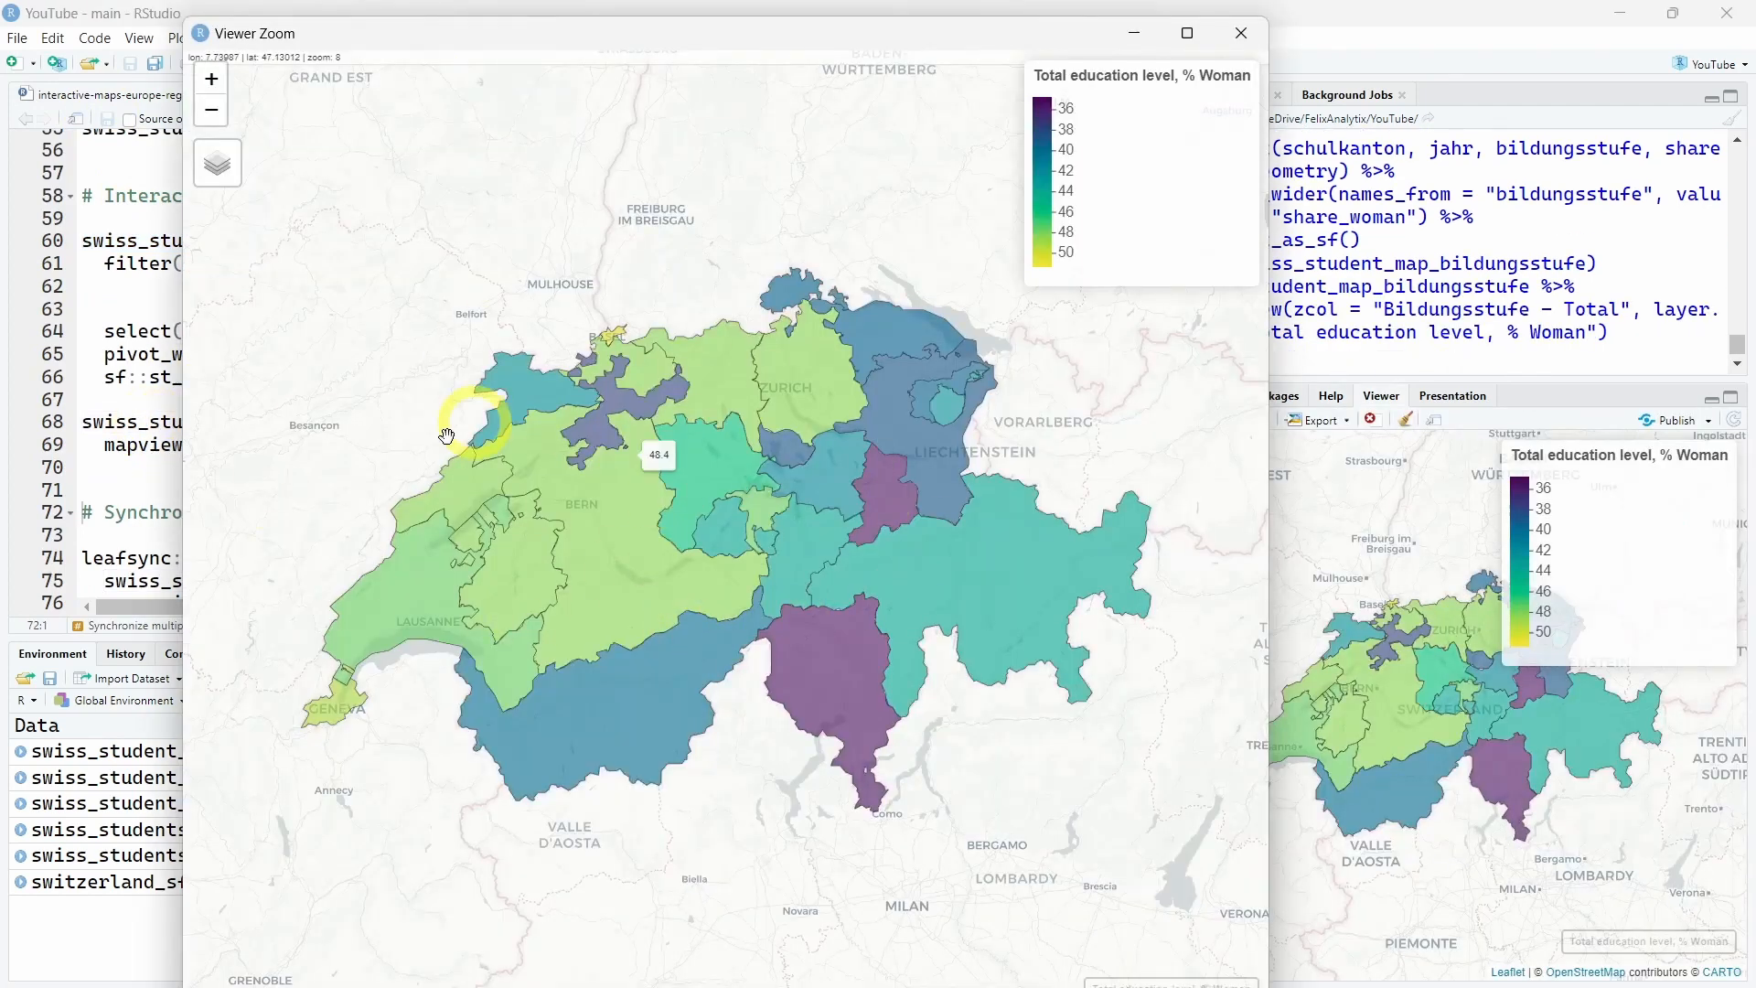
left_click_drag(446, 437, 543, 458)
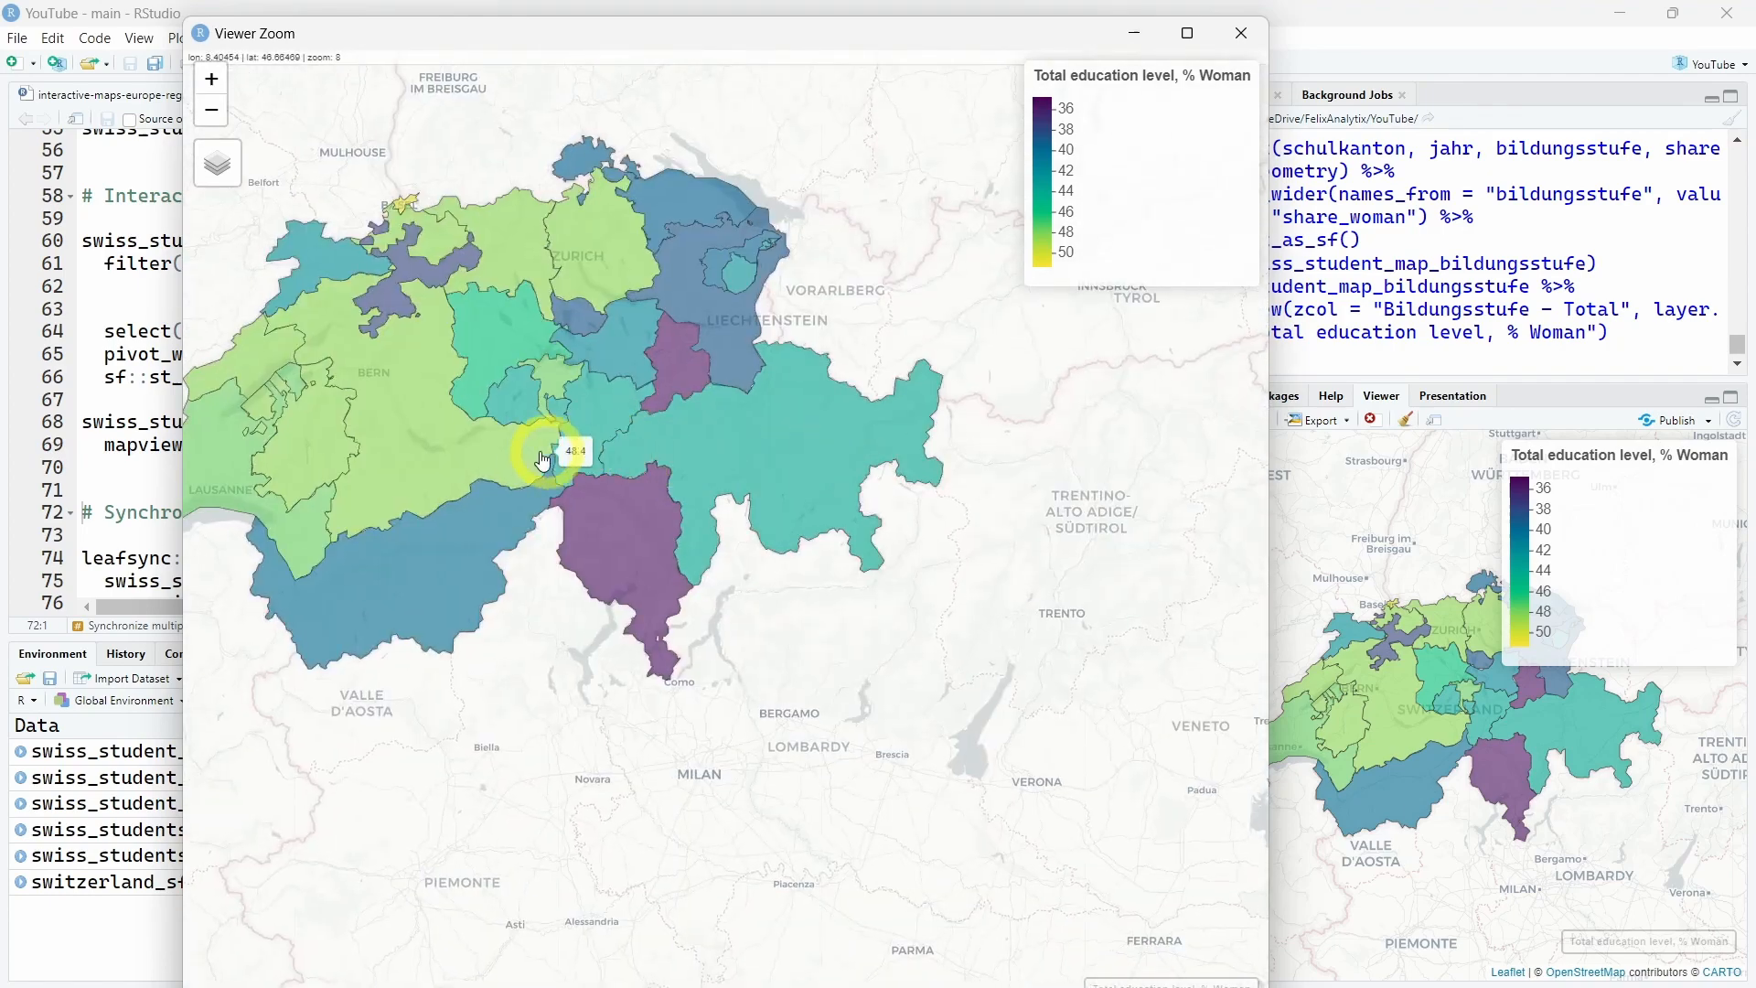
left_click(542, 457)
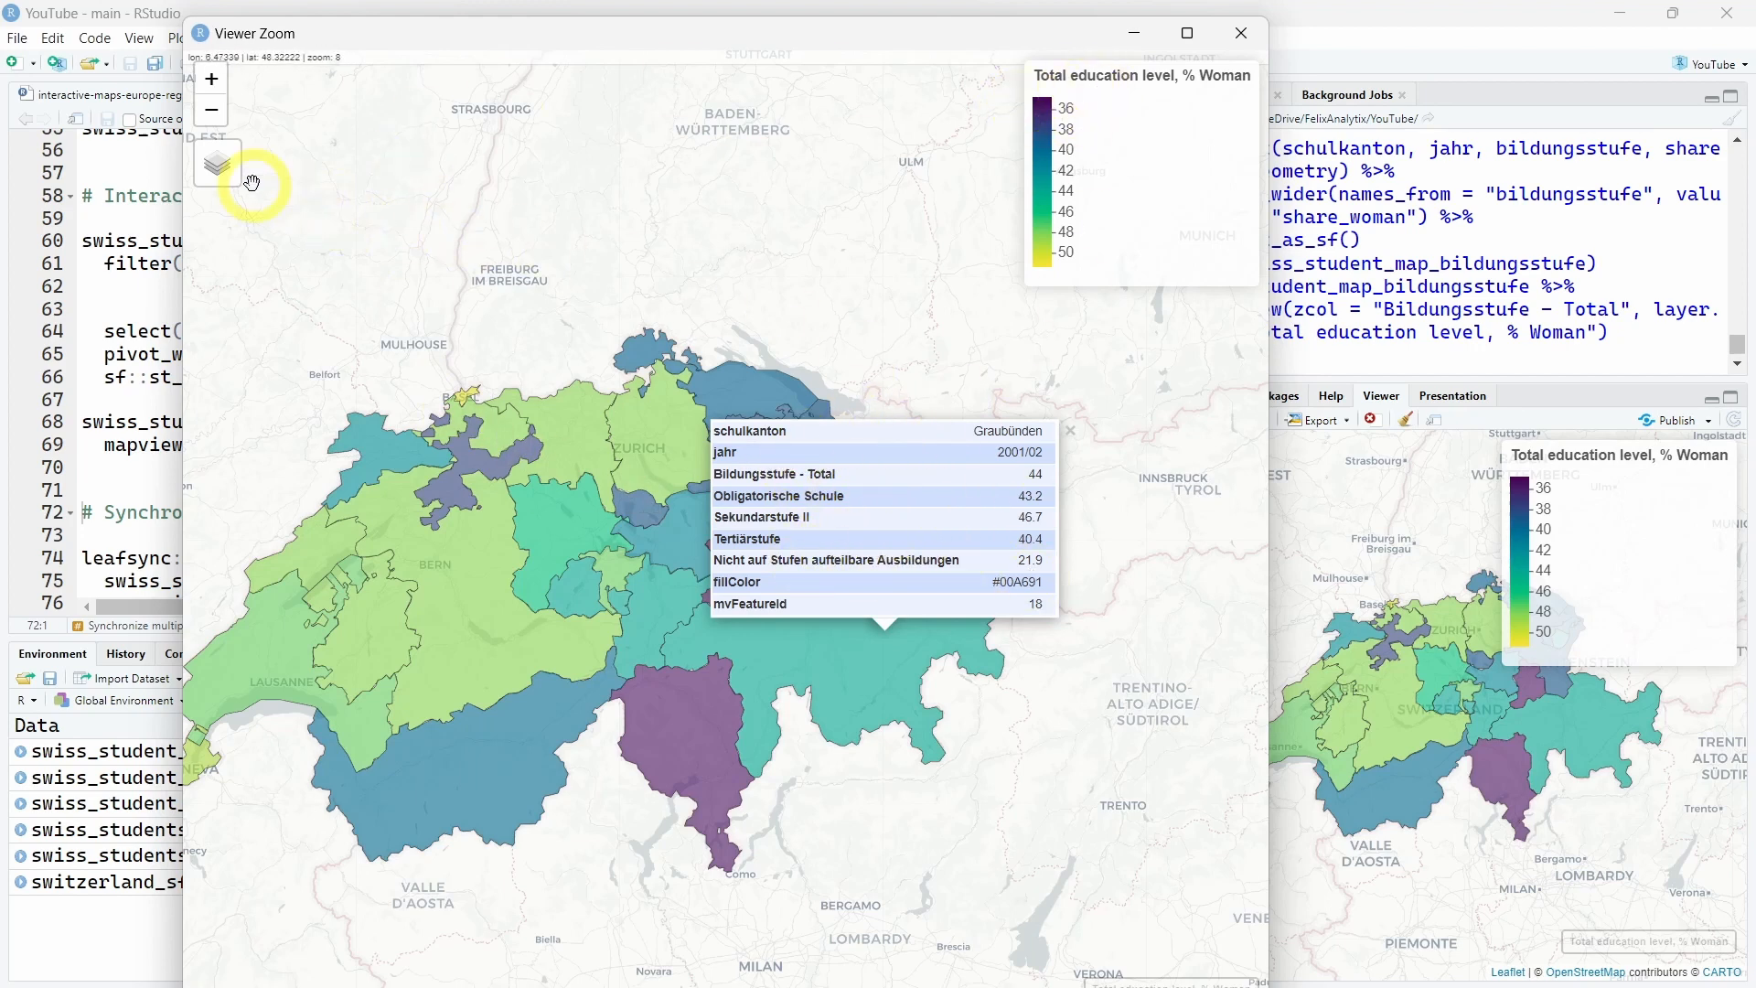
Switch the basemap to Esri.WorldImagery and then OpenTopoMap.
left_click(216, 162)
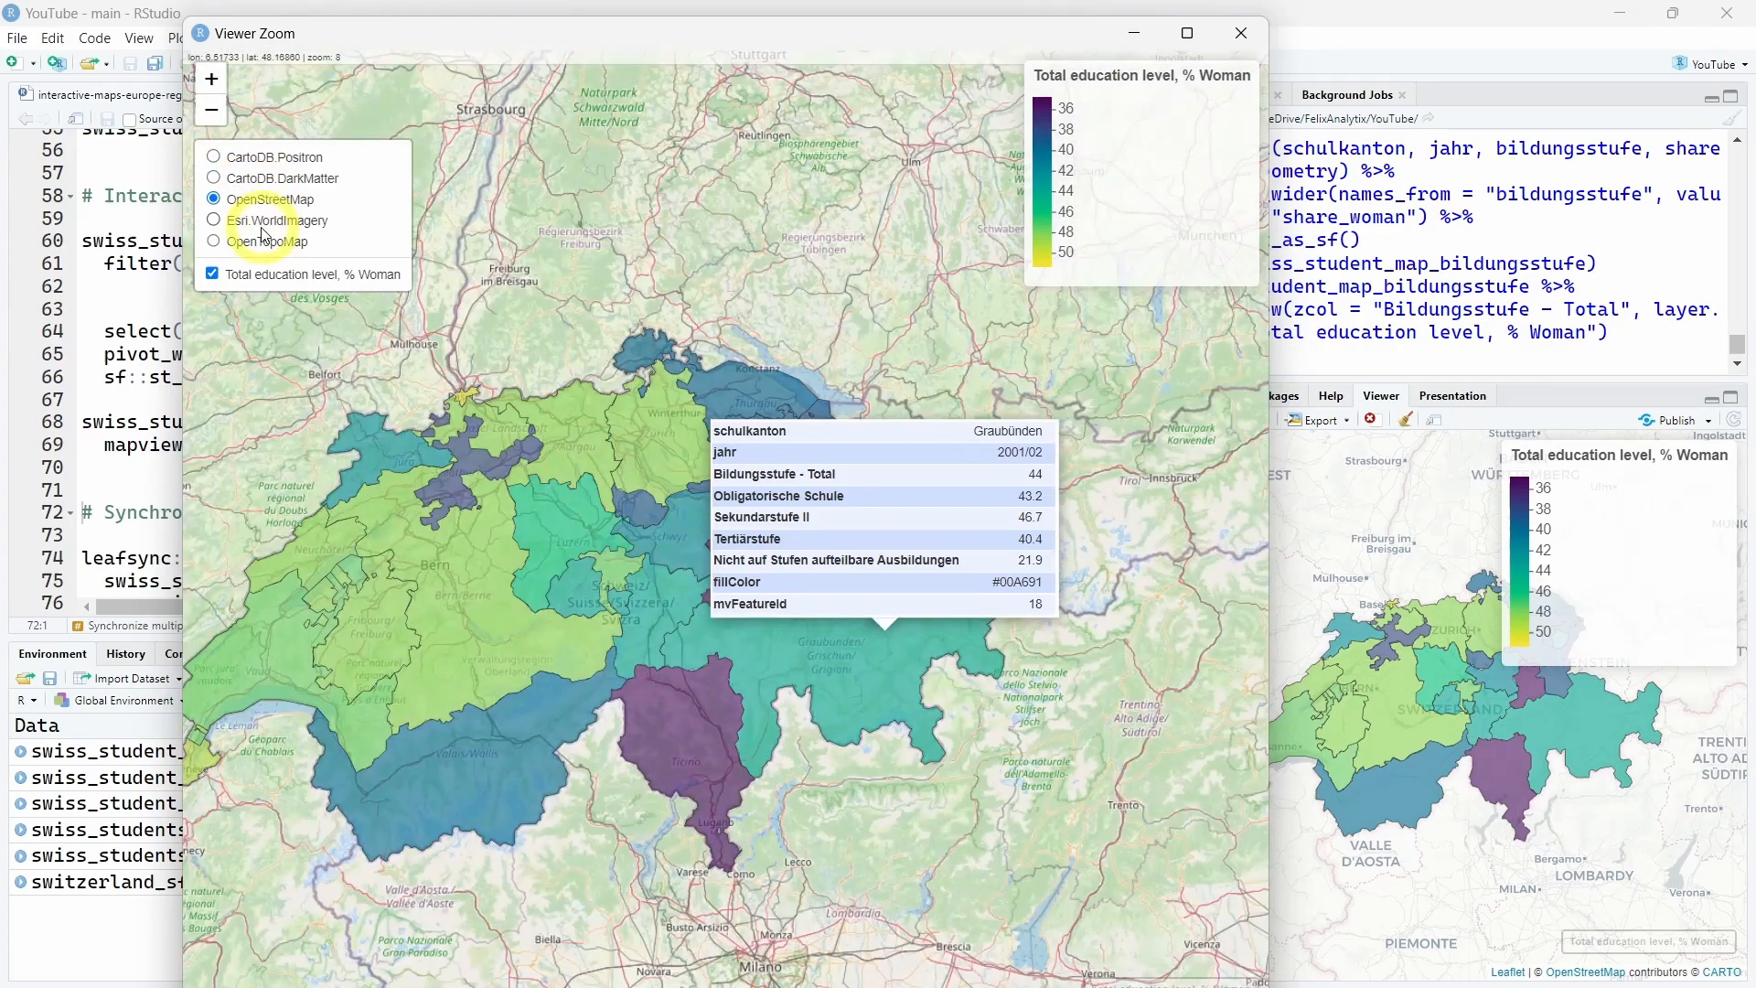
left_click(214, 219)
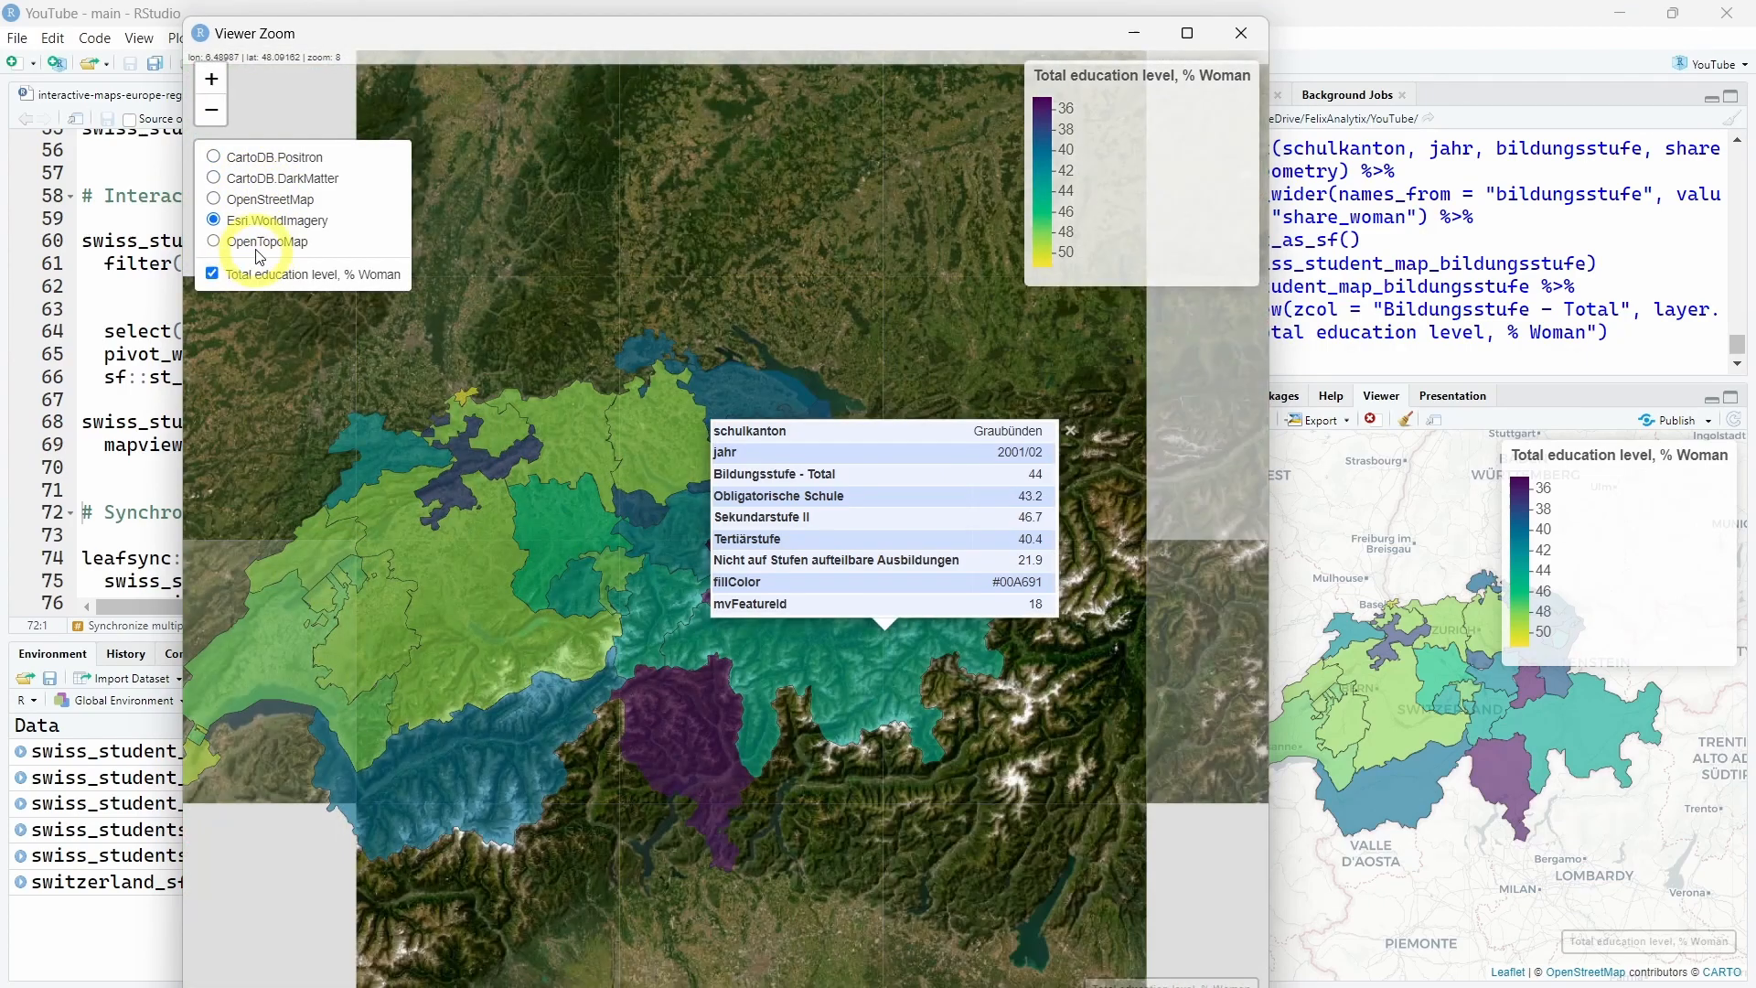
left_click(214, 242)
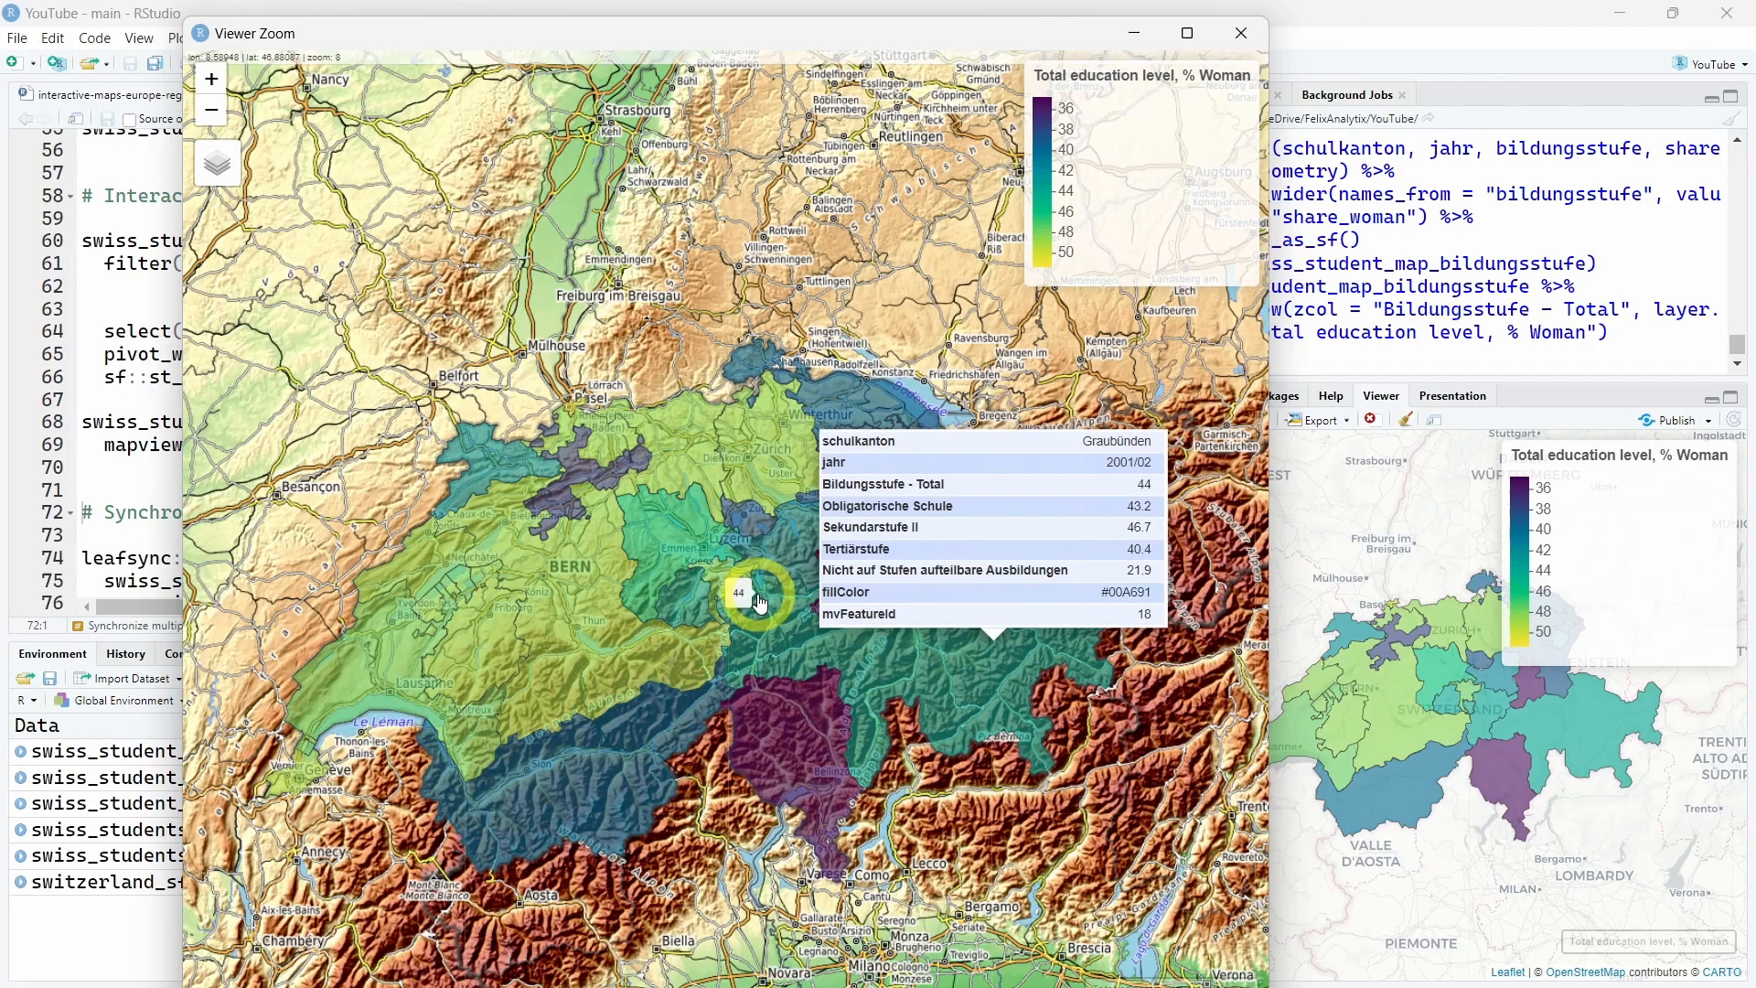
left_click(1241, 33)
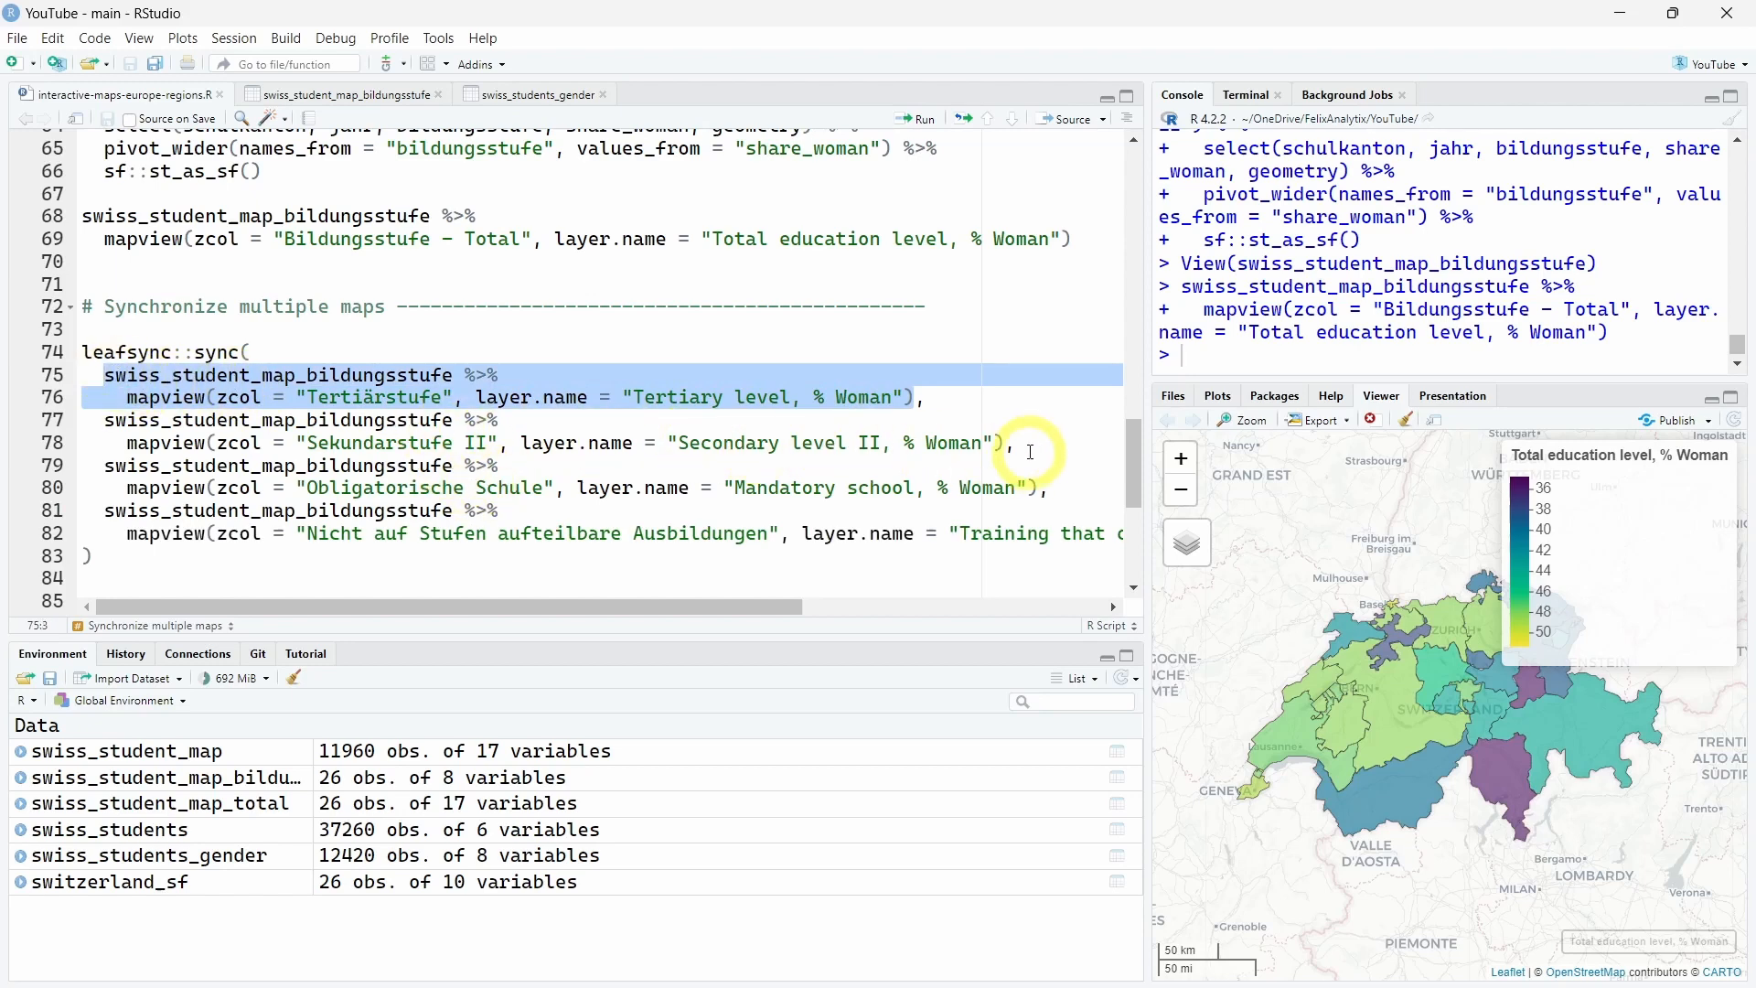
Render the tertiary-level women's share choropleth and select the leafsync::sync four-map block.
left_click(915, 397)
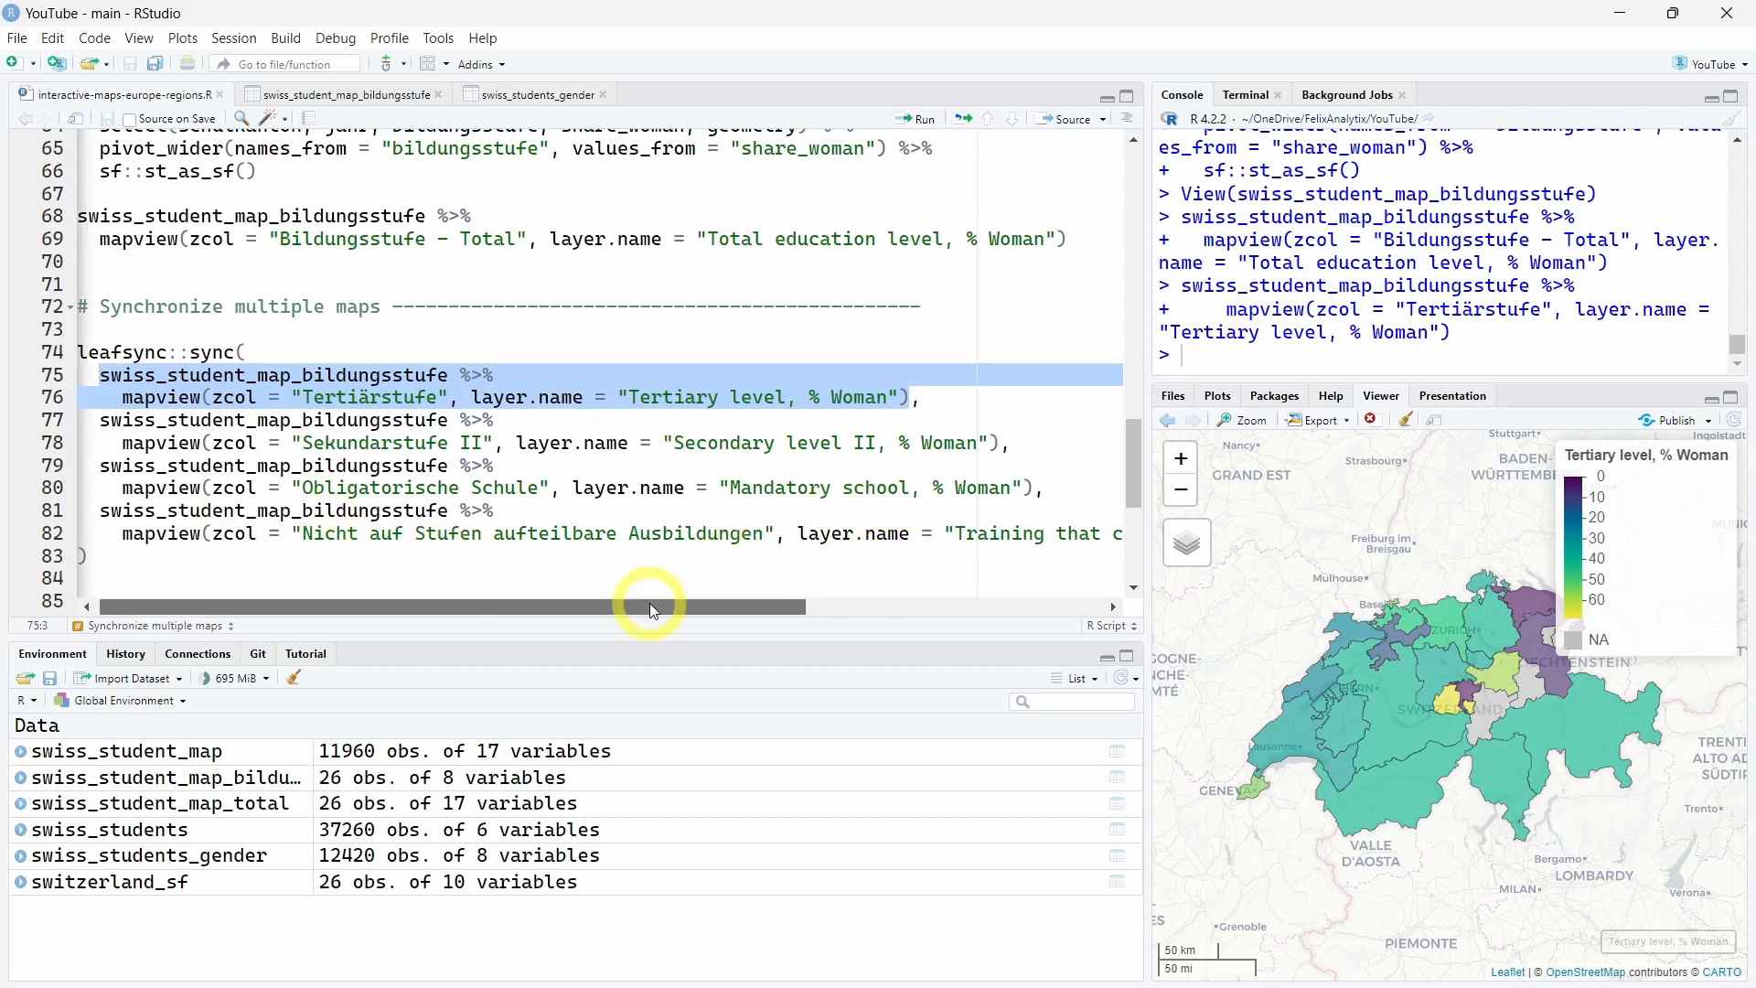
left_click_drag(649, 606, 823, 605)
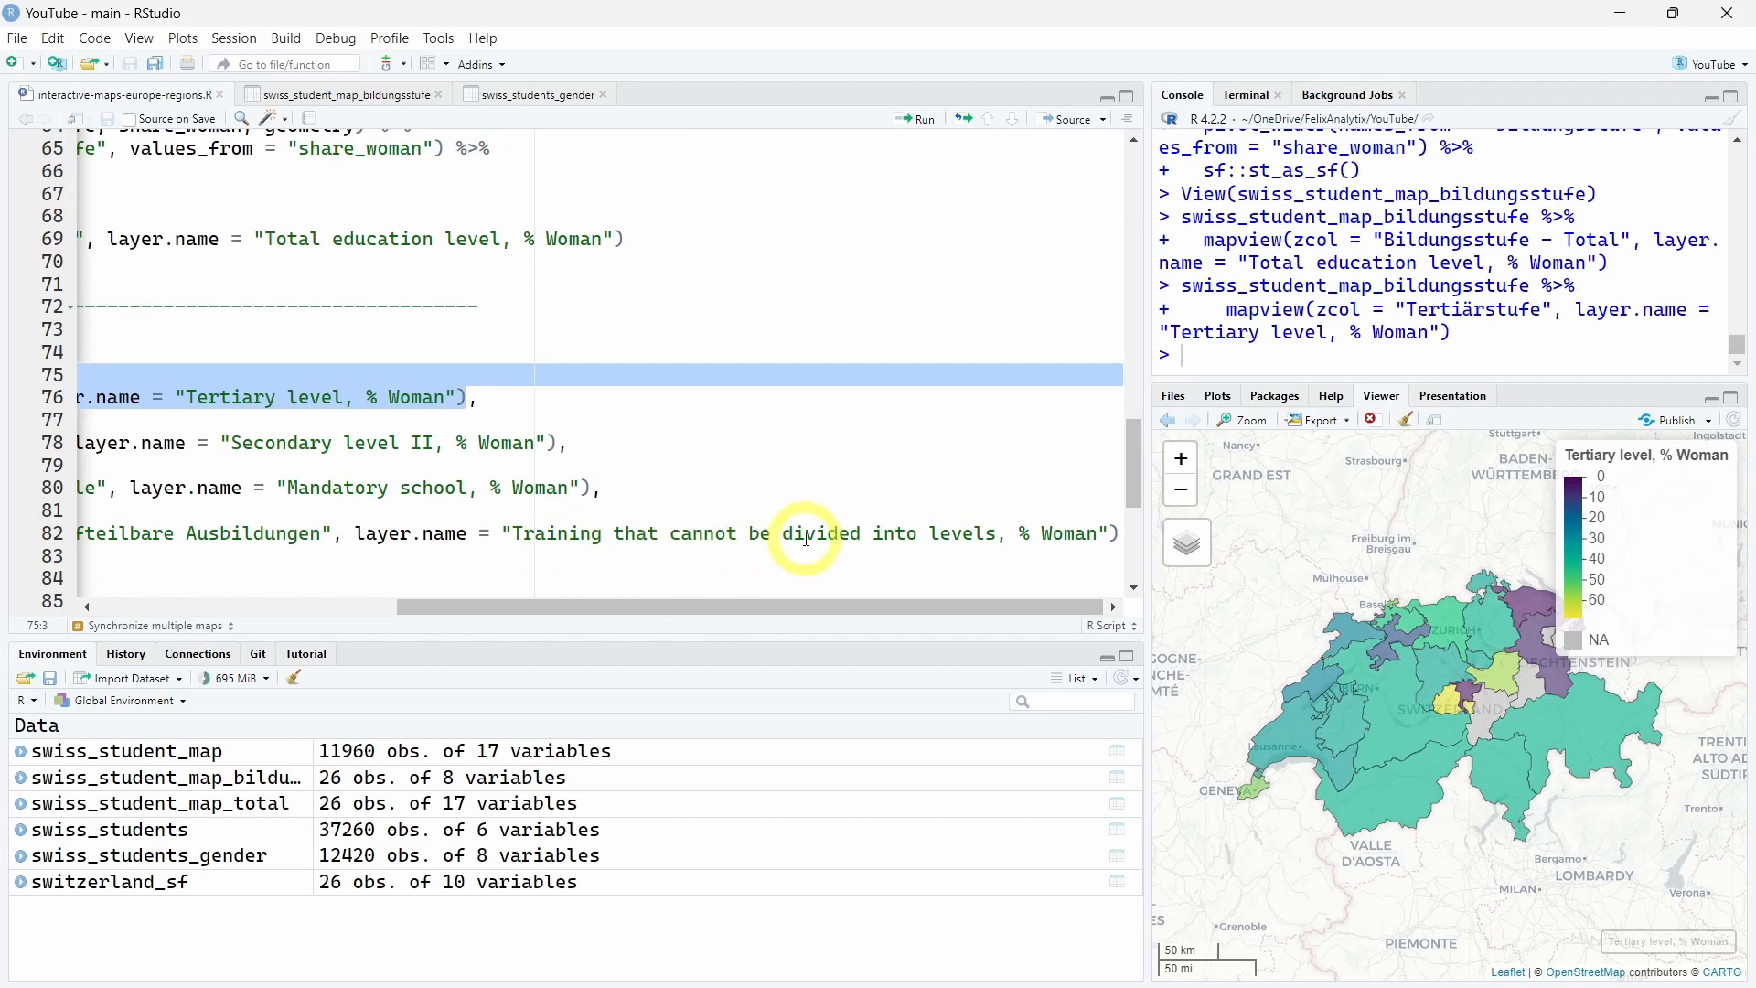
mouse_move(1072, 538)
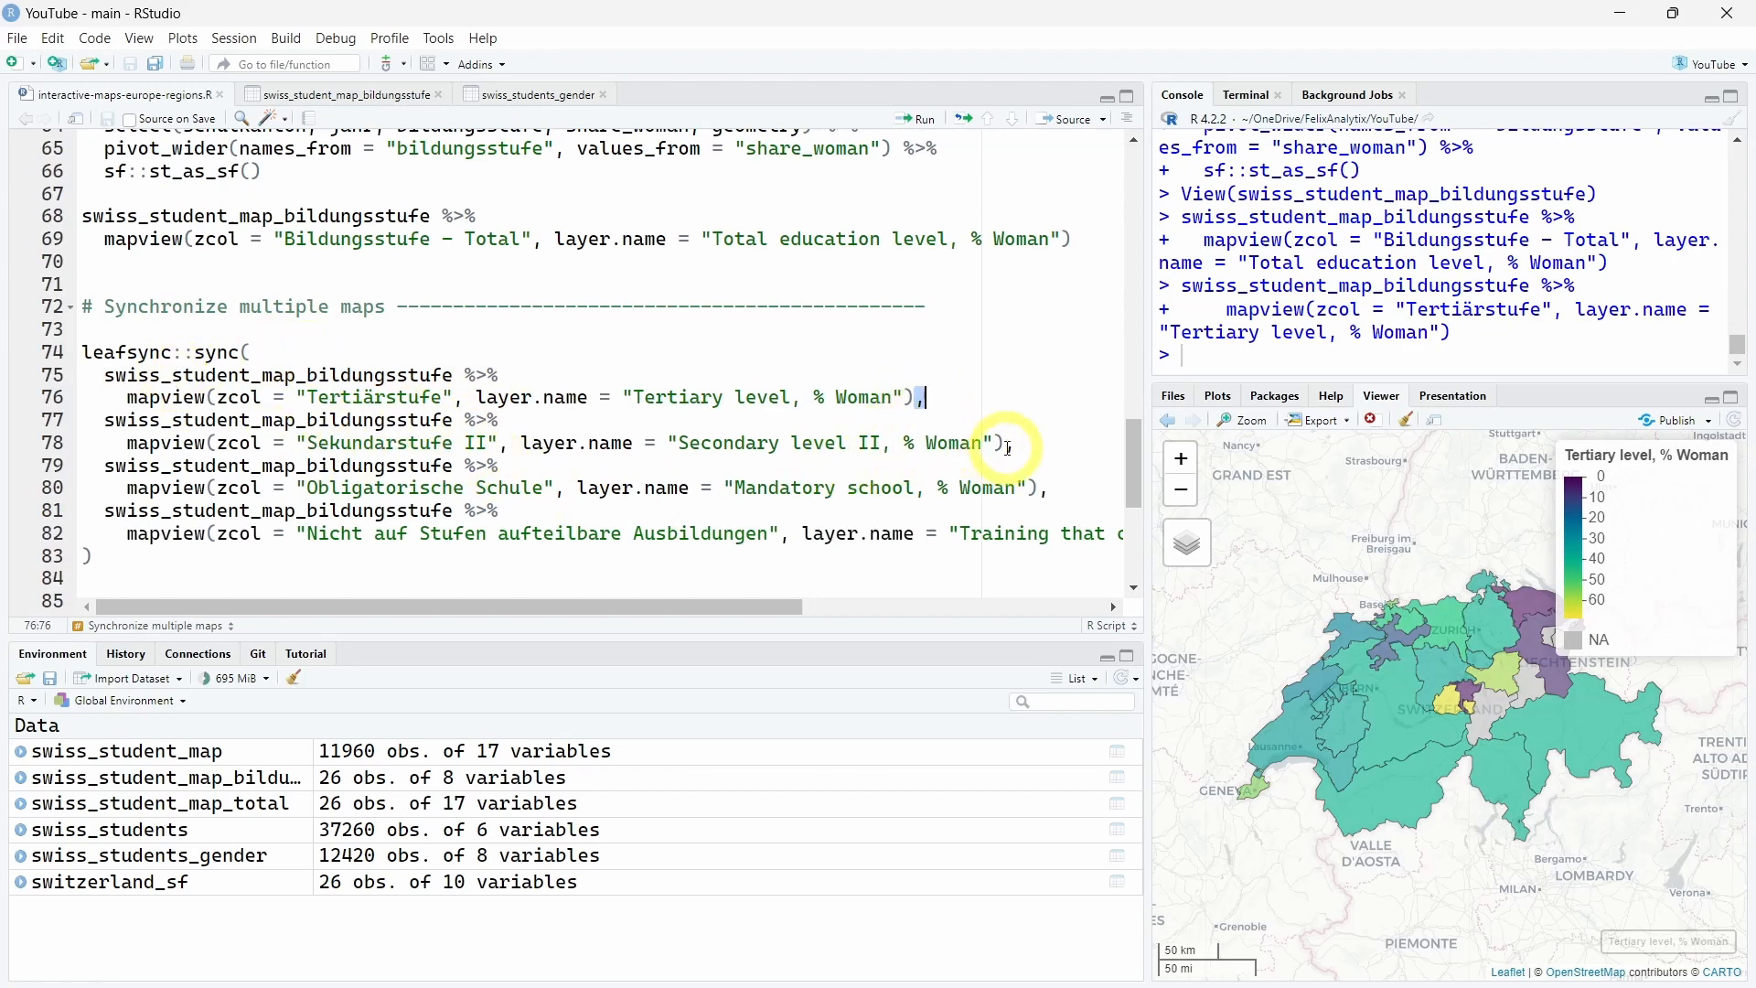
left_click_drag(100, 374, 85, 557)
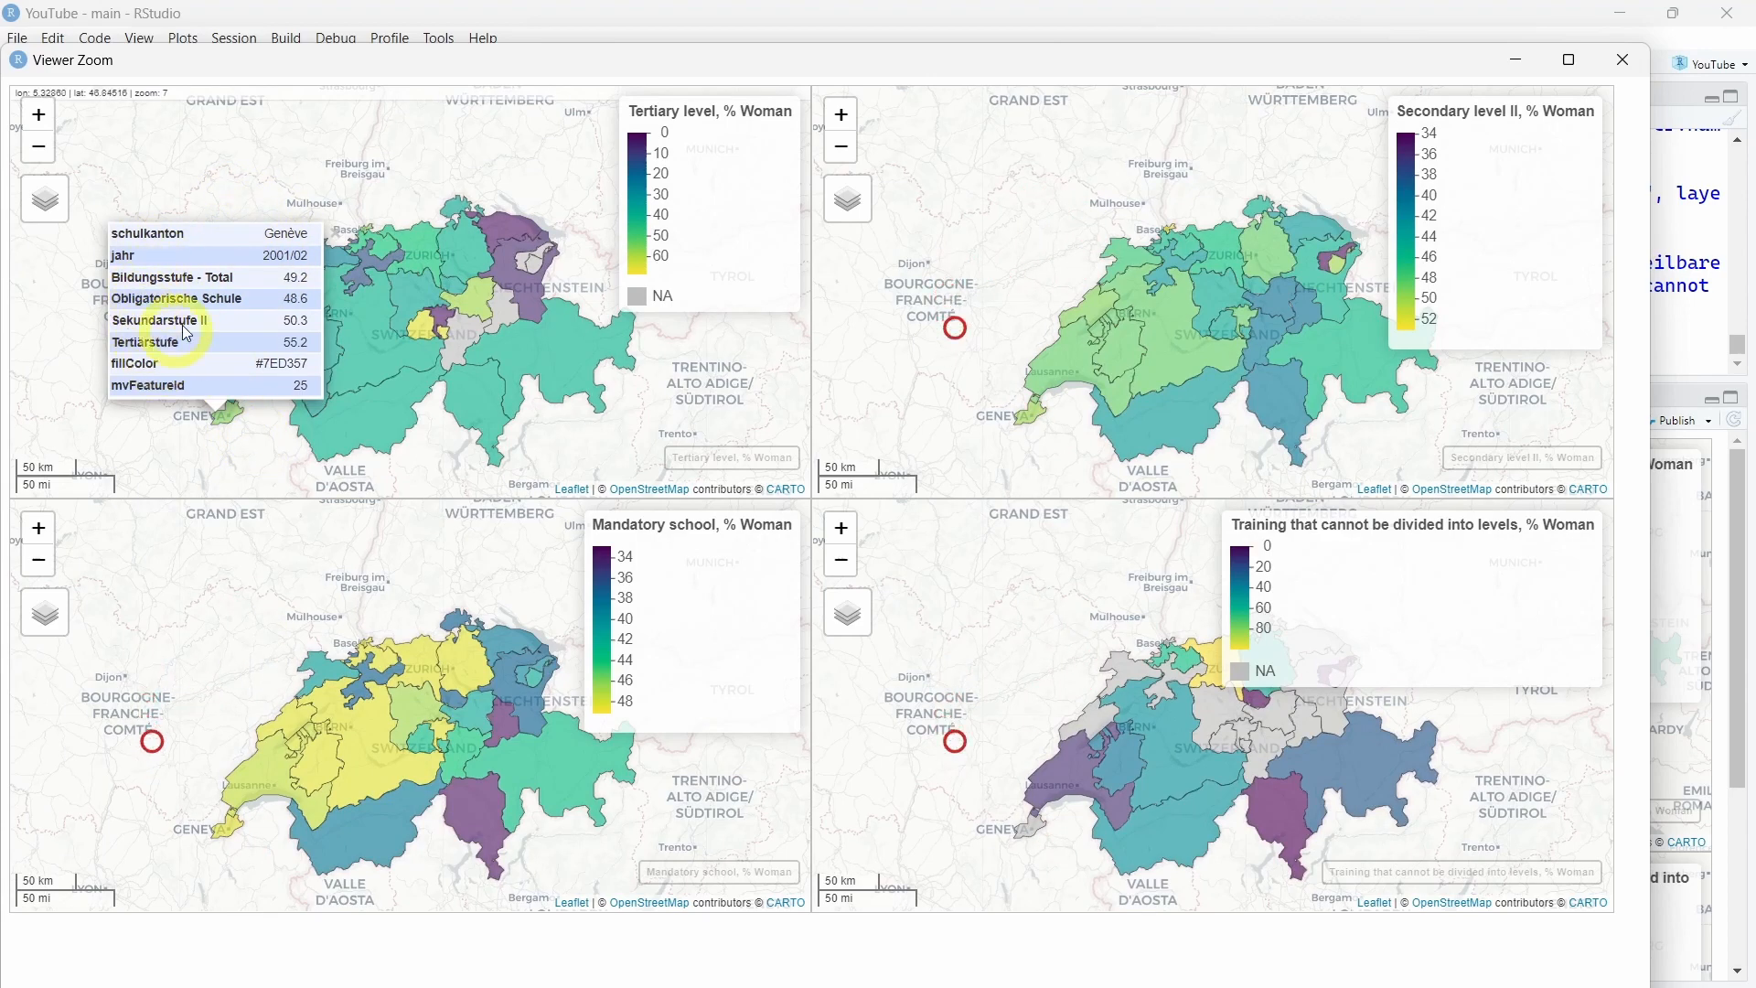
Give the Secondary level II map a CartoDB.DarkMatter basemap and the training map OpenTopoMap.
left_click(847, 198)
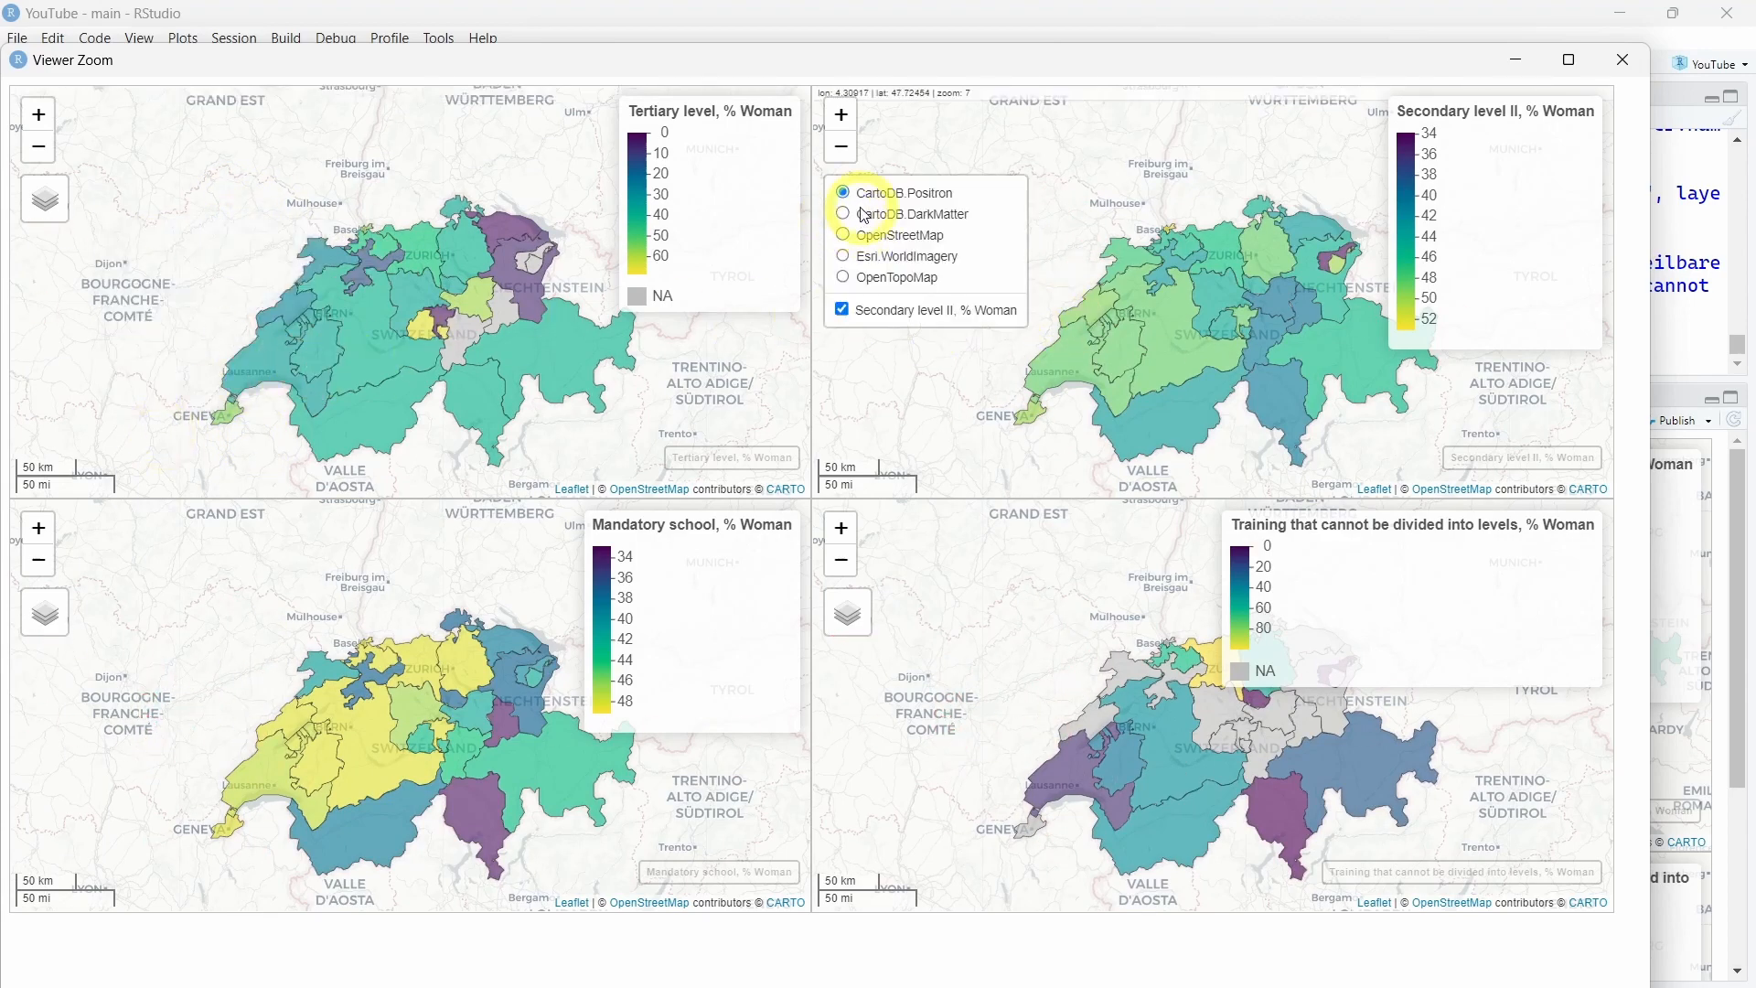
left_click(842, 212)
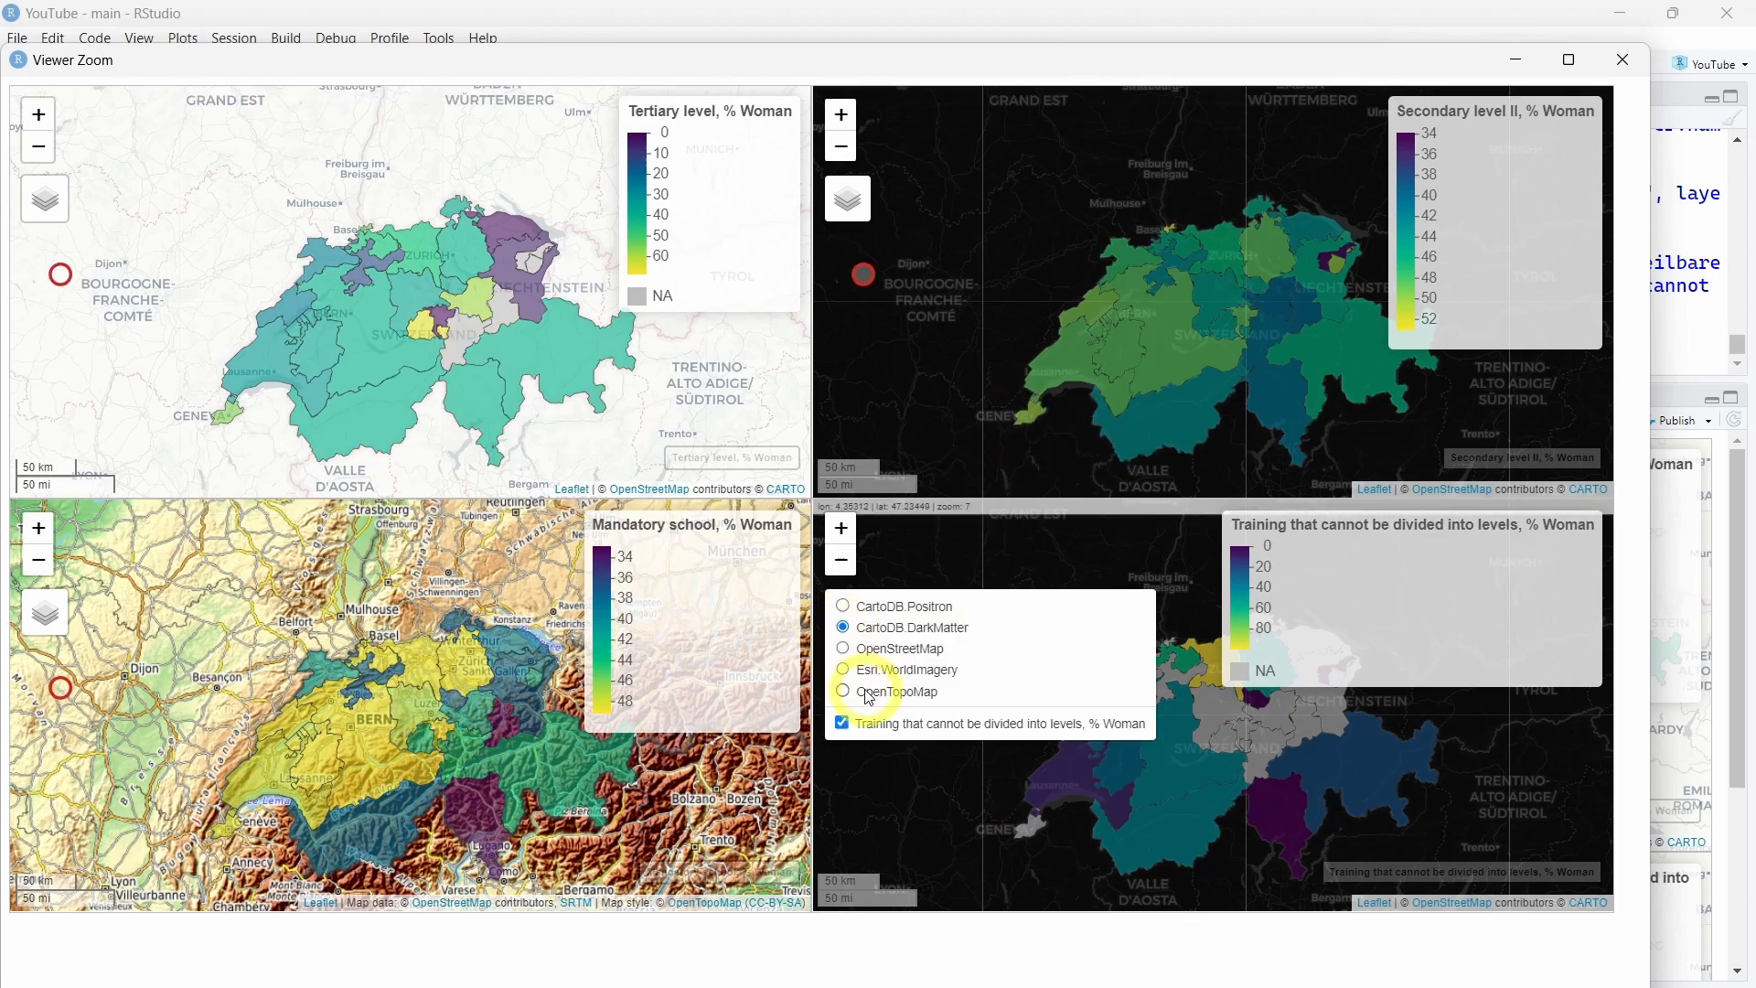
left_click(842, 670)
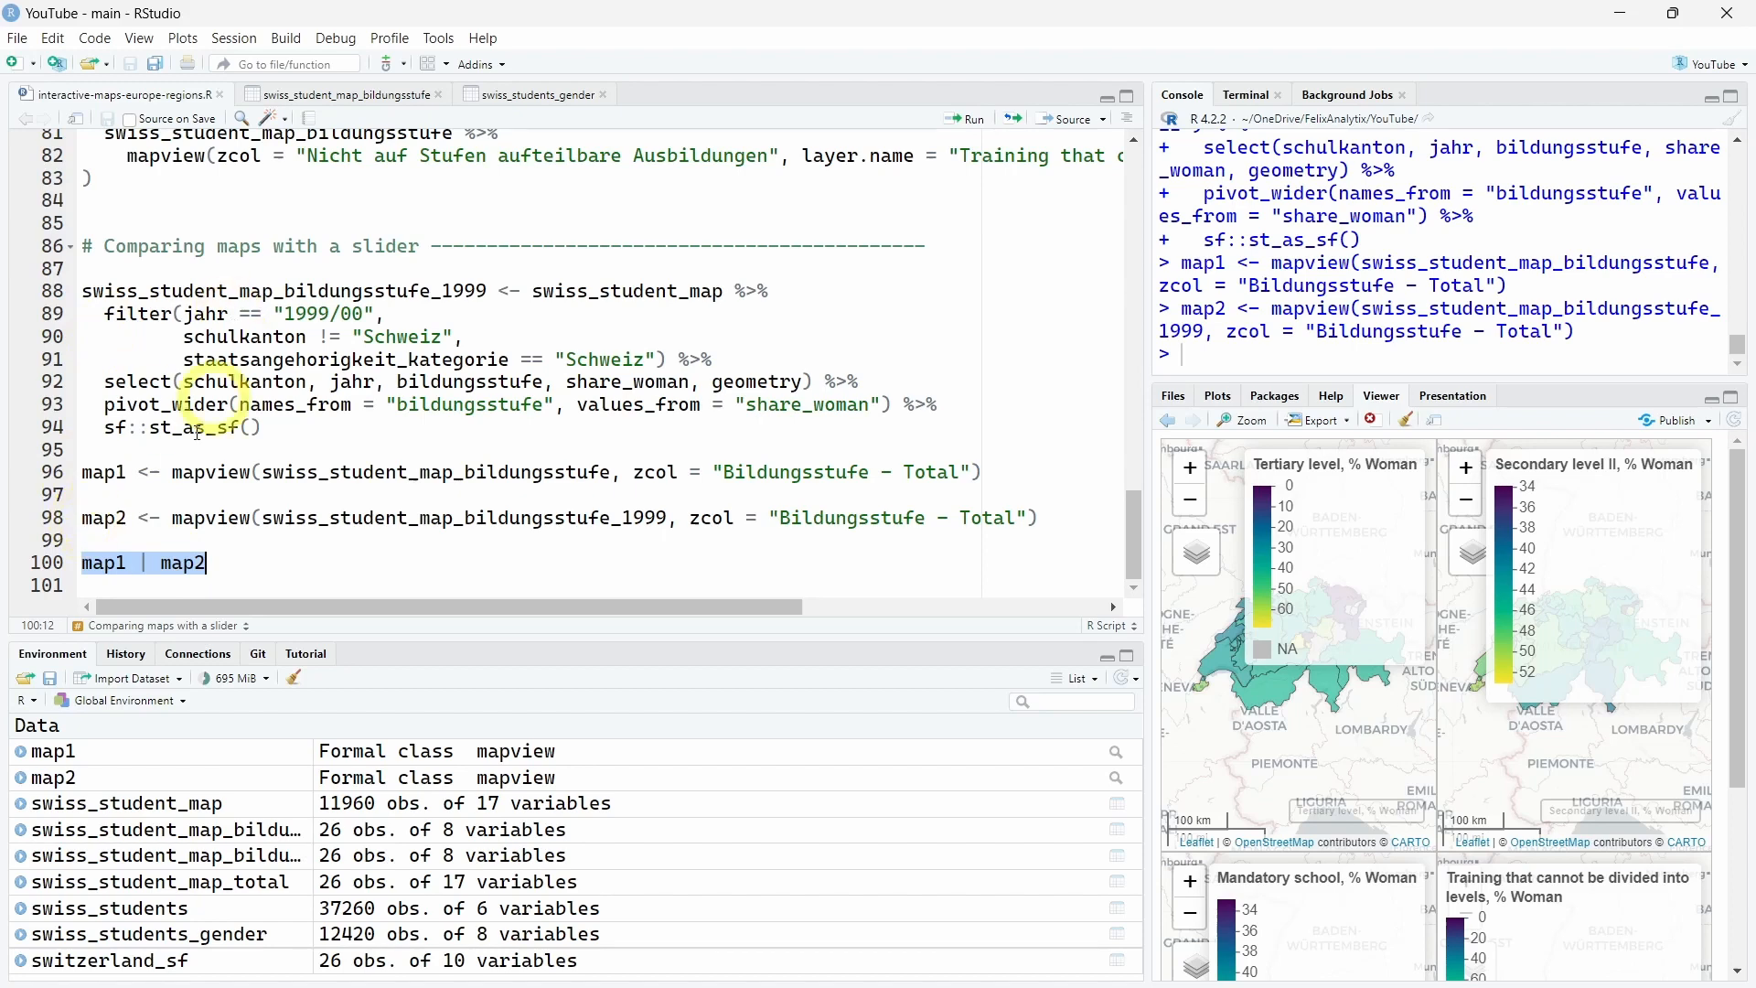
mouse_move(28, 563)
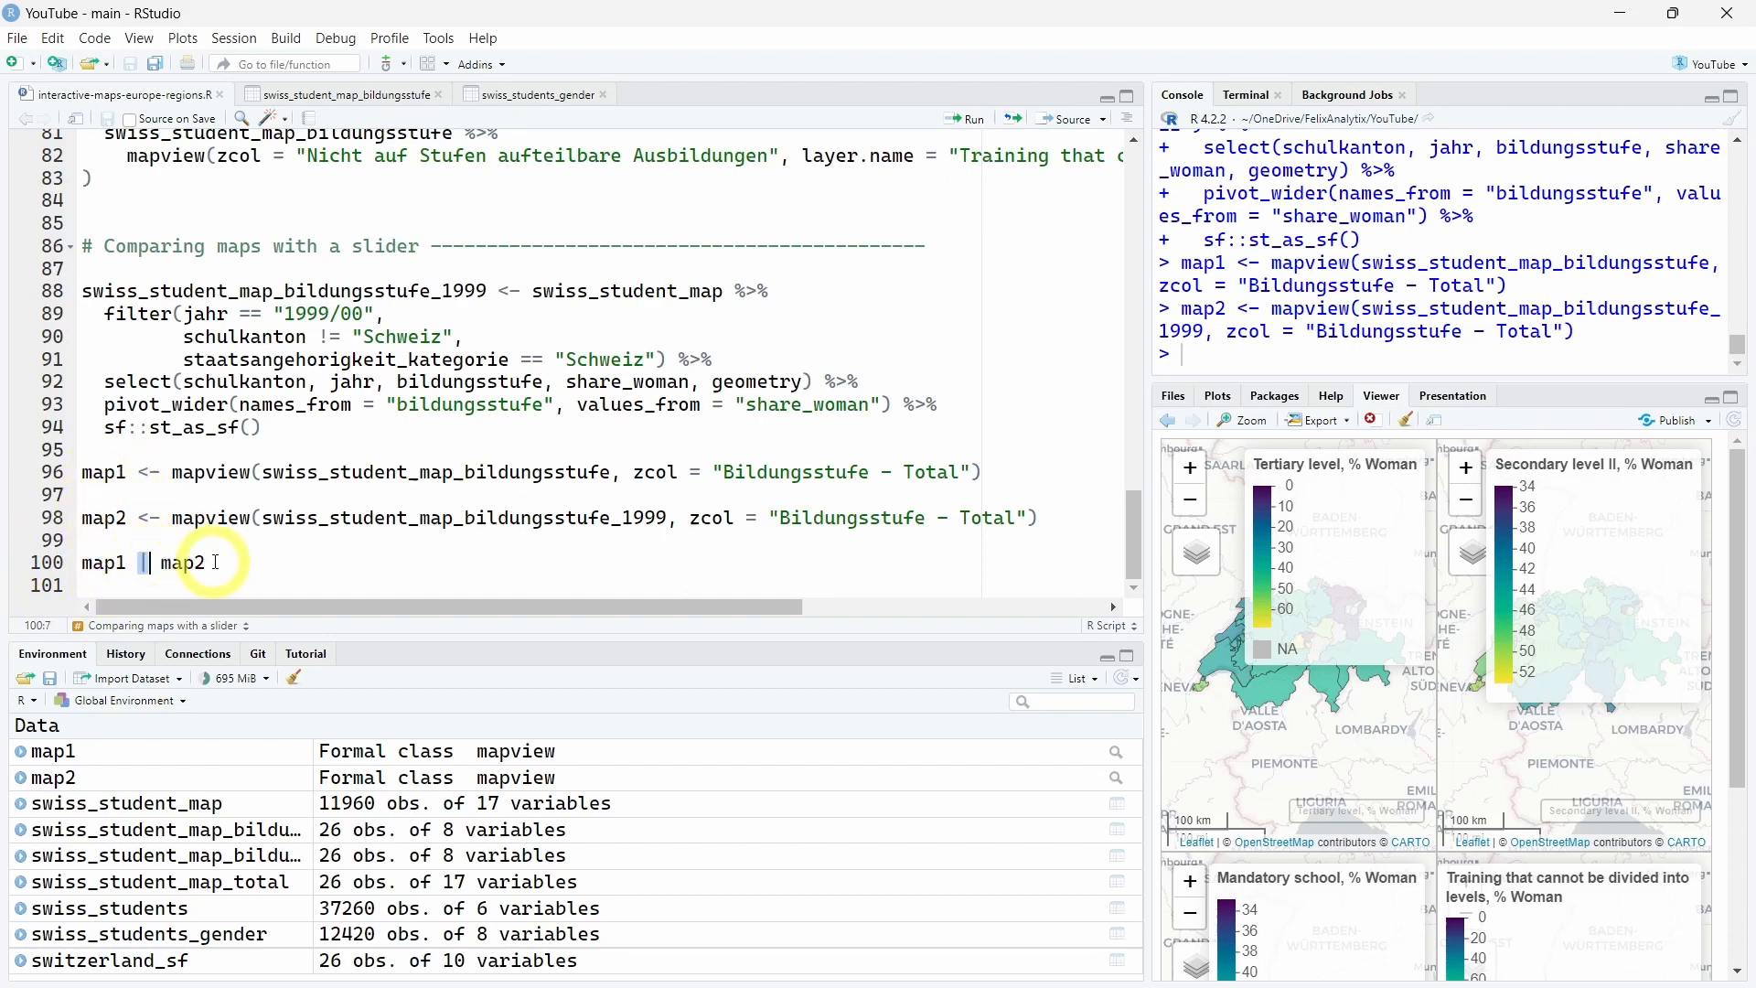
Build the 1999/00 data with map1 and map2, and select the 'map1 | map2' line.
triple_click(137, 564)
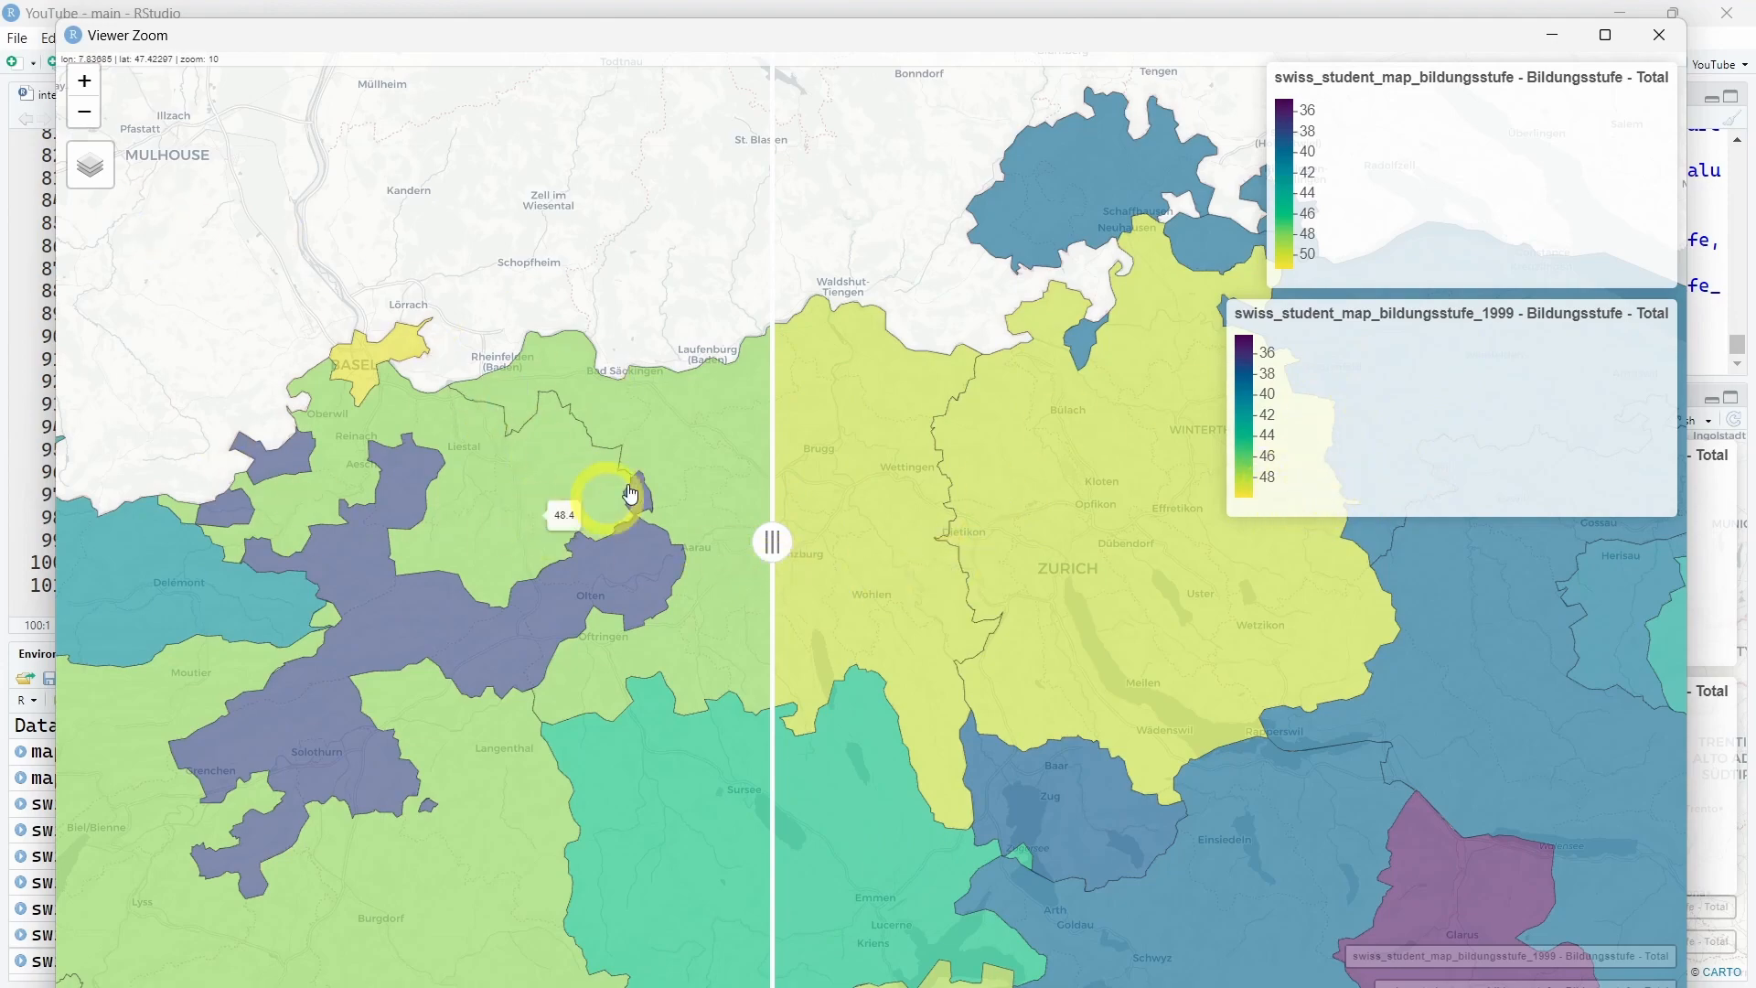
Zoom the slider map and swipe to reveal the 2001/02 then the 1999/00 canton shares.
scroll("down", 3)
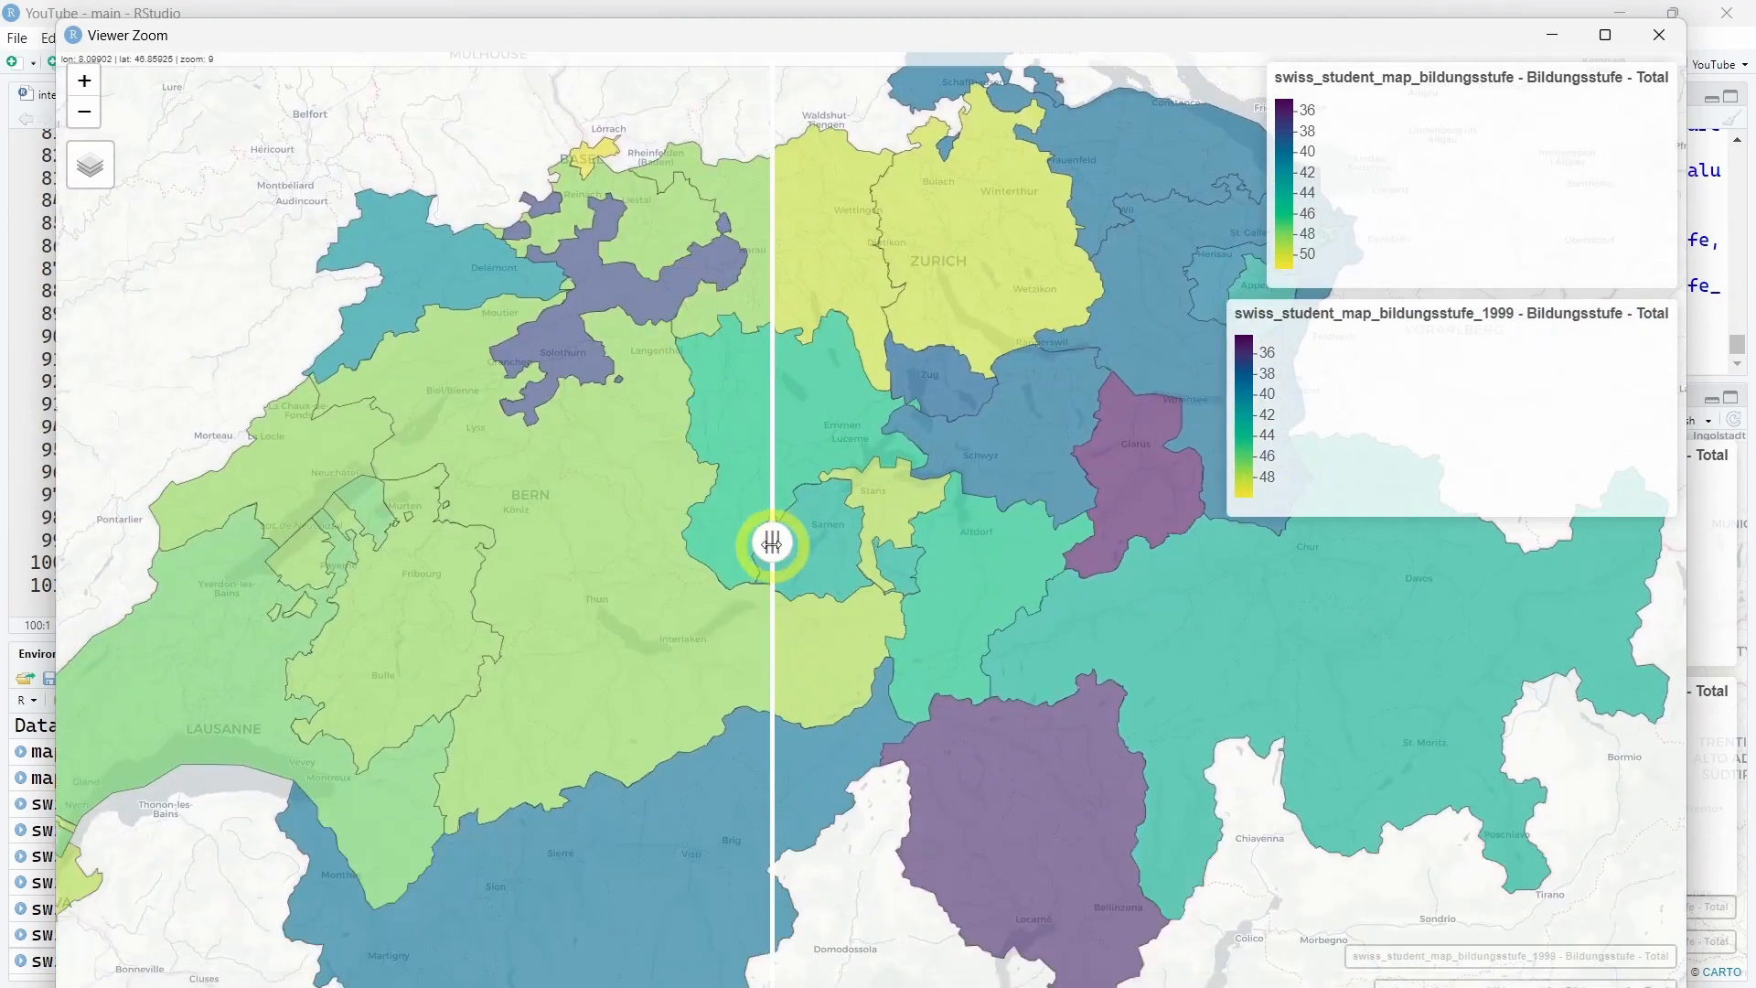
left_click_drag(771, 543, 862, 543)
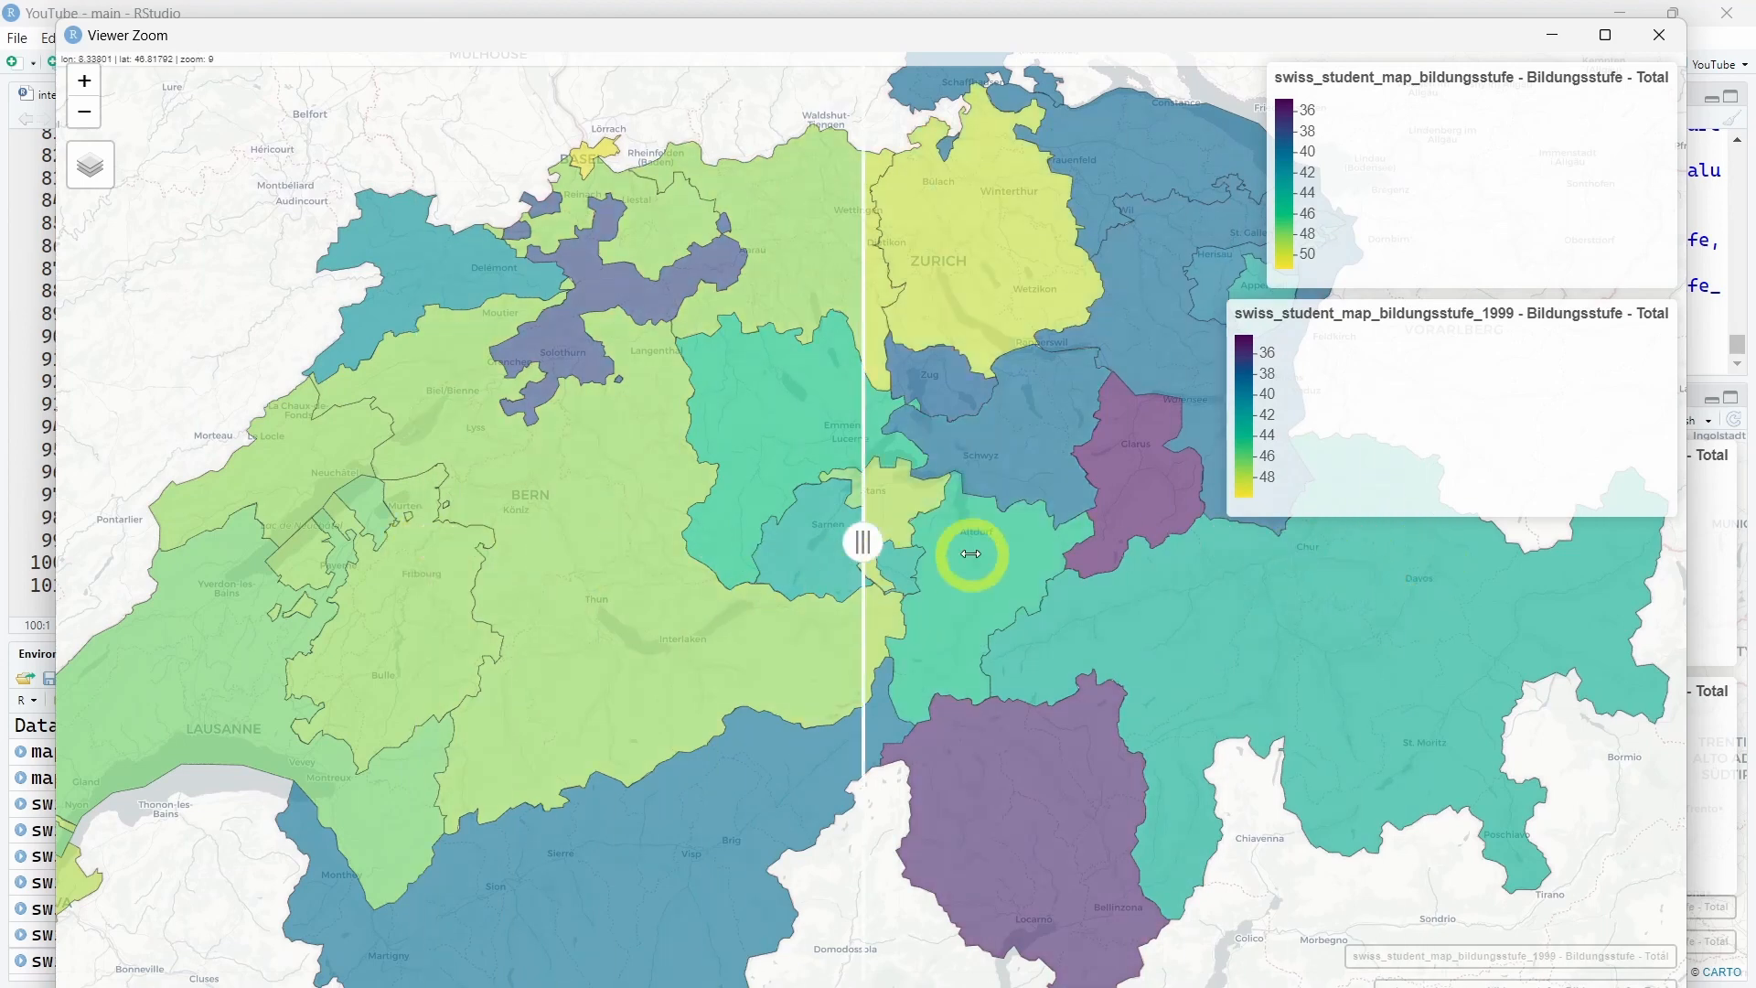
left_click_drag(862, 542, 719, 541)
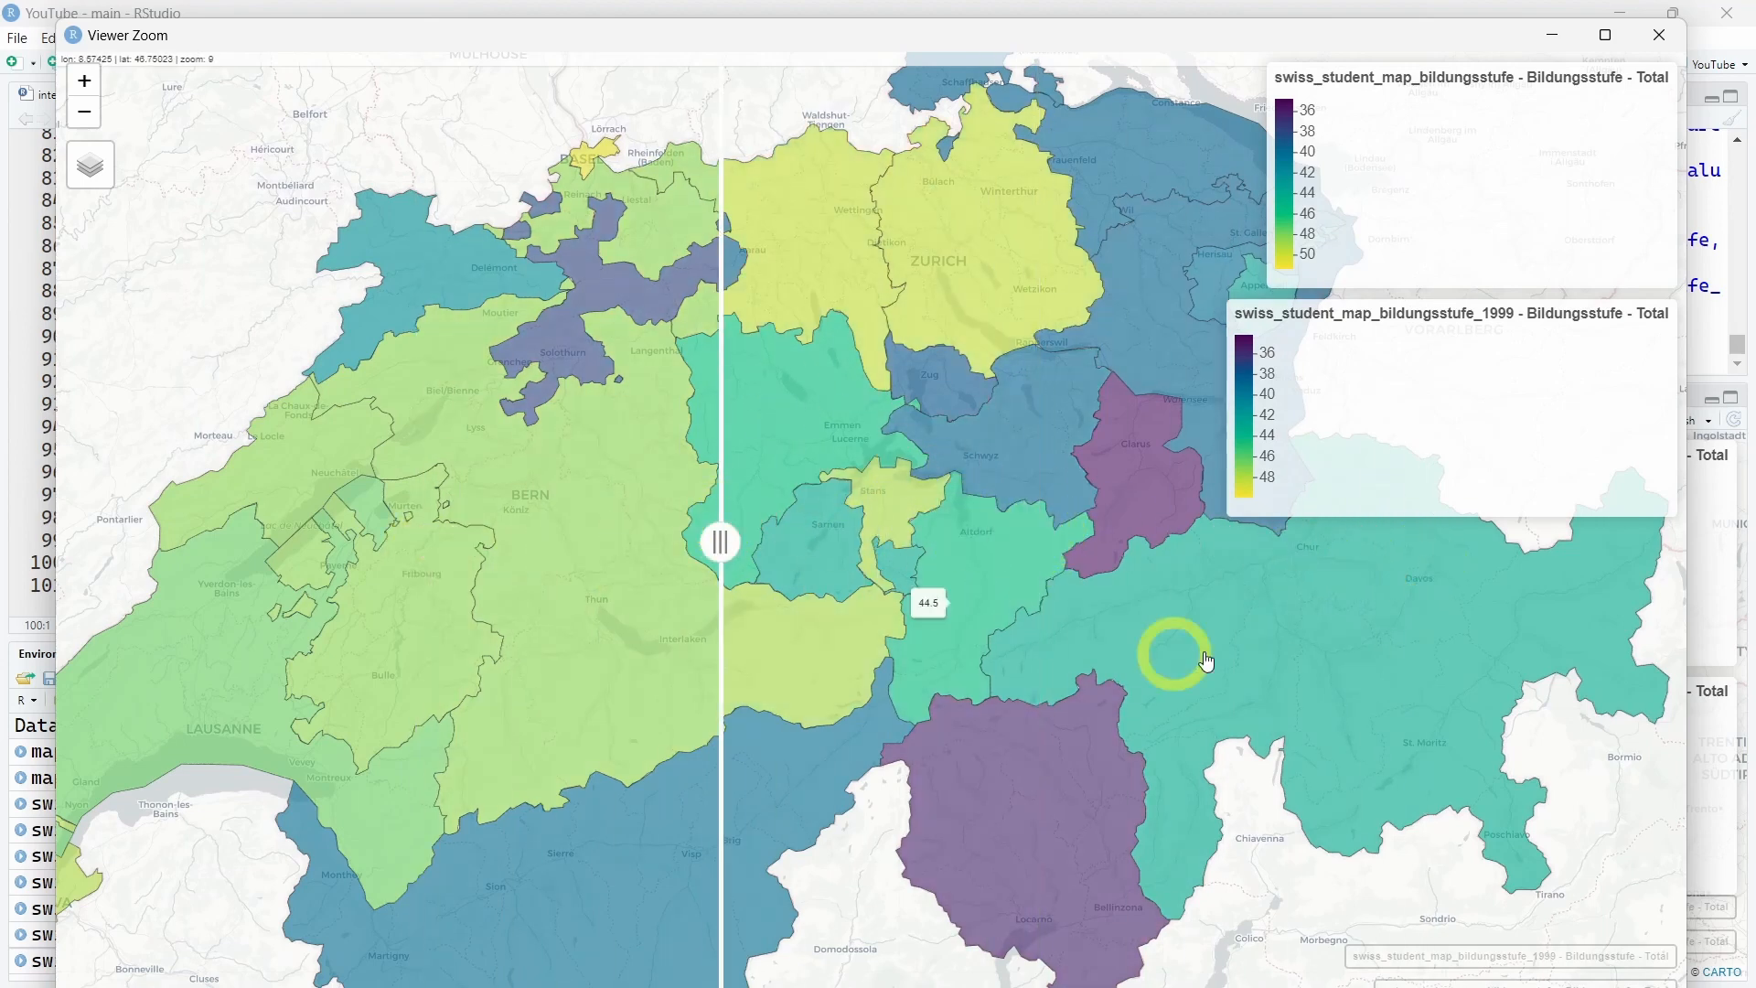